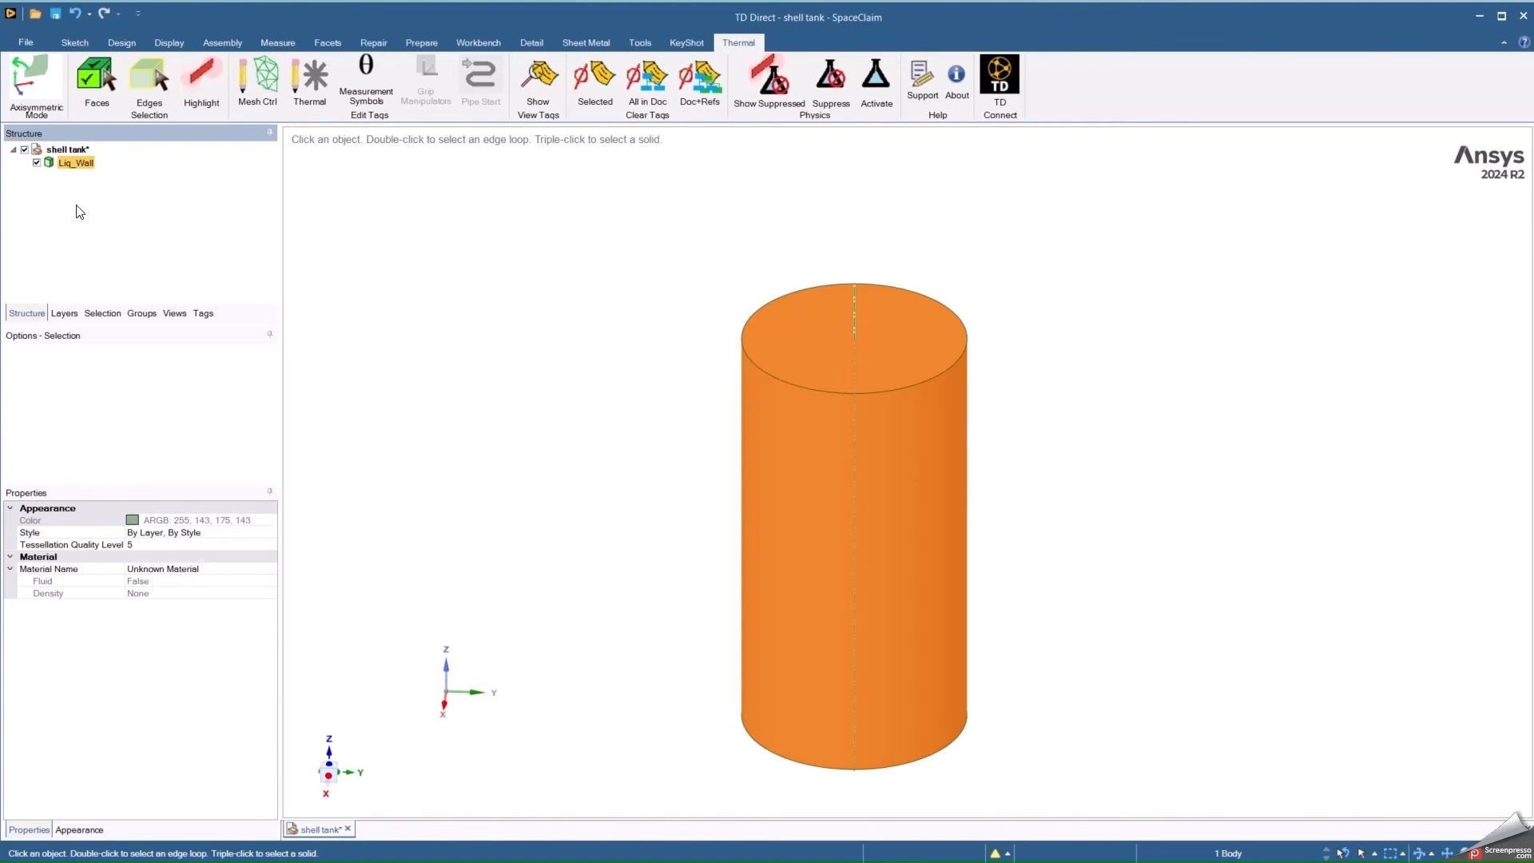
# Deselect the tank cylinder and return from Sketch Mode to 3D design tools.
pyautogui.click(686, 355)
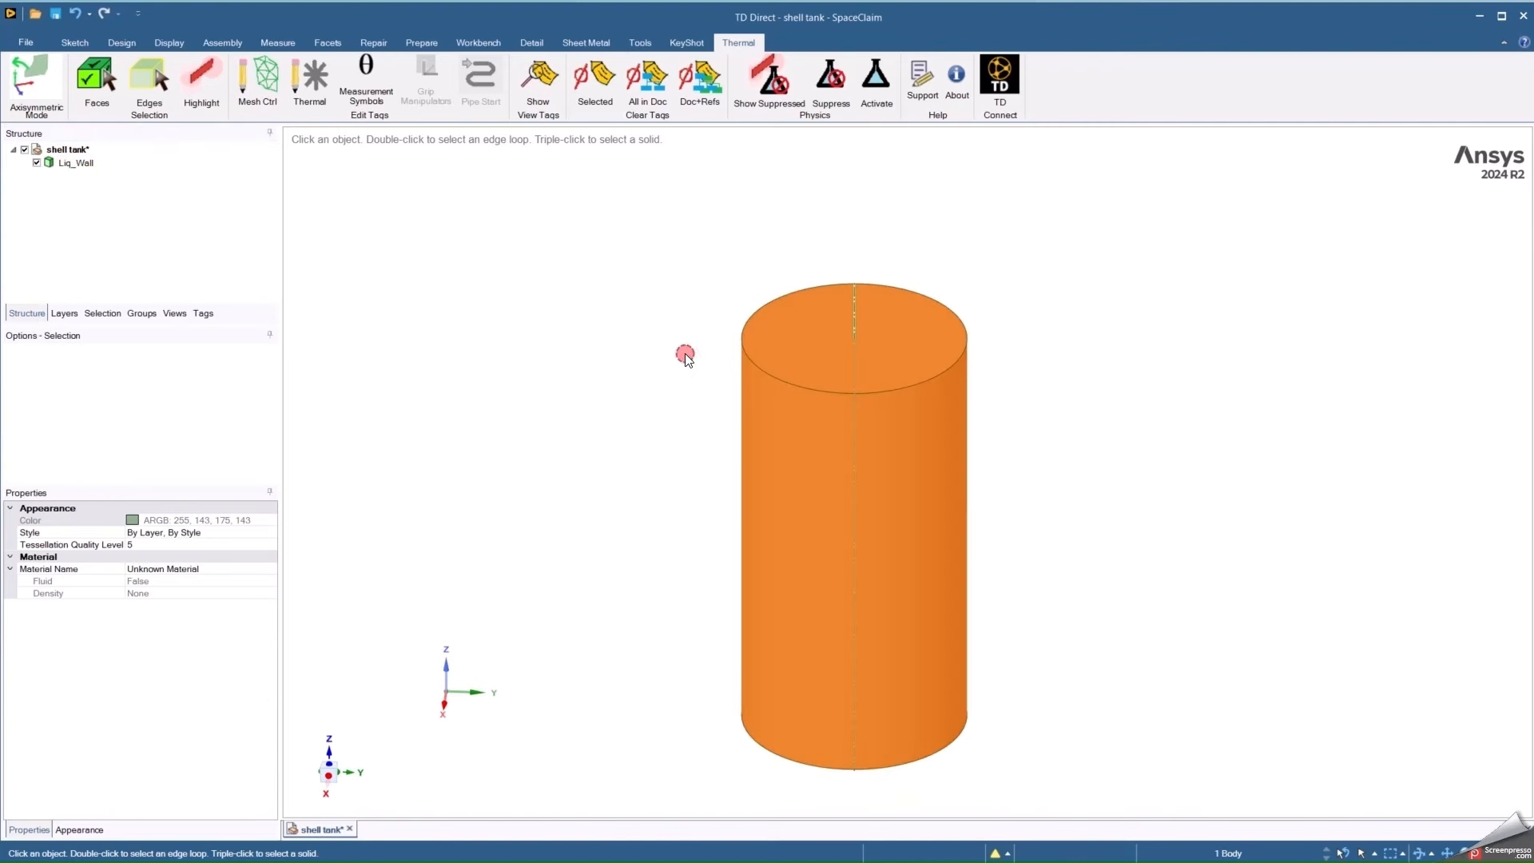
pyautogui.click(121, 41)
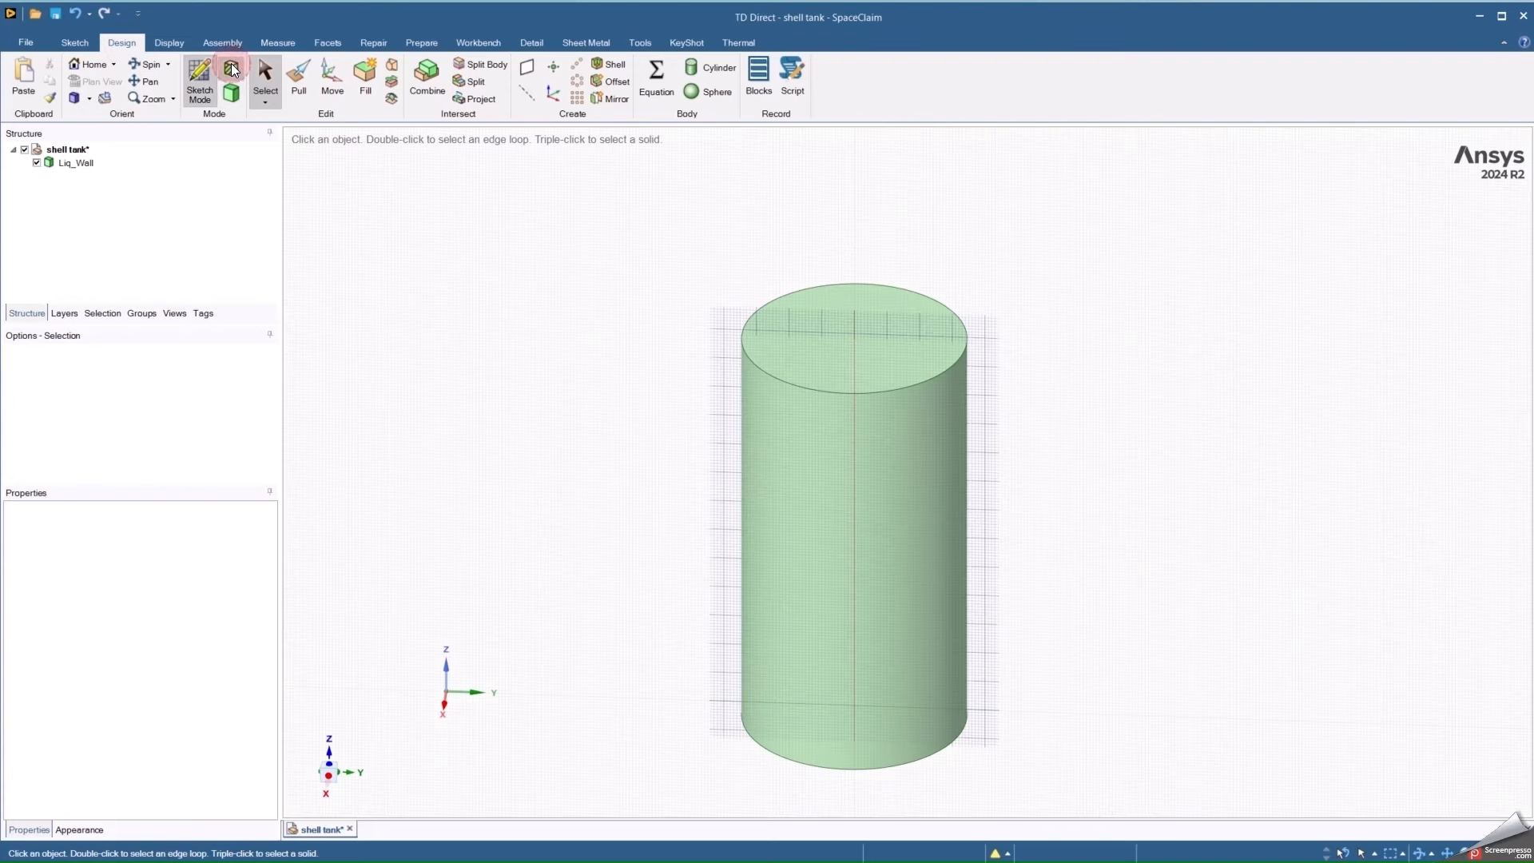
pyautogui.click(200, 75)
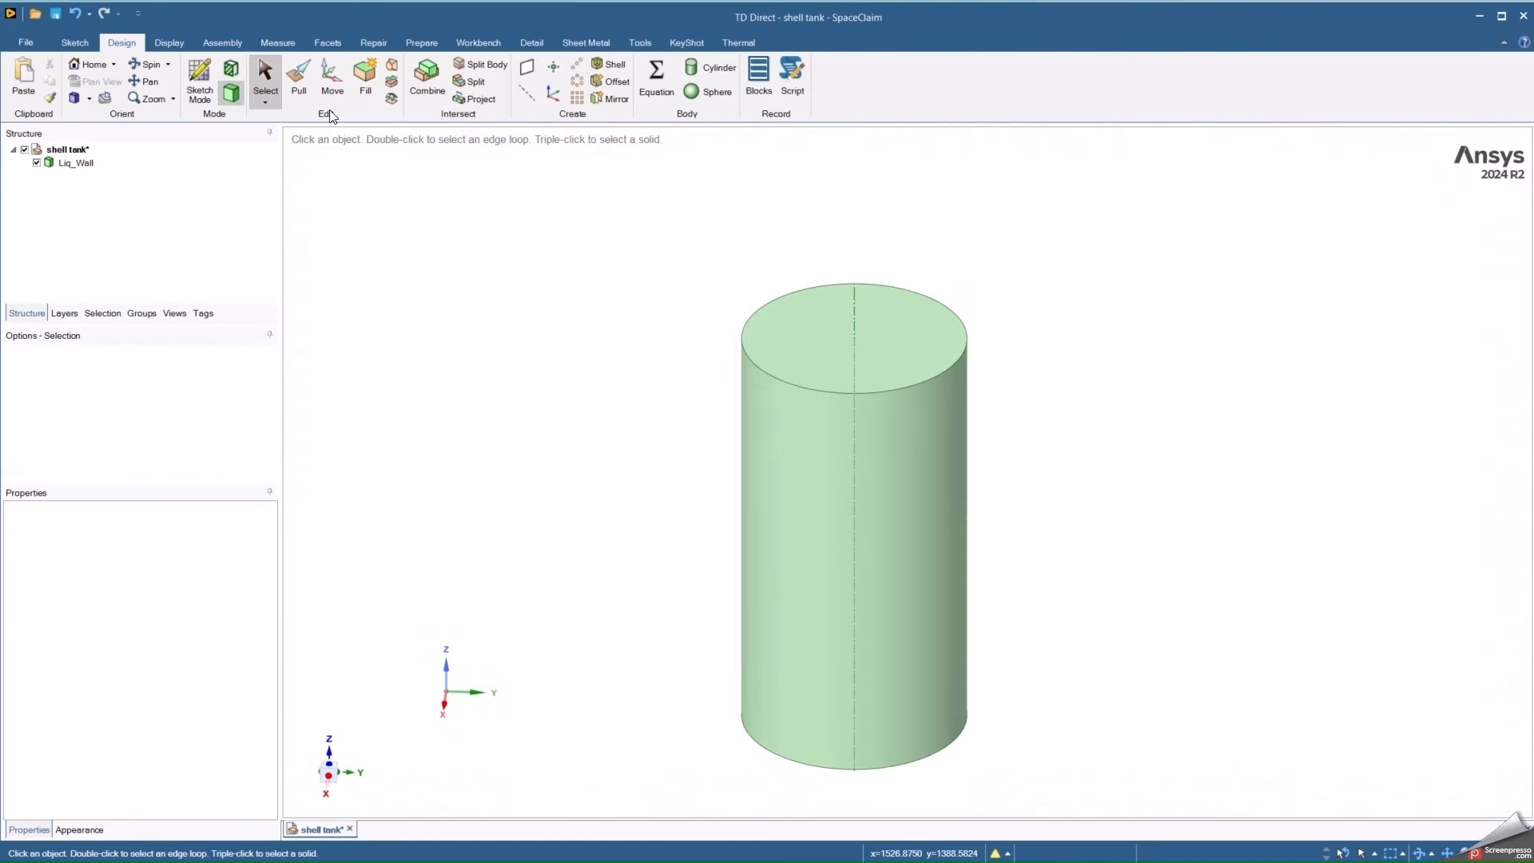
pyautogui.moveTo(700, 238)
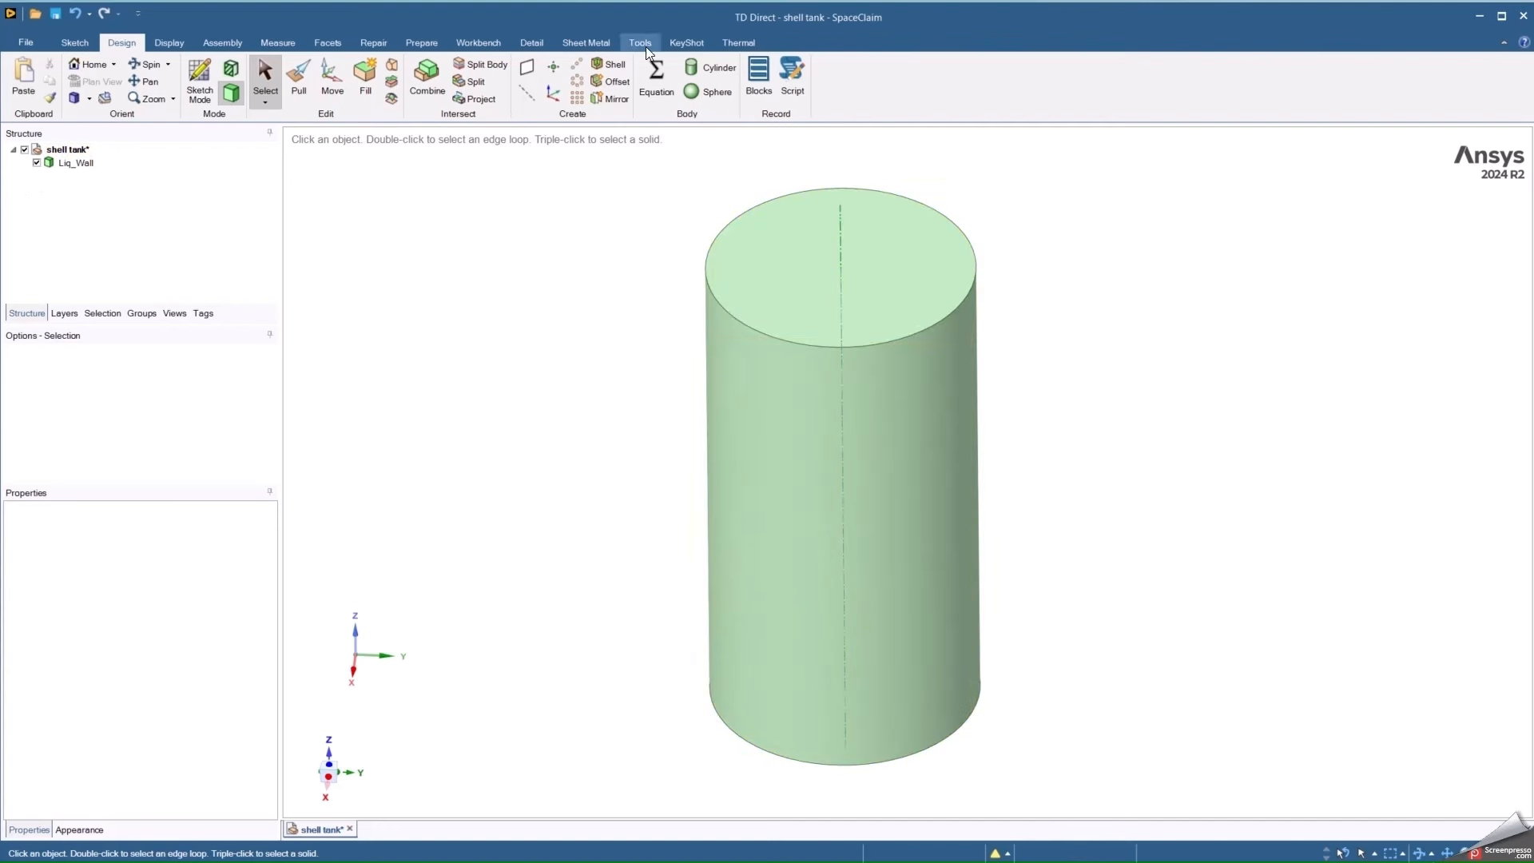
# Select the Liq_Wall body in the Structure tree and show the Thermal ribbon.
pyautogui.click(76, 163)
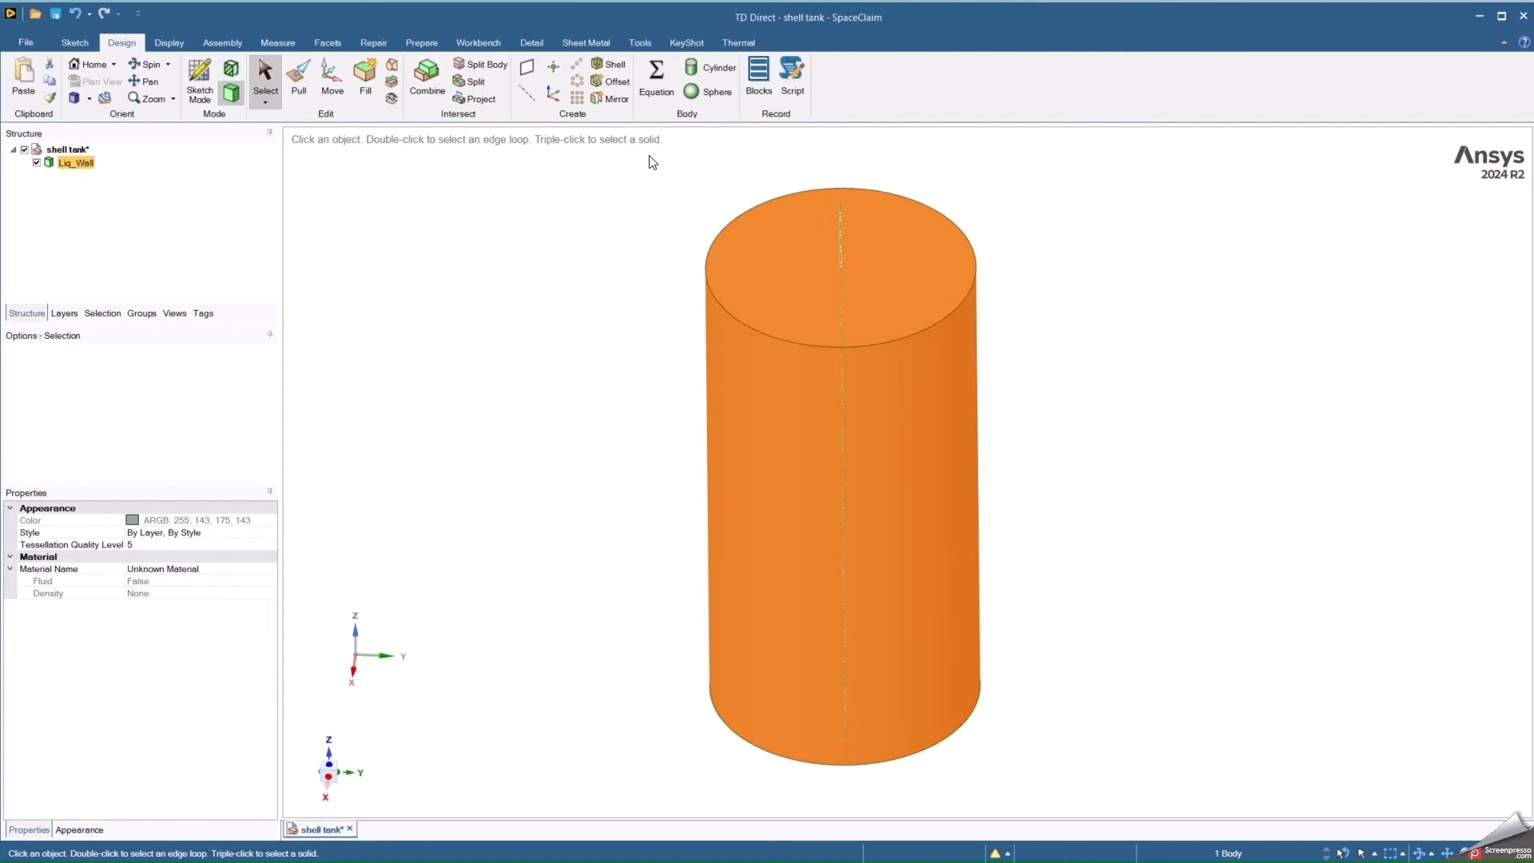
pyautogui.moveTo(16, 307)
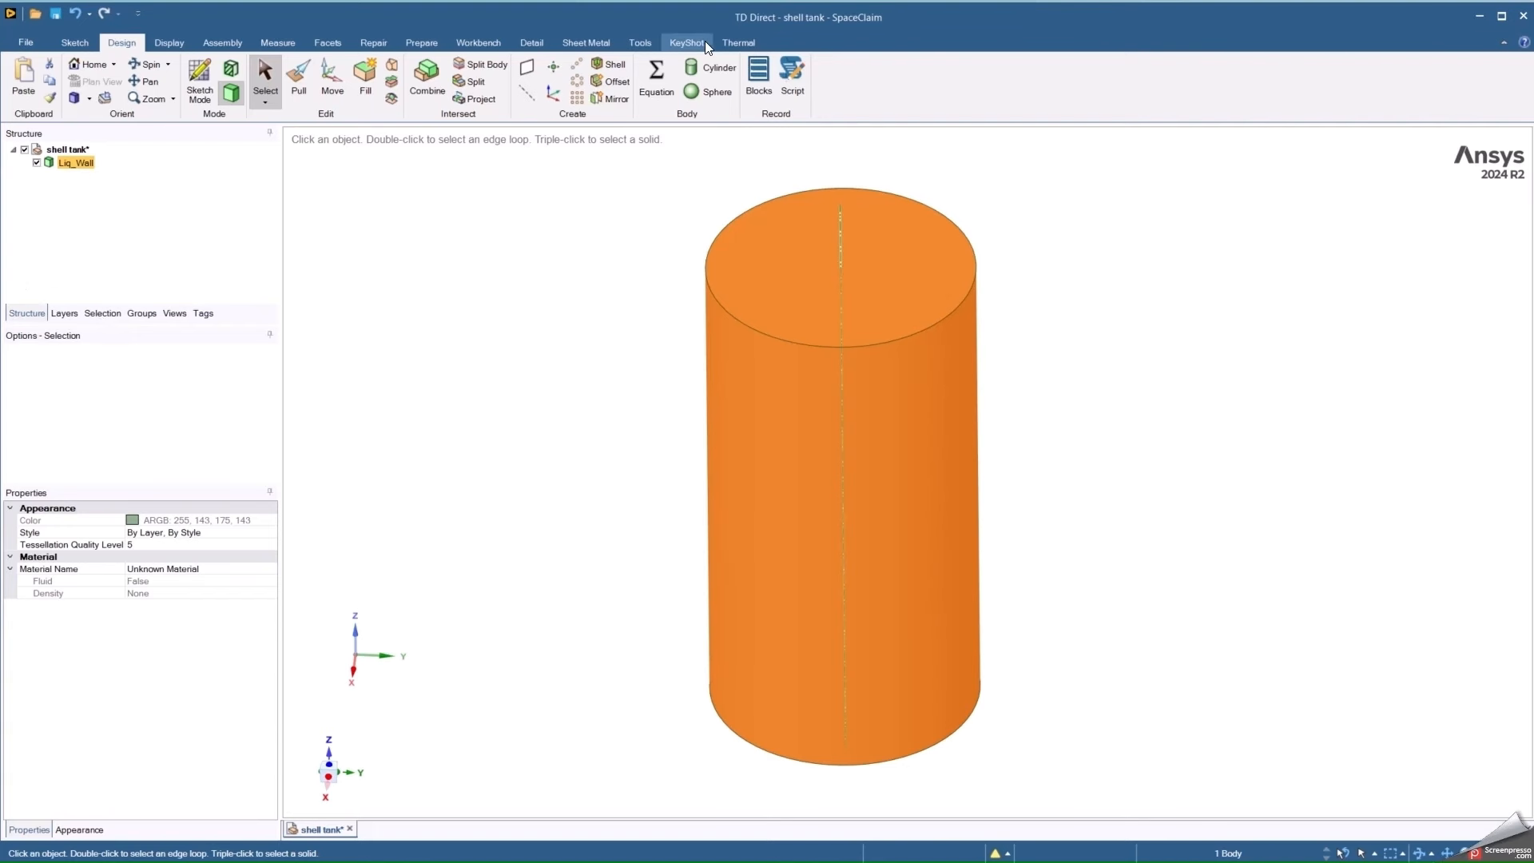
pyautogui.click(739, 42)
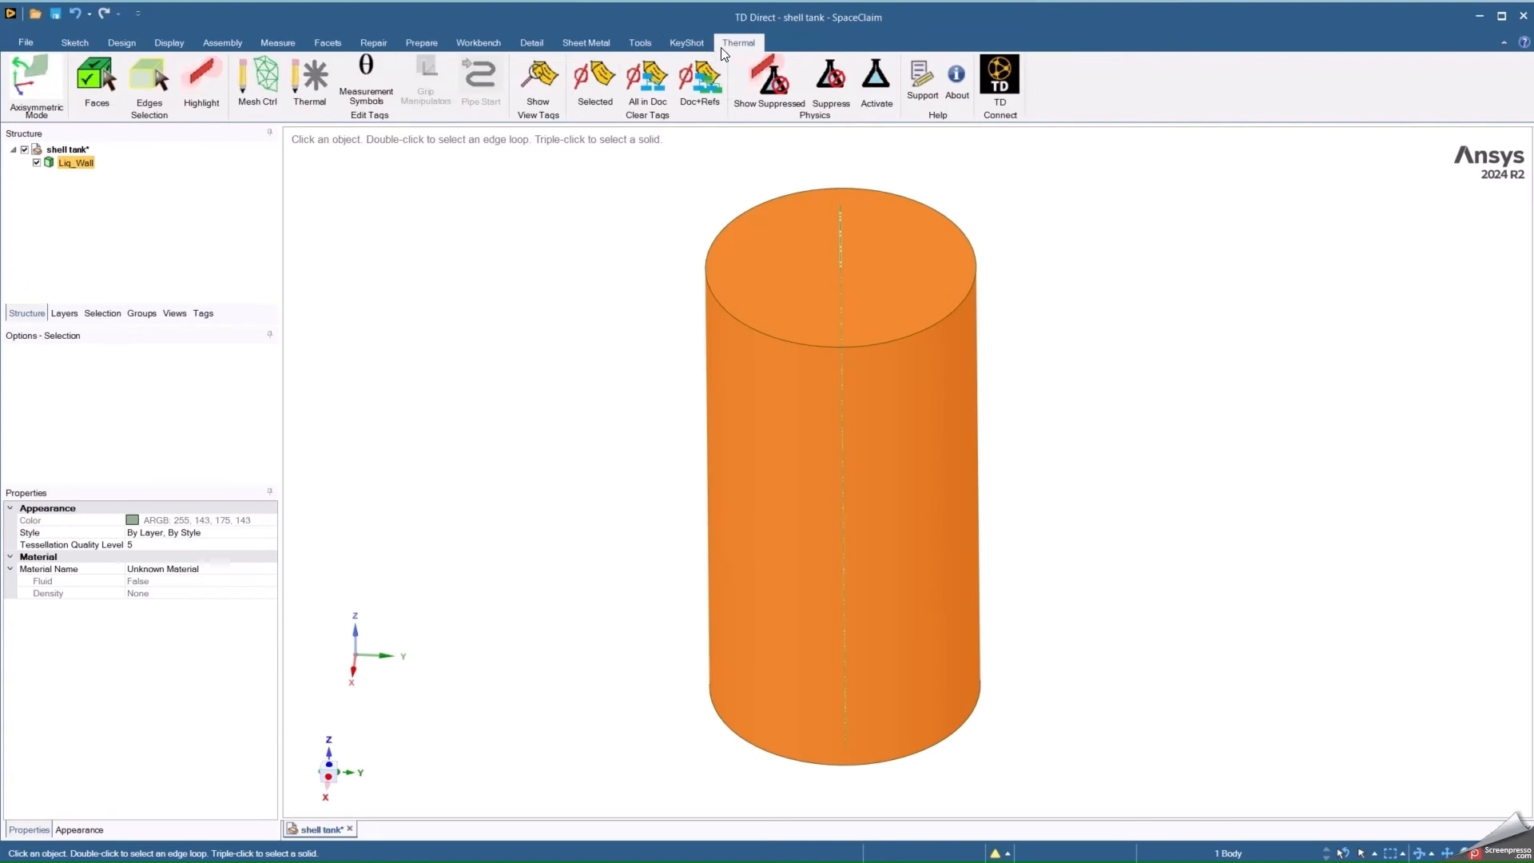
pyautogui.moveTo(755, 56)
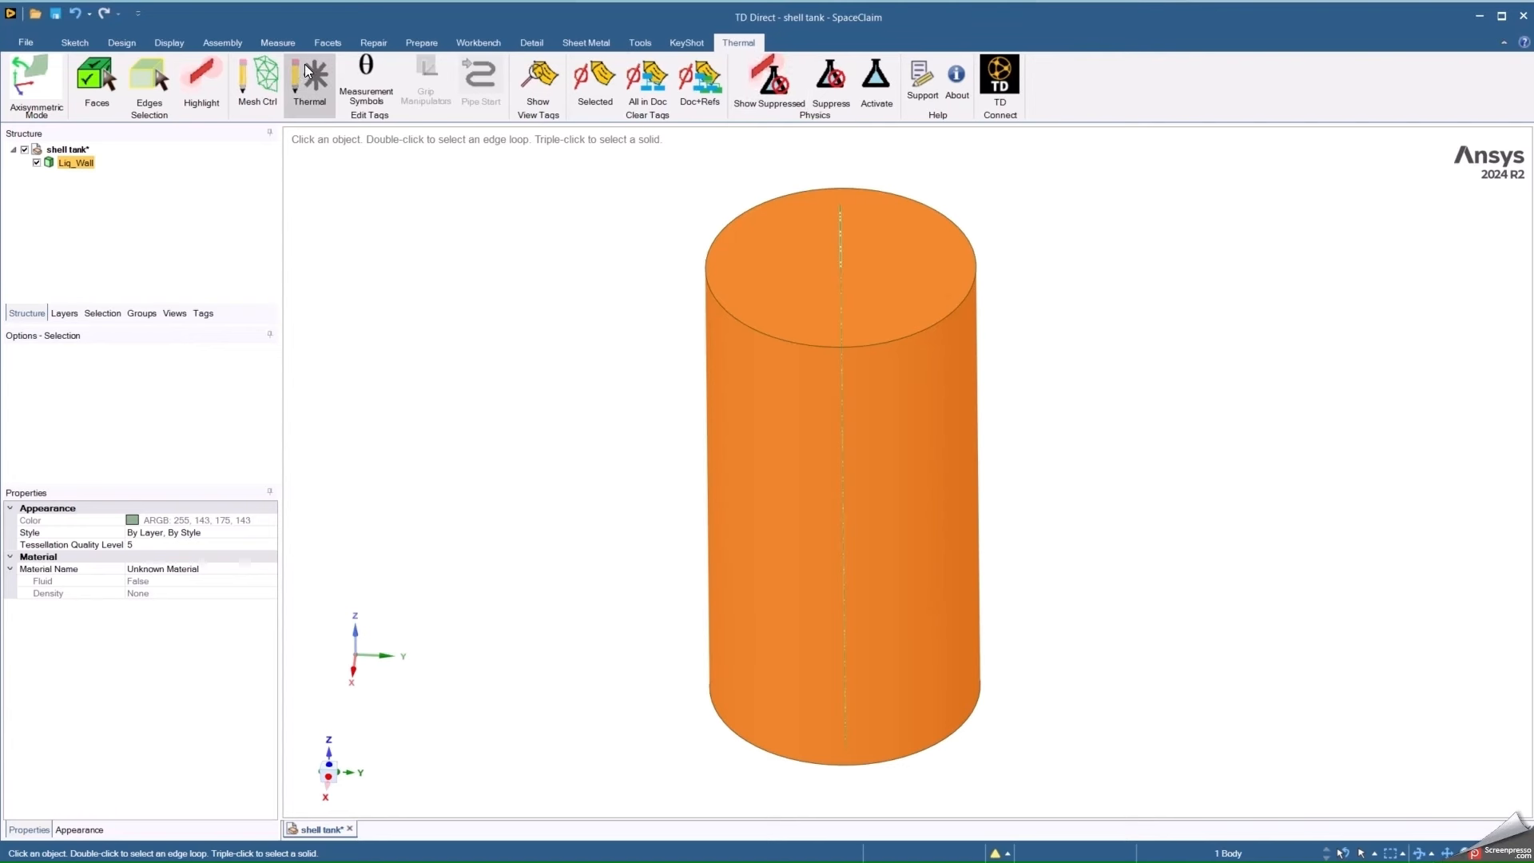
# Bring up the Solid Thermal Editor for Liq_Wall (submodel TANK, material Al).
pyautogui.click(310, 83)
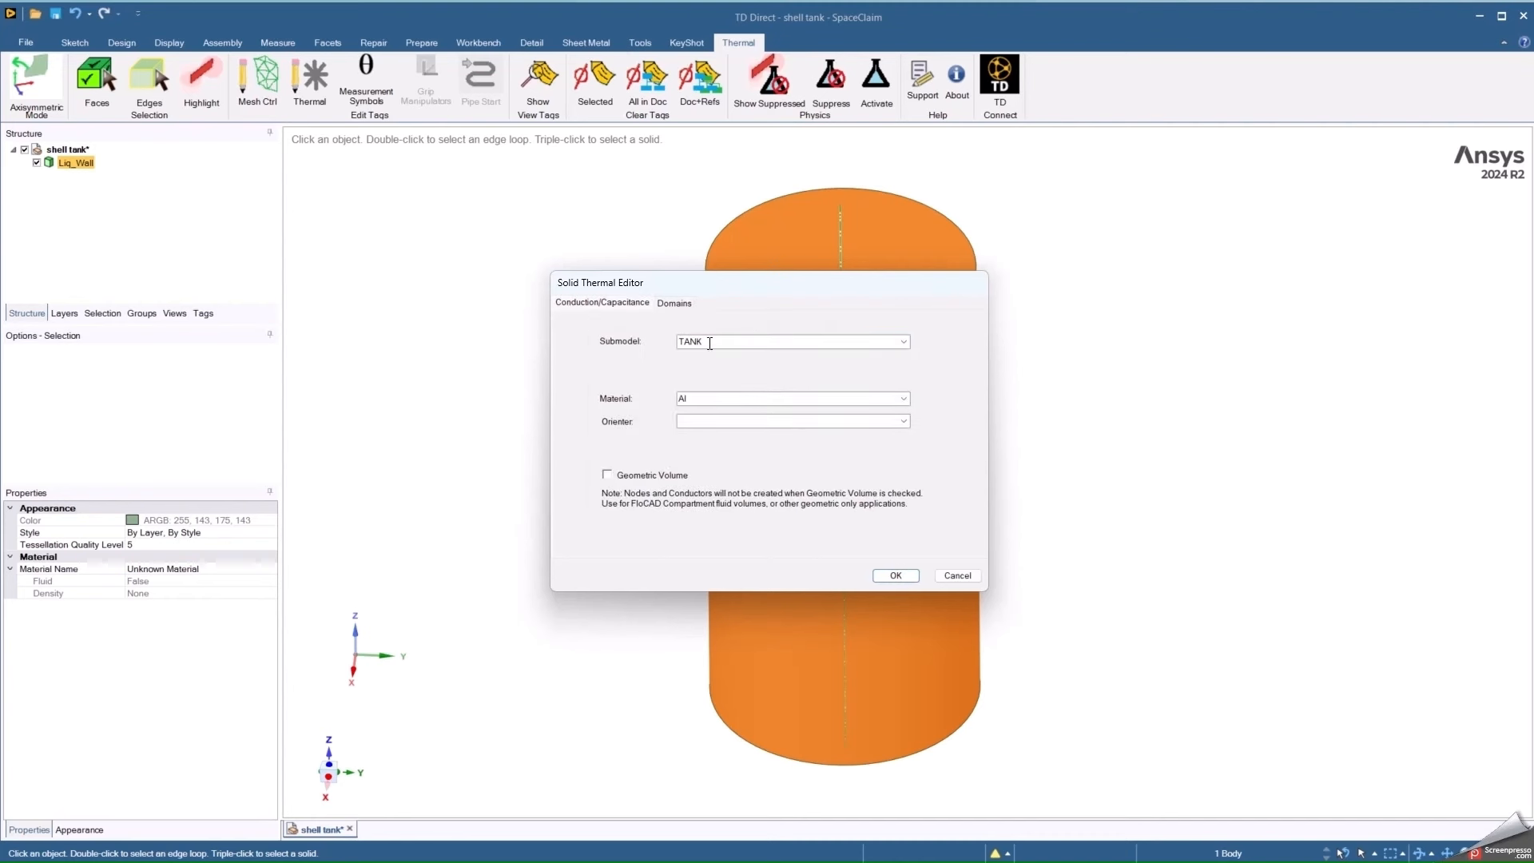
pyautogui.moveTo(670, 339)
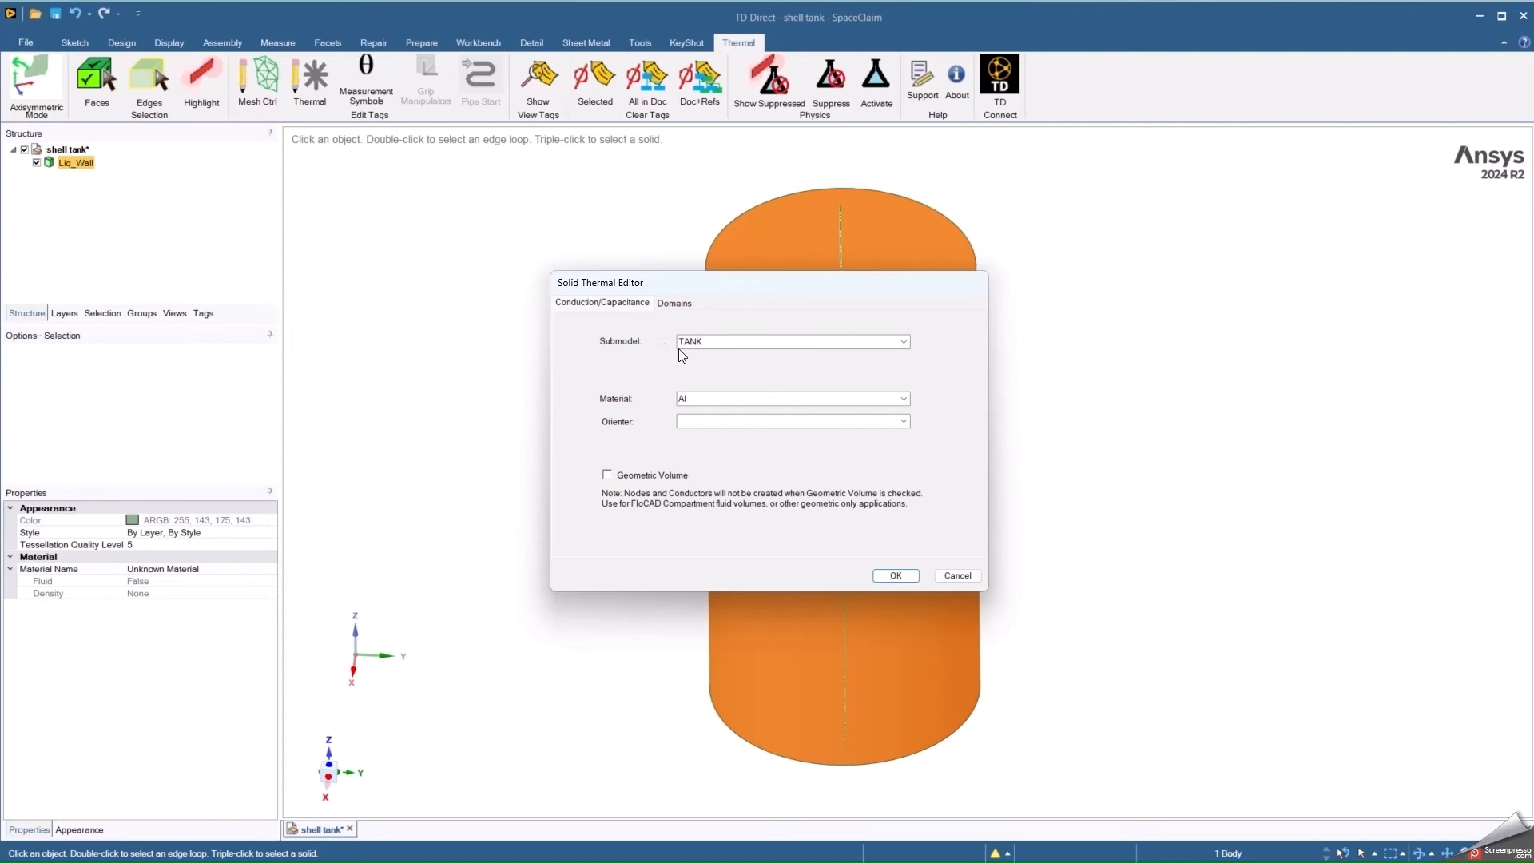
pyautogui.moveTo(646, 411)
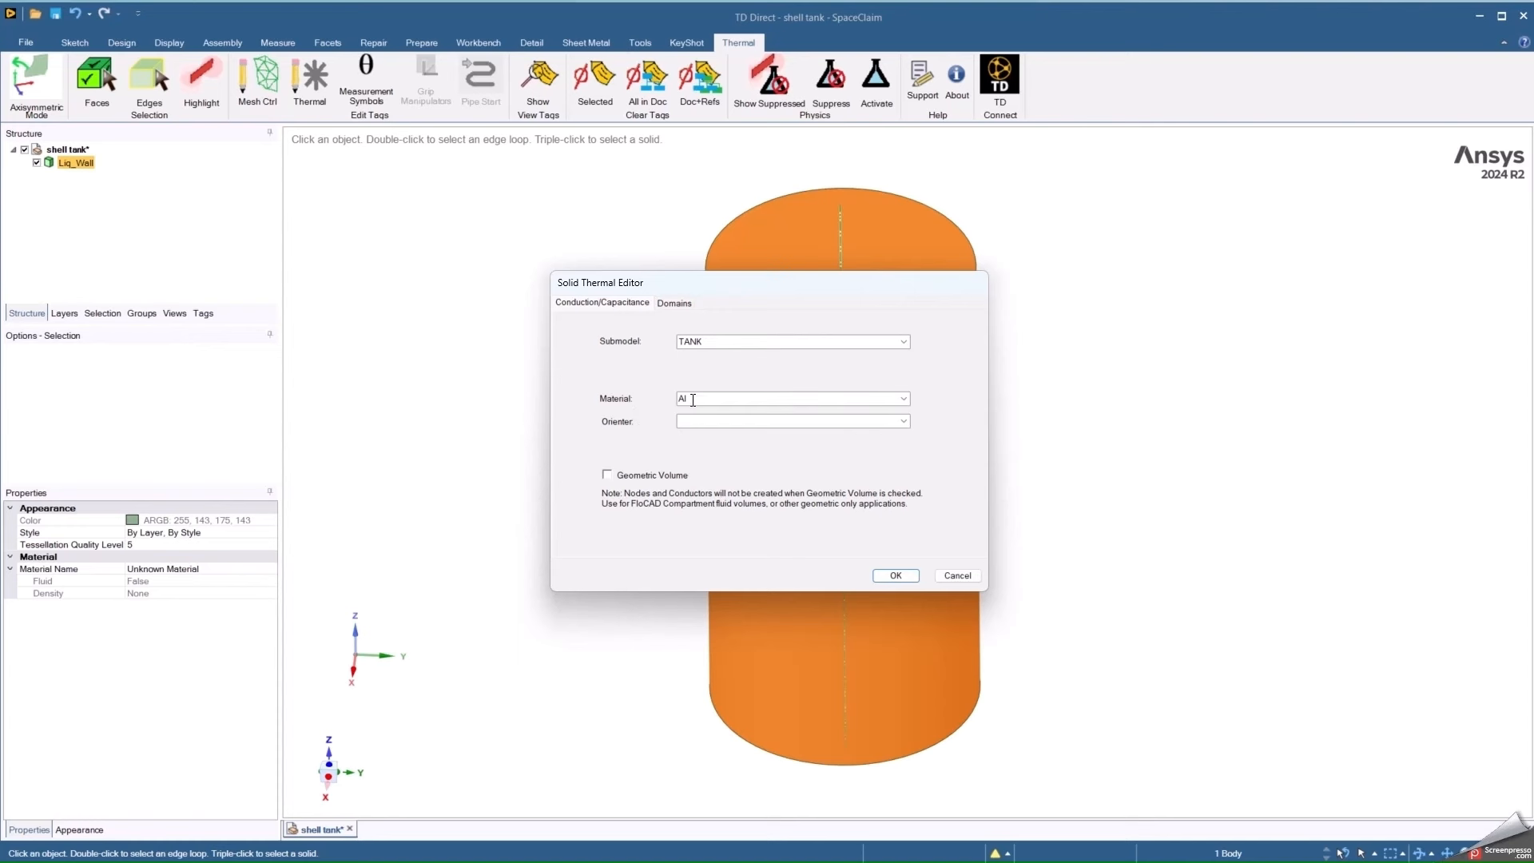
pyautogui.moveTo(659, 408)
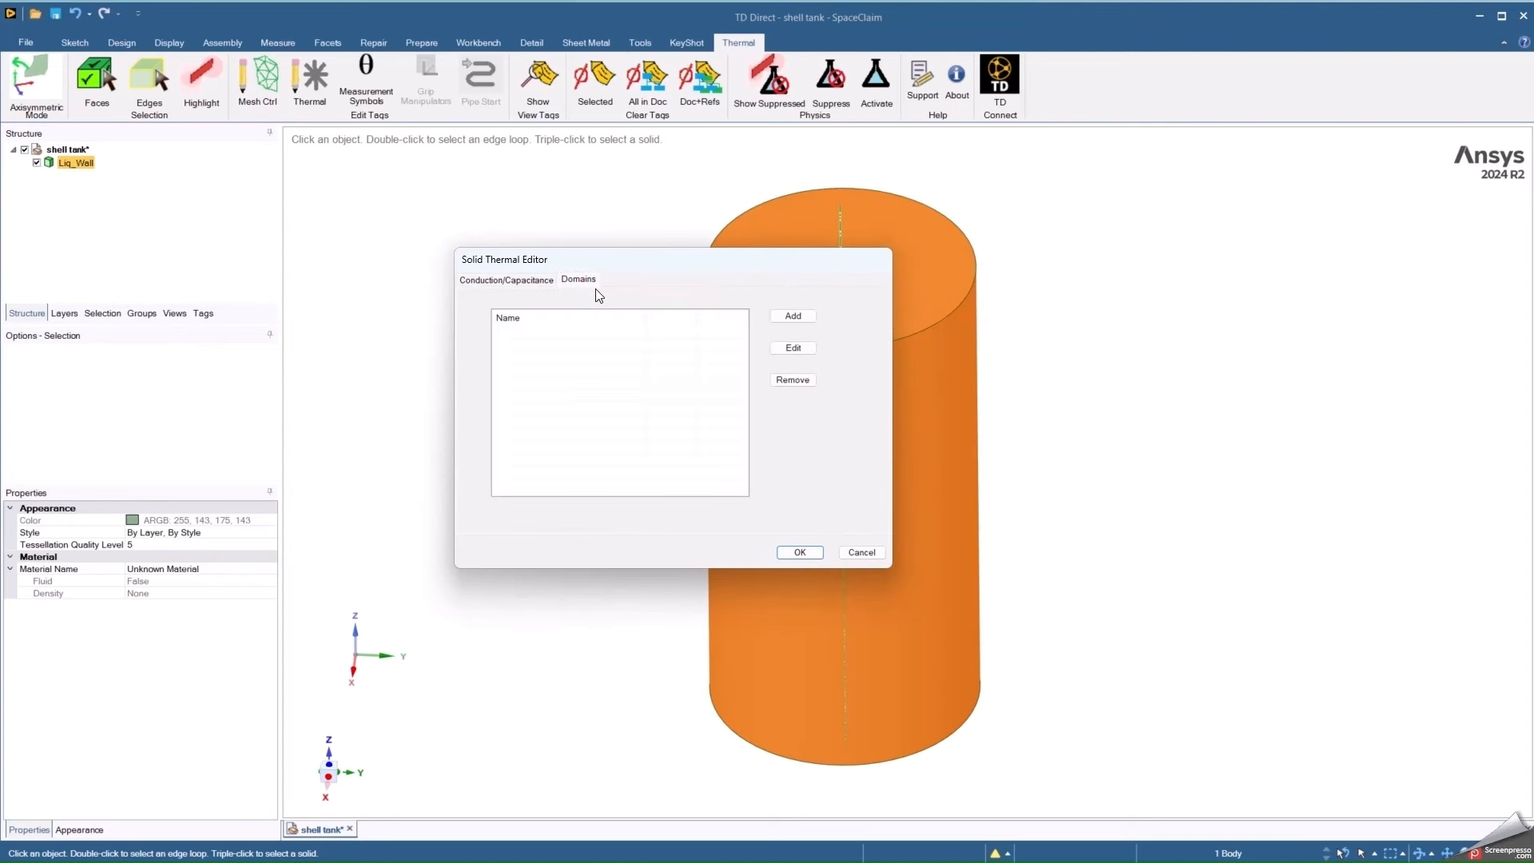
pyautogui.moveTo(774, 319)
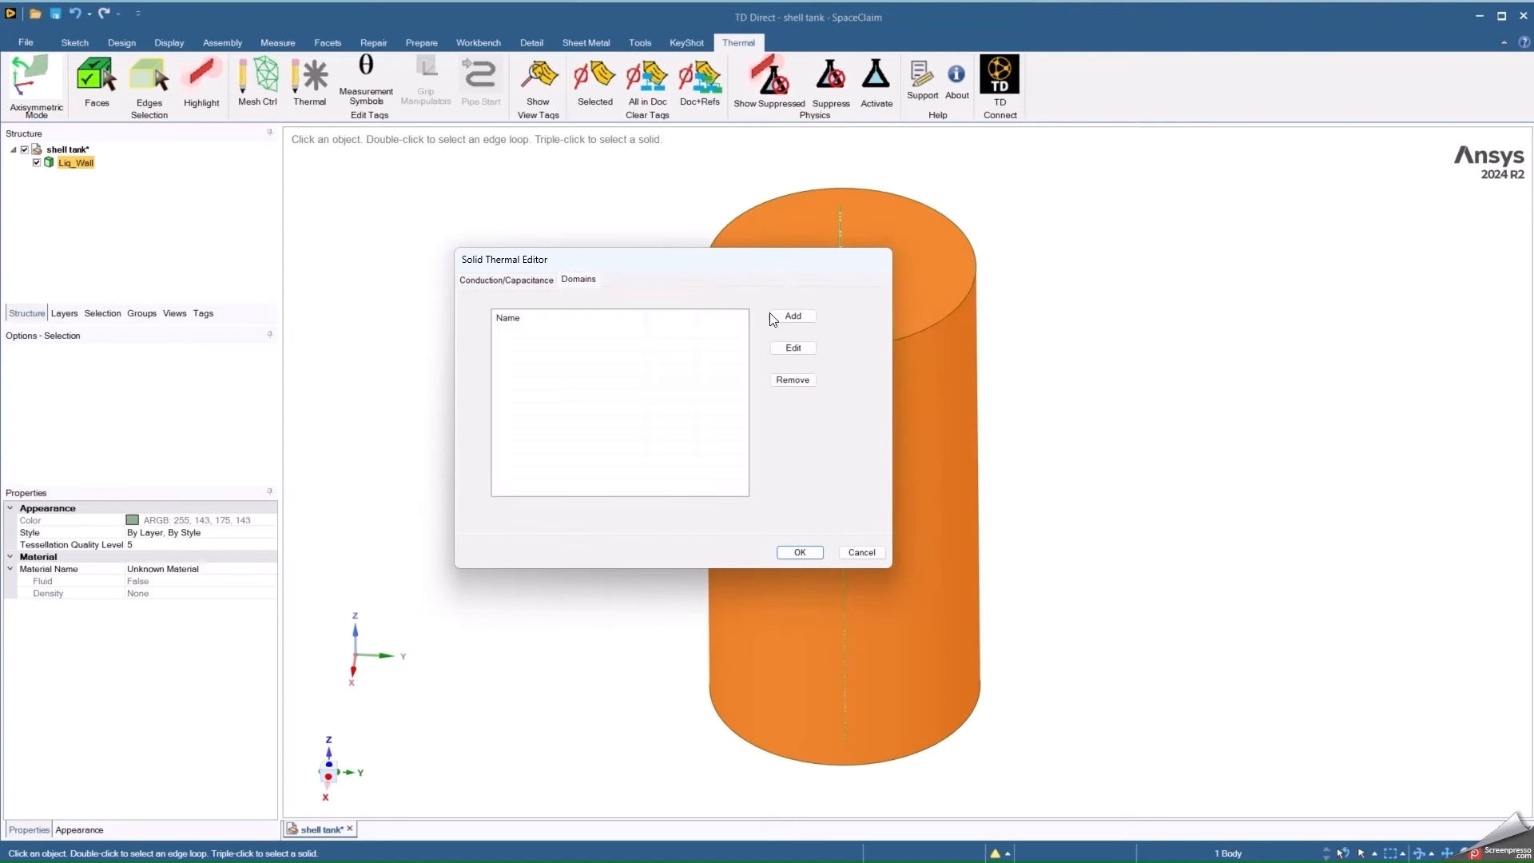
# Add a new domain named Liq_Wall to the tank wall solid and confirm it.
pyautogui.click(791, 315)
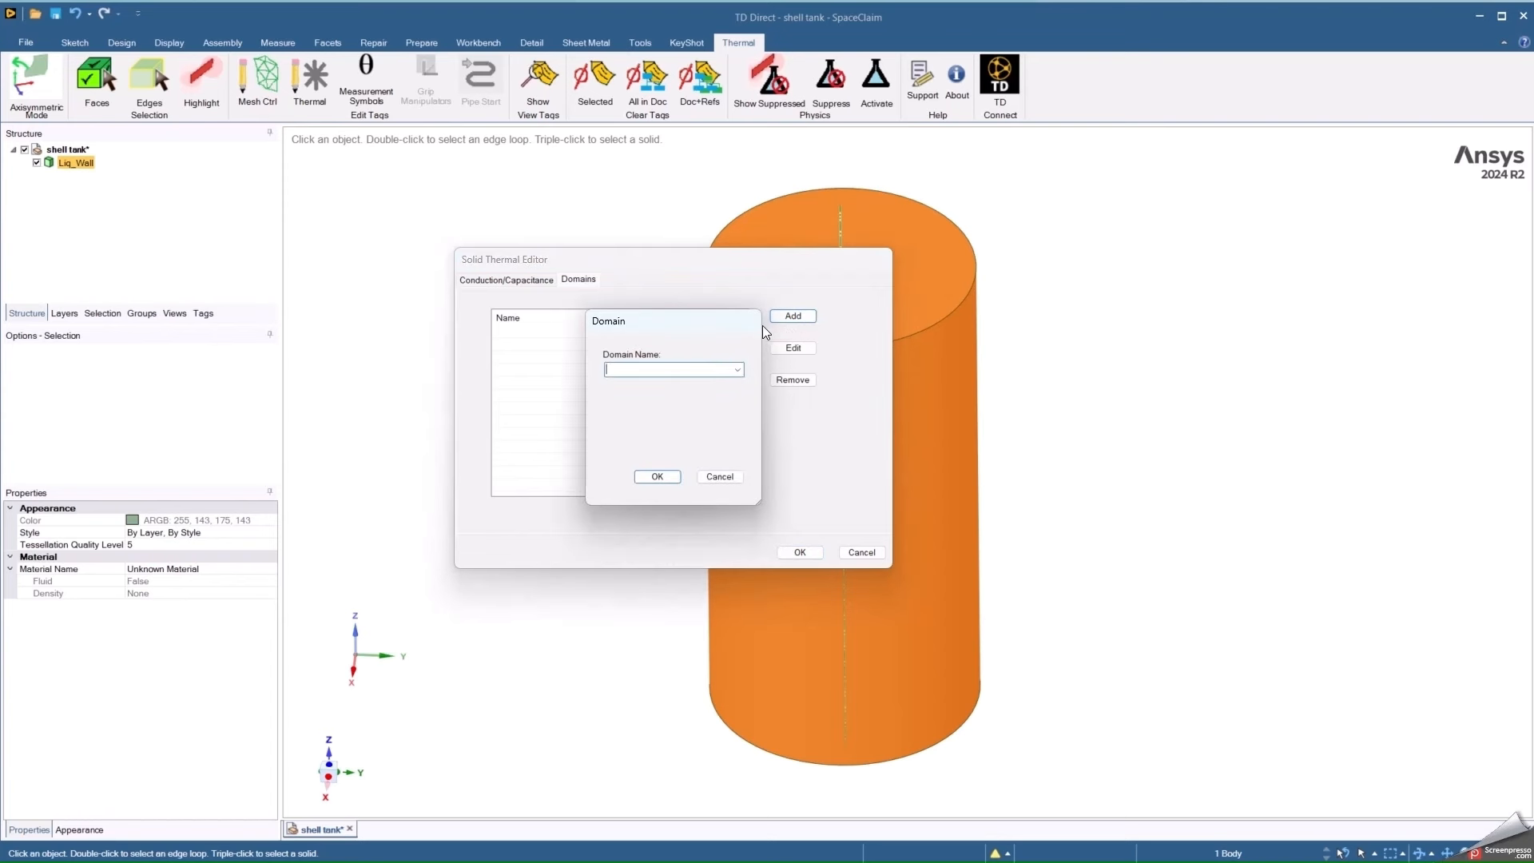
pyautogui.write('Liq_Wall')
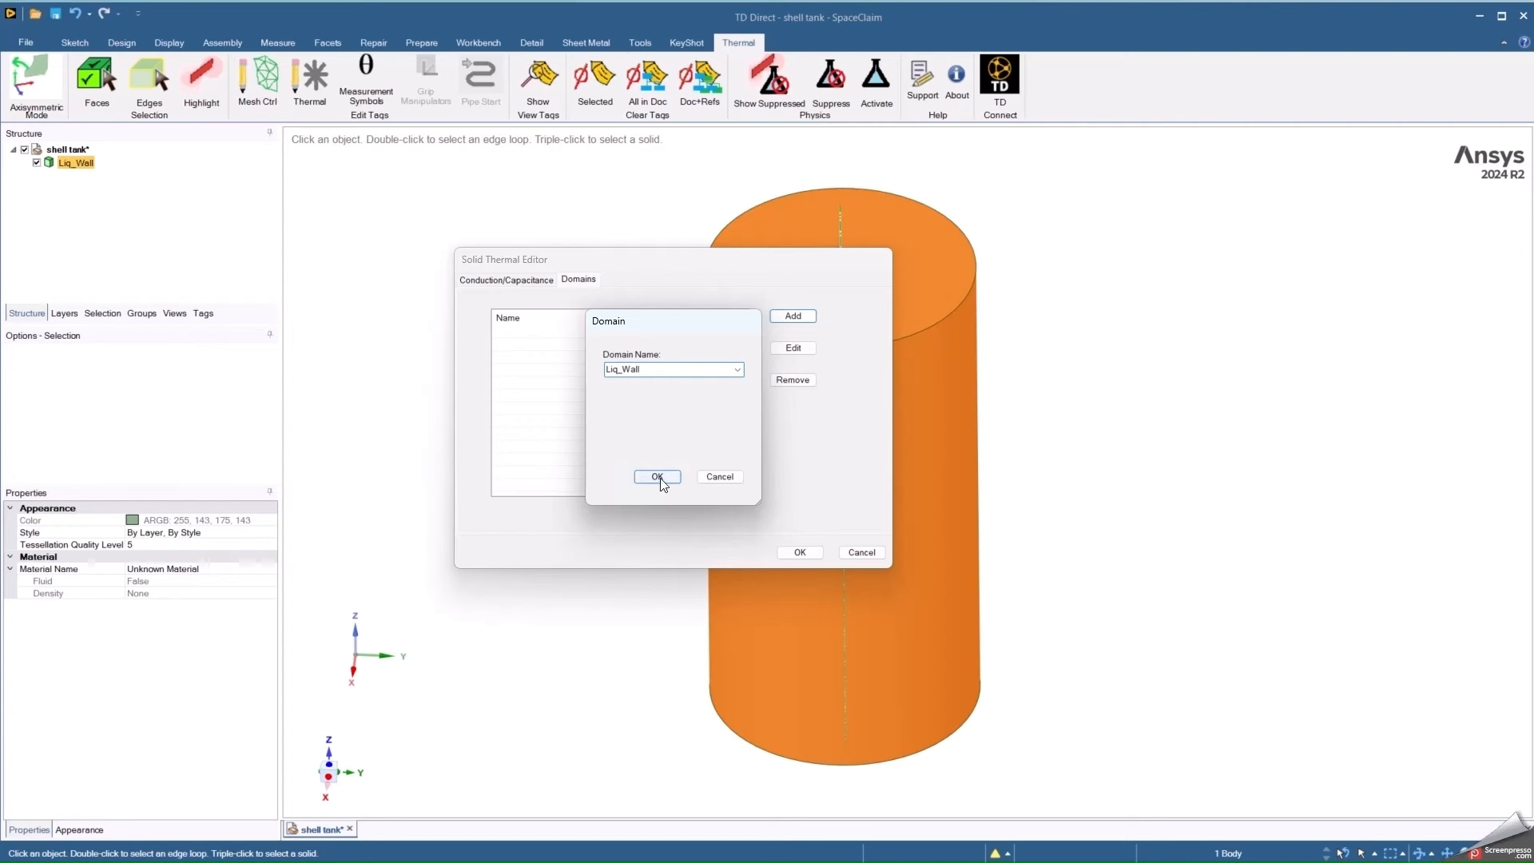
pyautogui.click(657, 478)
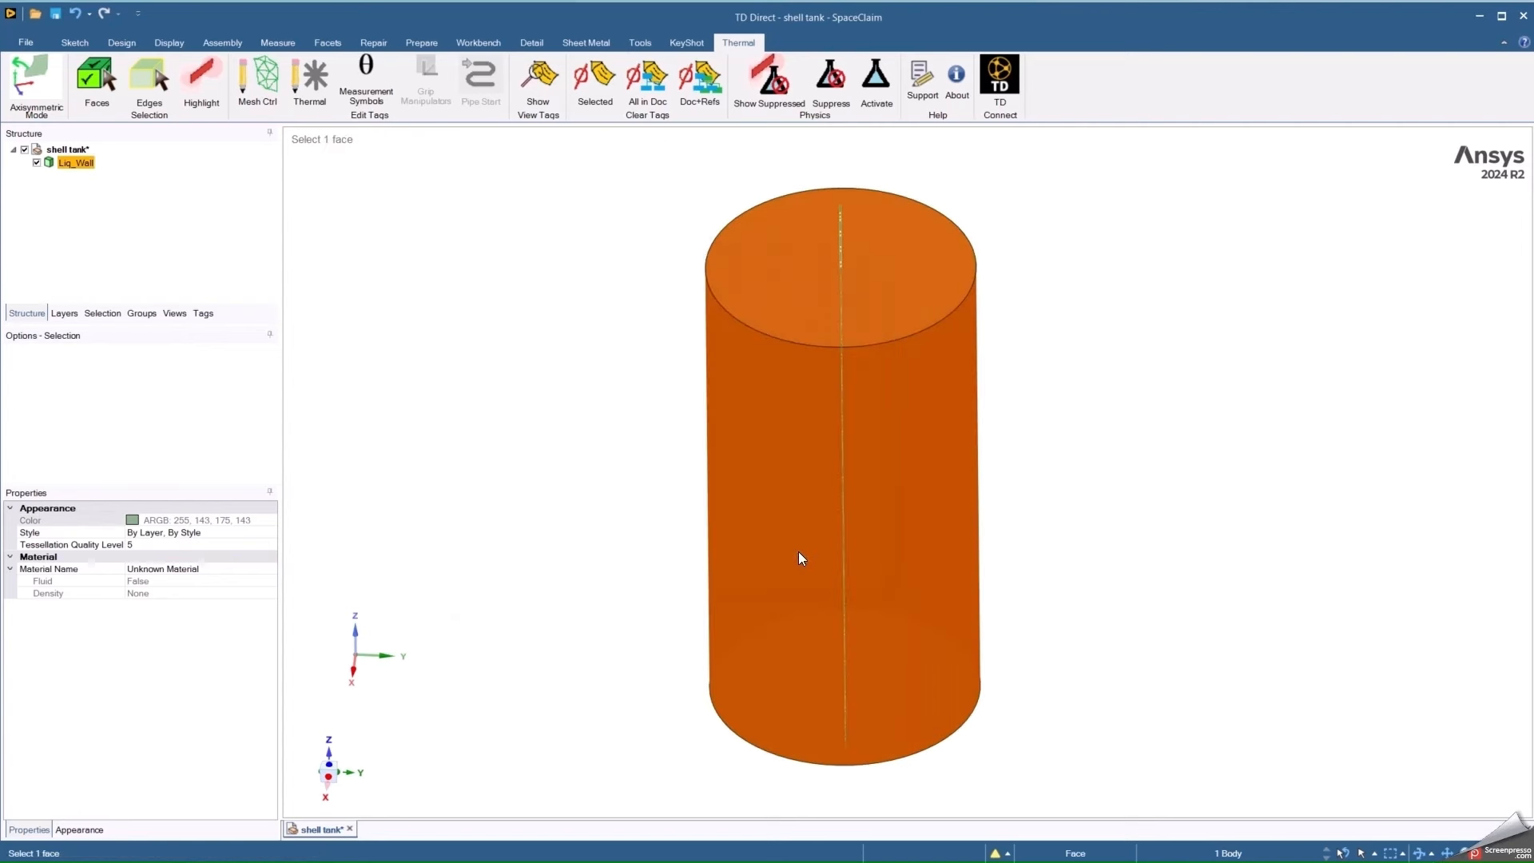
# Select the shell tank part and expand Domain in the Tags panel to reveal Liq_Wall.
pyautogui.click(67, 148)
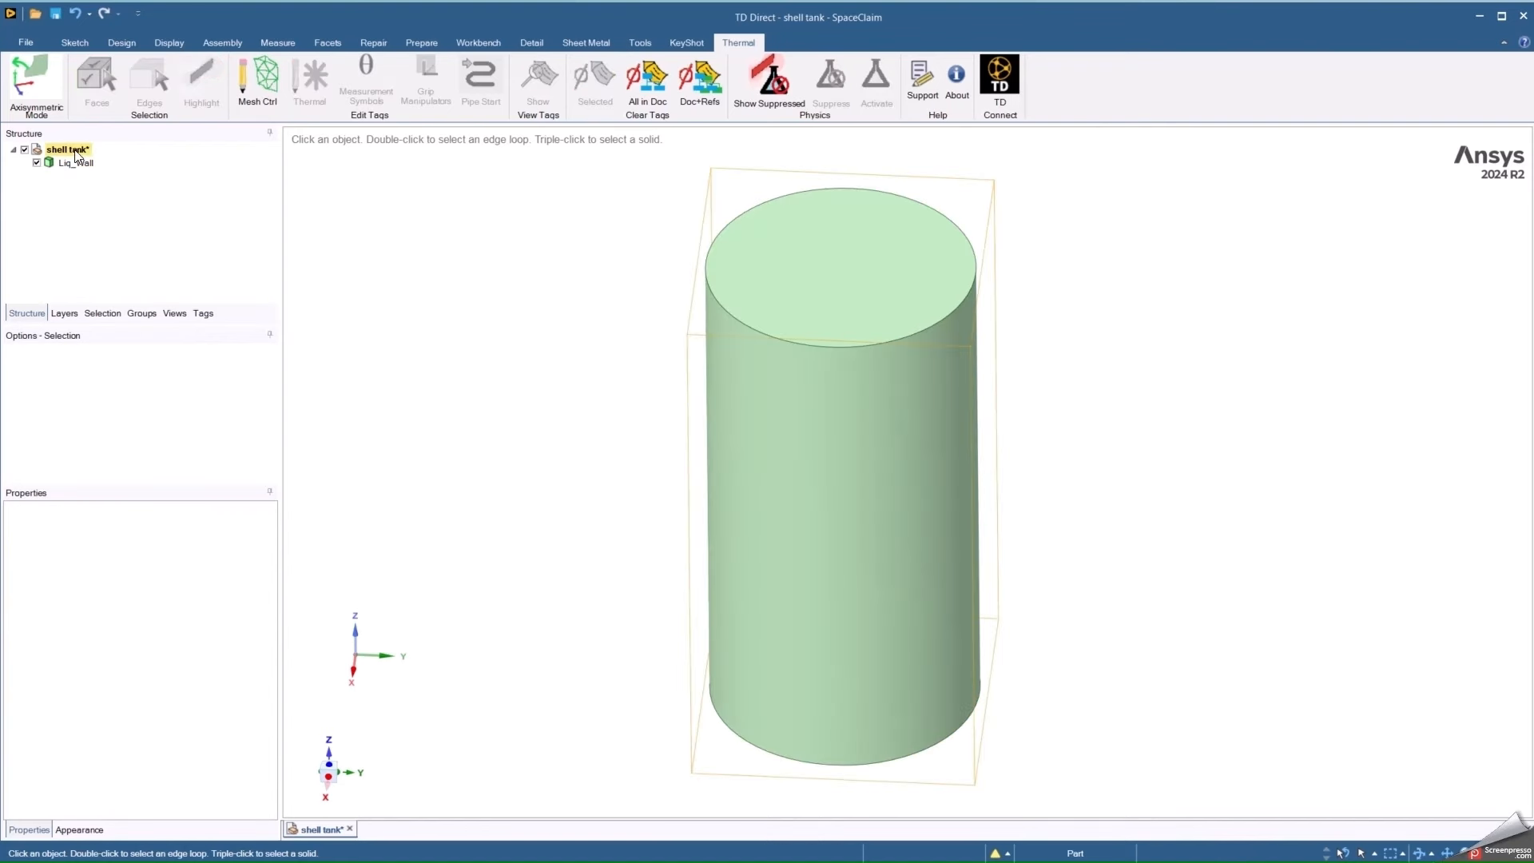
pyautogui.click(203, 313)
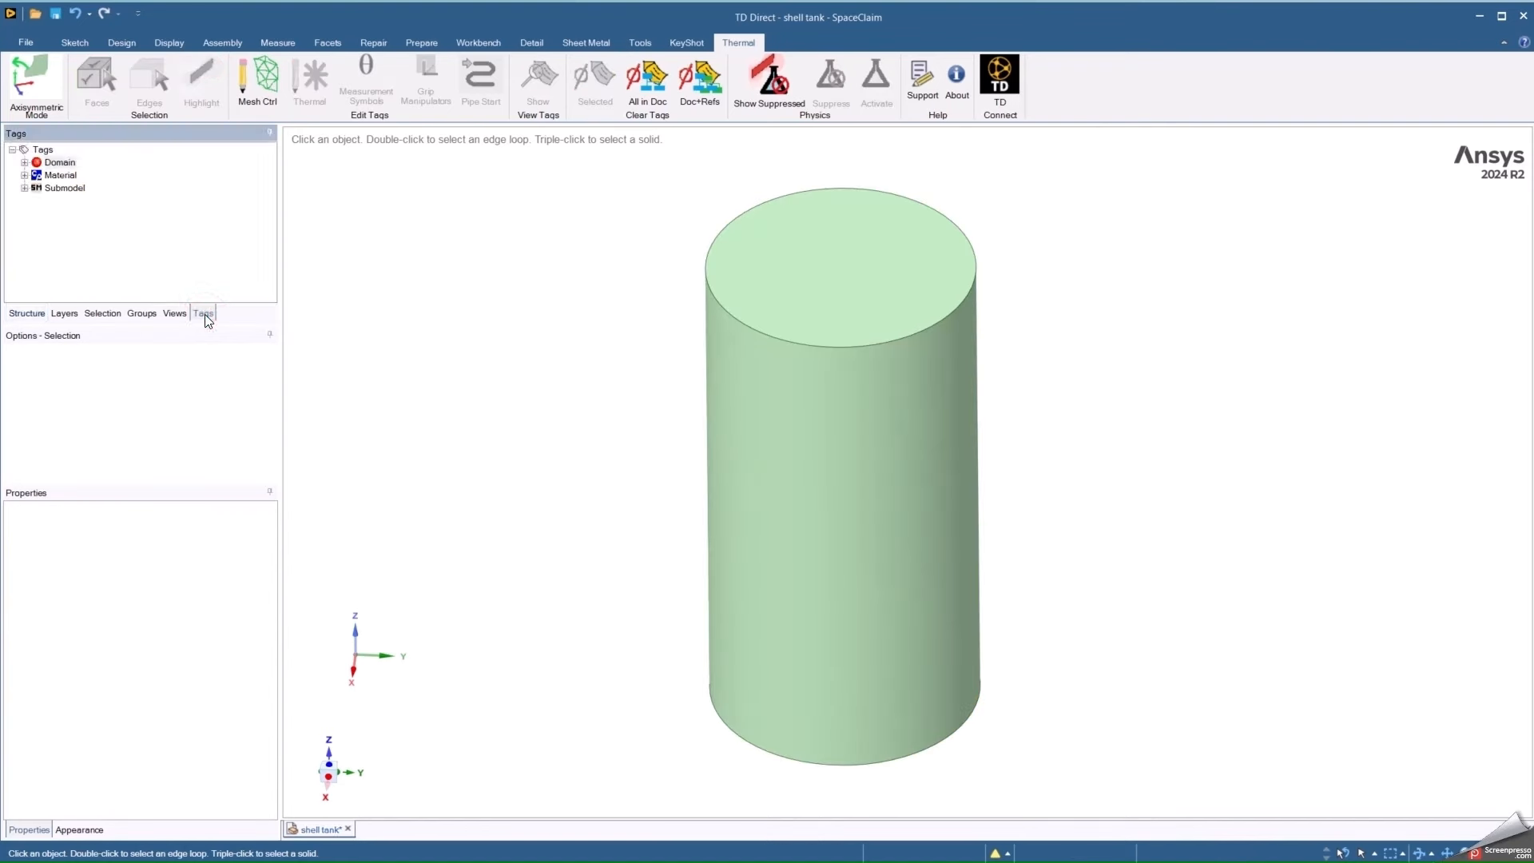
pyautogui.moveTo(224, 313)
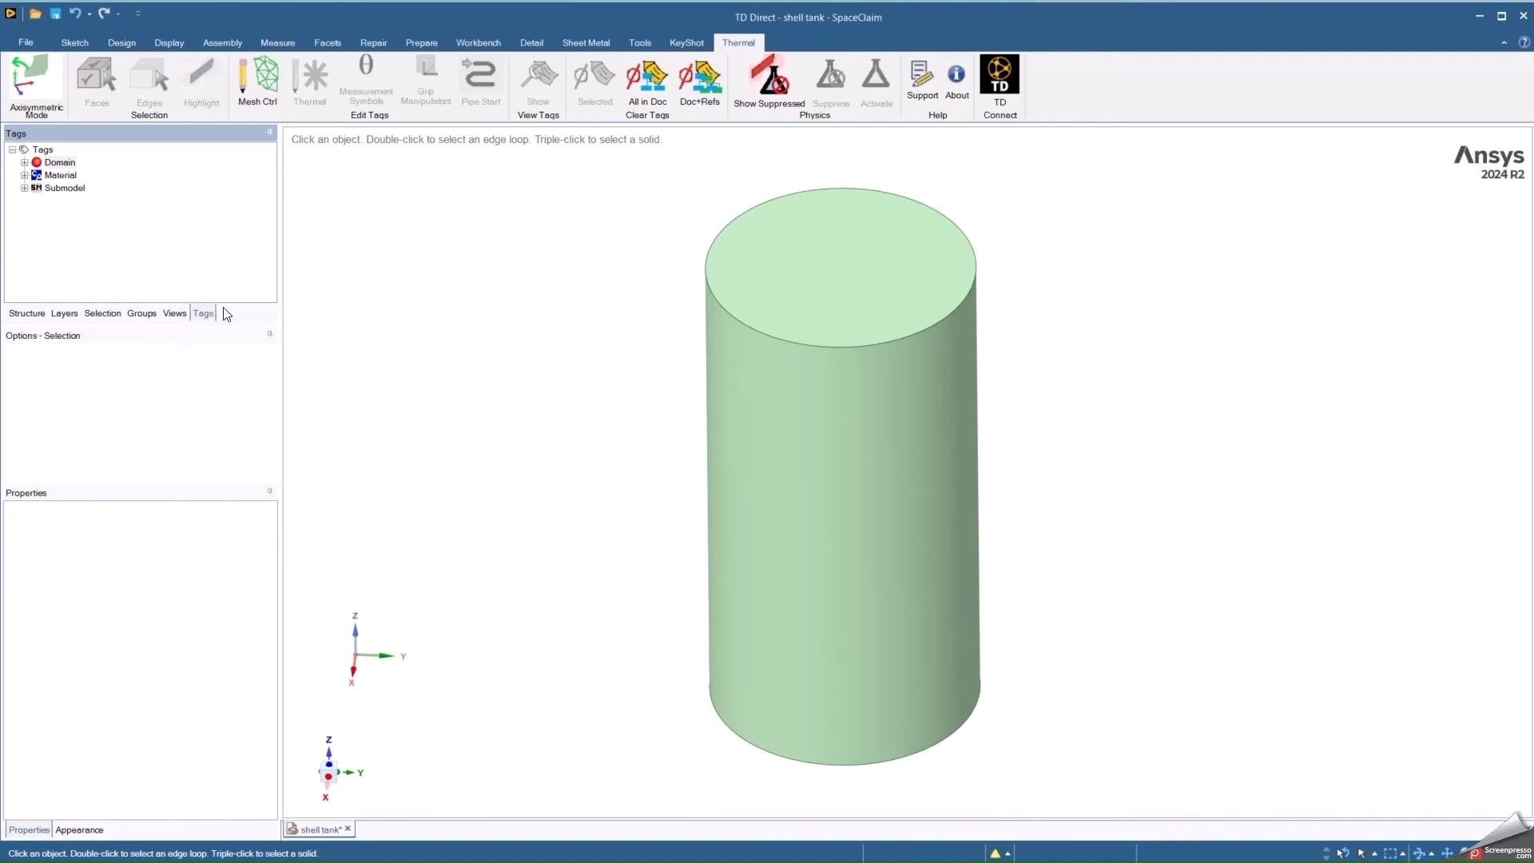
pyautogui.click(24, 161)
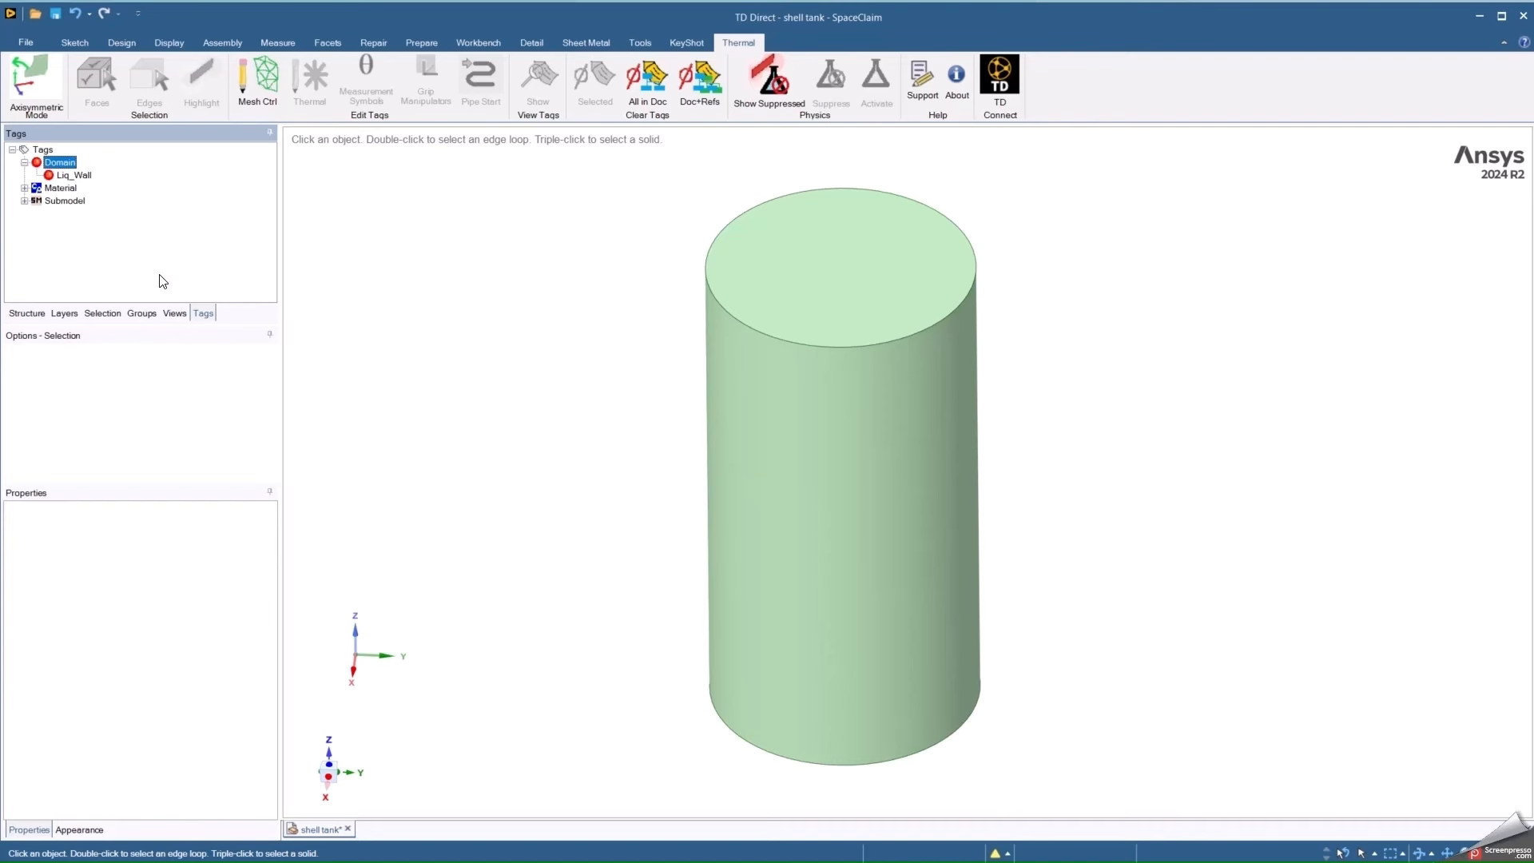
# Pick the top, bottom and cylindrical side faces of the tank together.
pyautogui.click(790, 245)
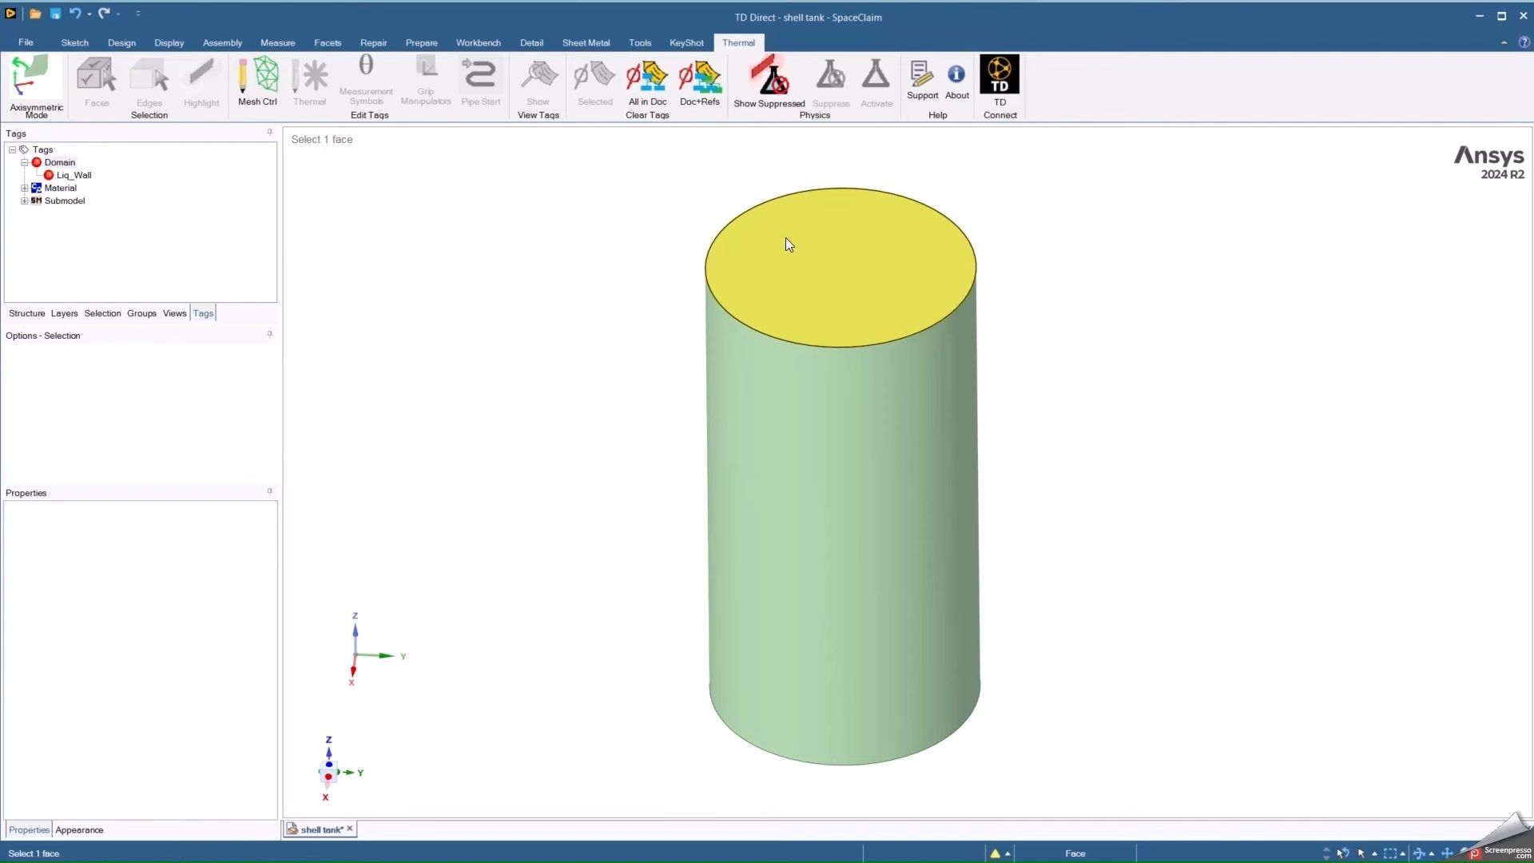
pyautogui.click(826, 435)
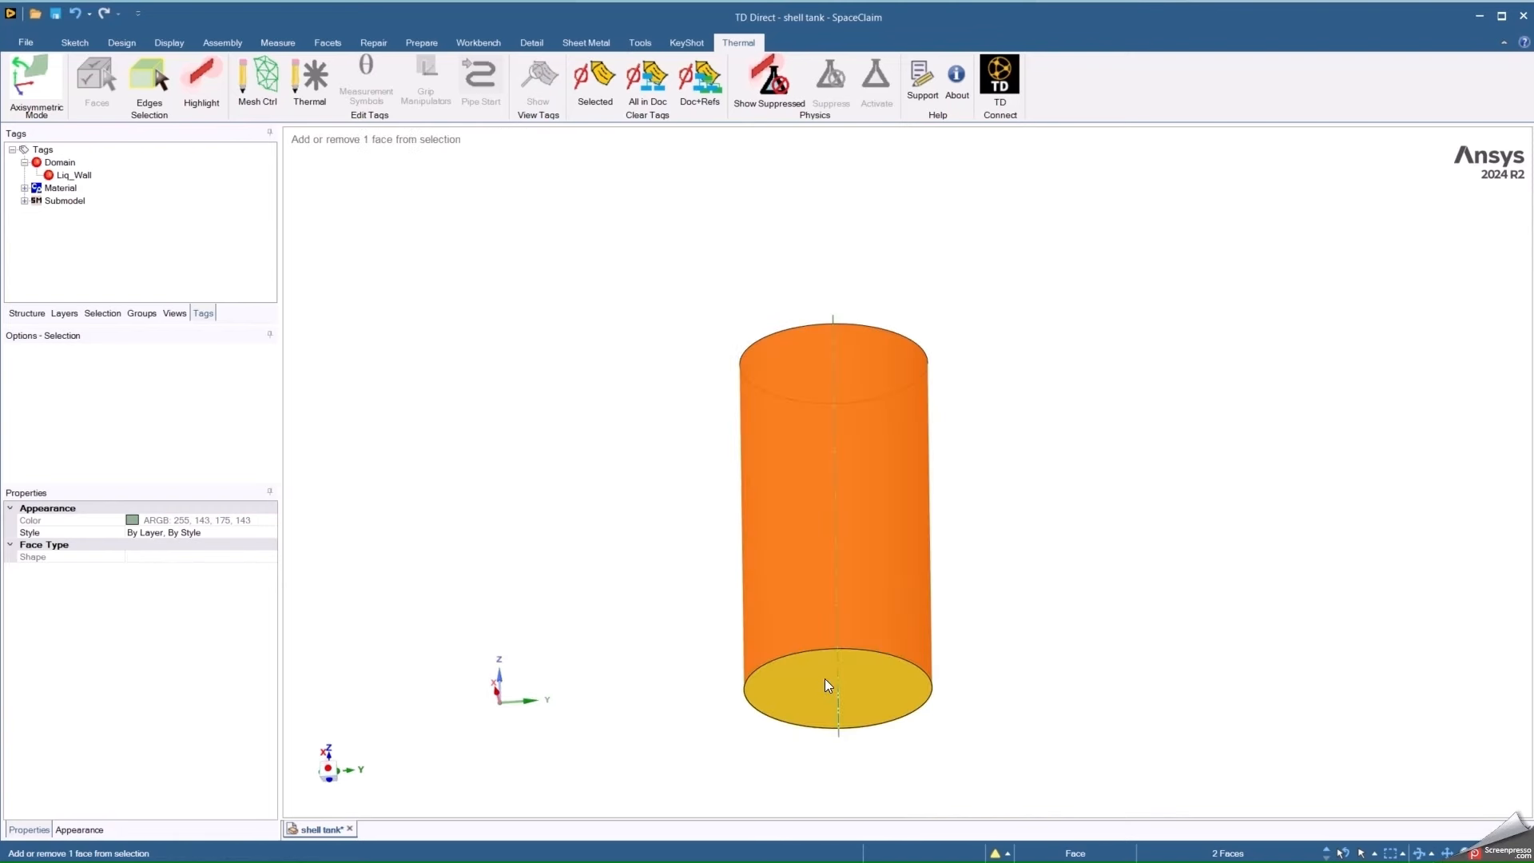
pyautogui.click(826, 686)
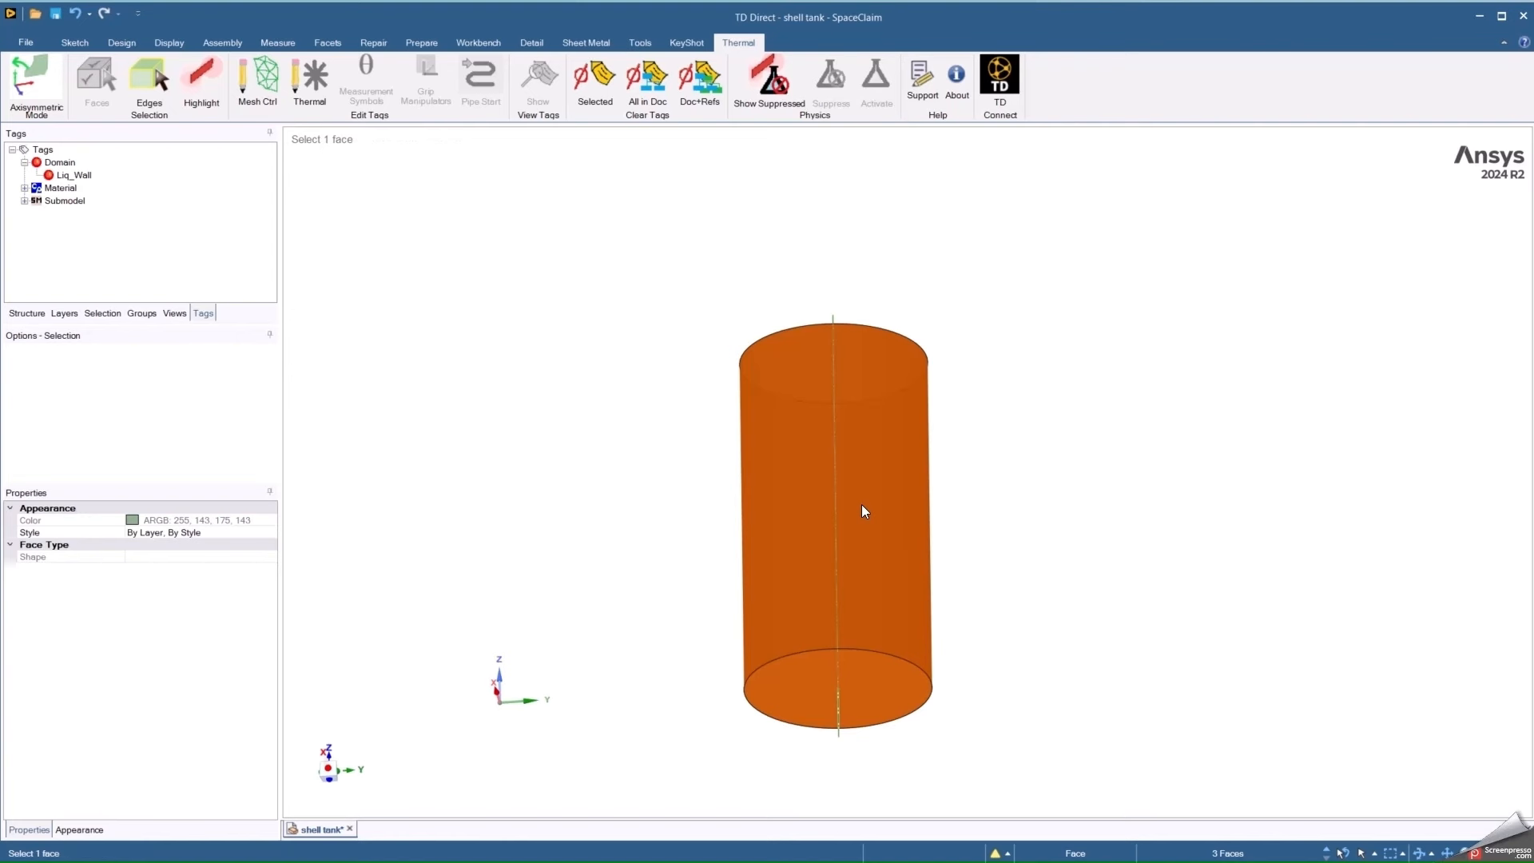
# Tag the three faces with a Liq_Wall_Out domain on the positive normal side.
pyautogui.rightClick(863, 510)
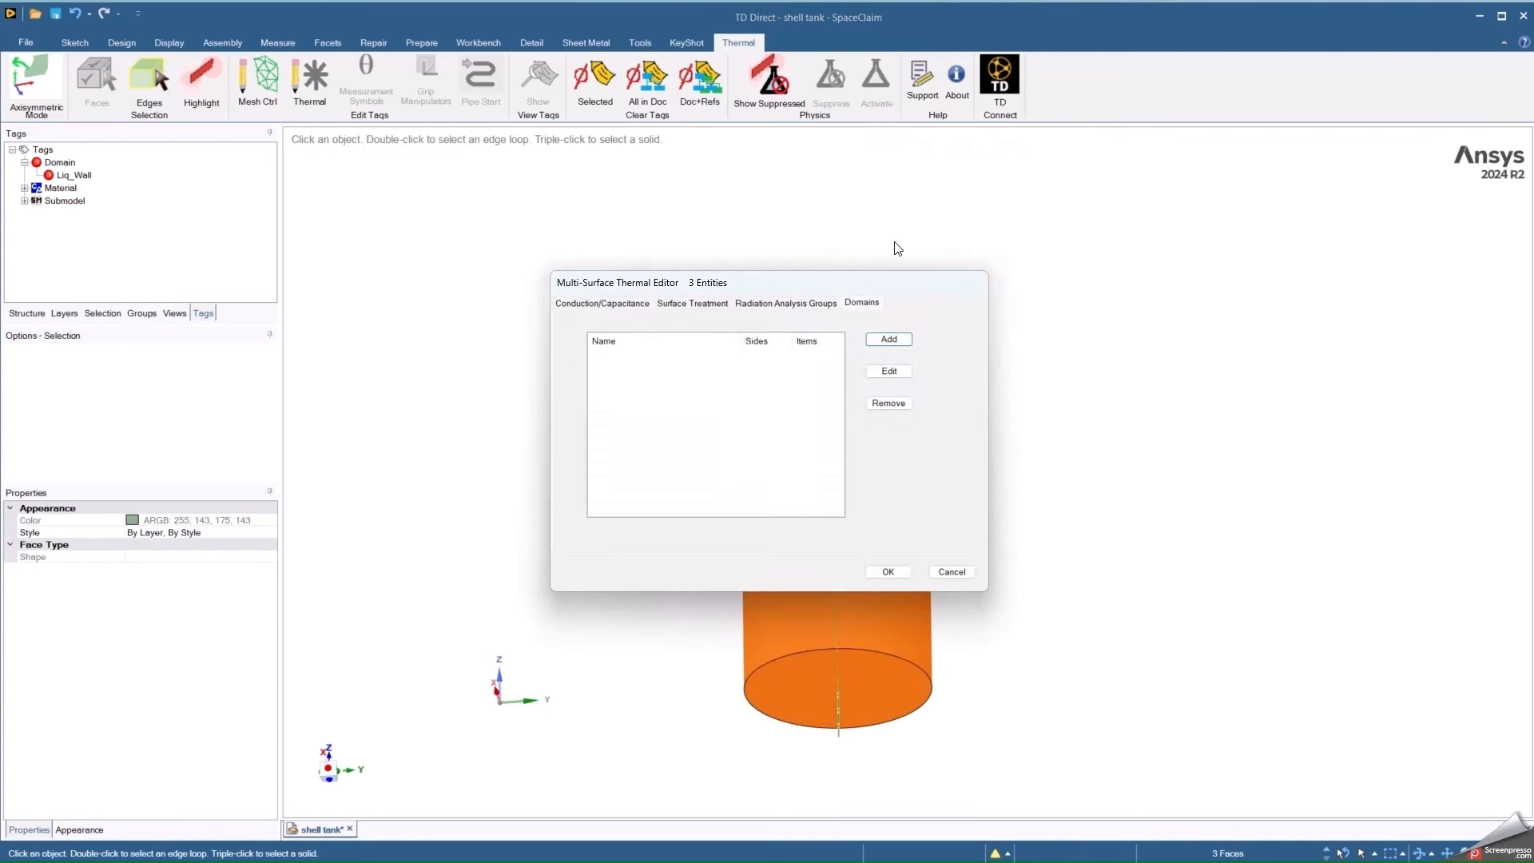
pyautogui.moveTo(737, 321)
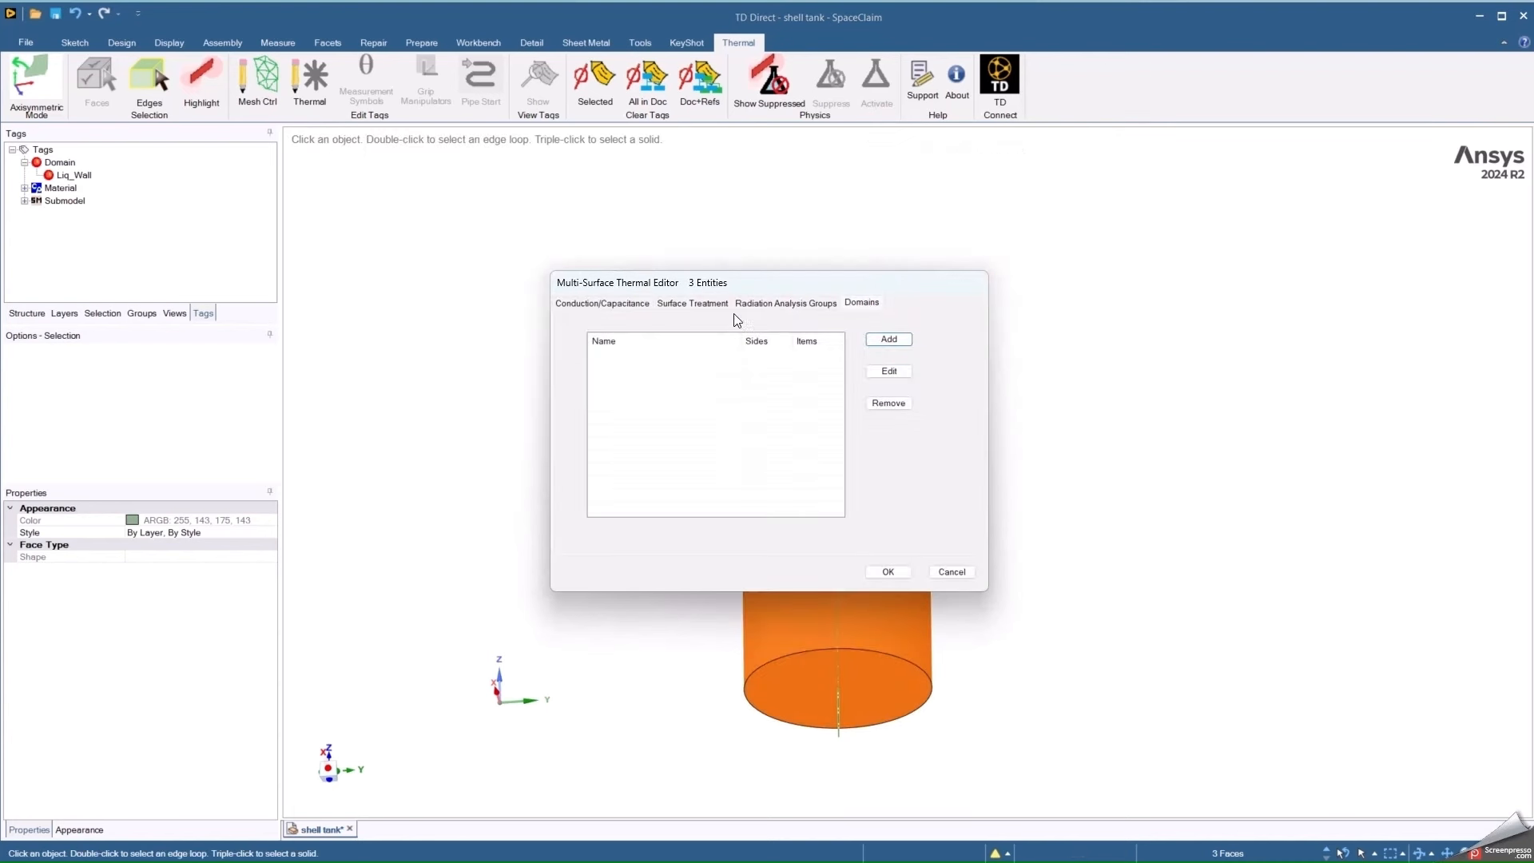
pyautogui.moveTo(824, 320)
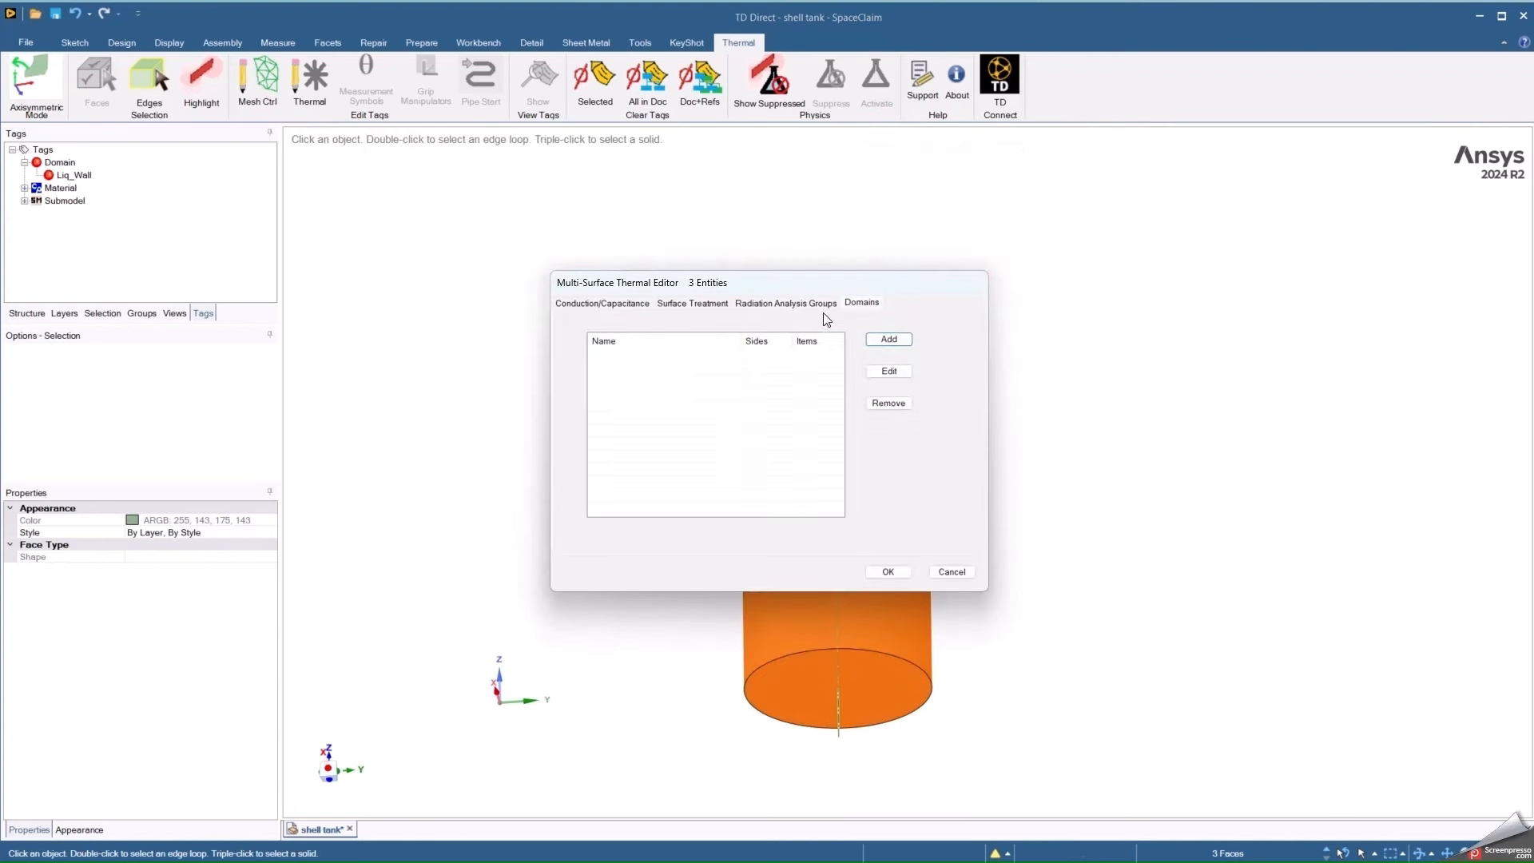
pyautogui.moveTo(849, 290)
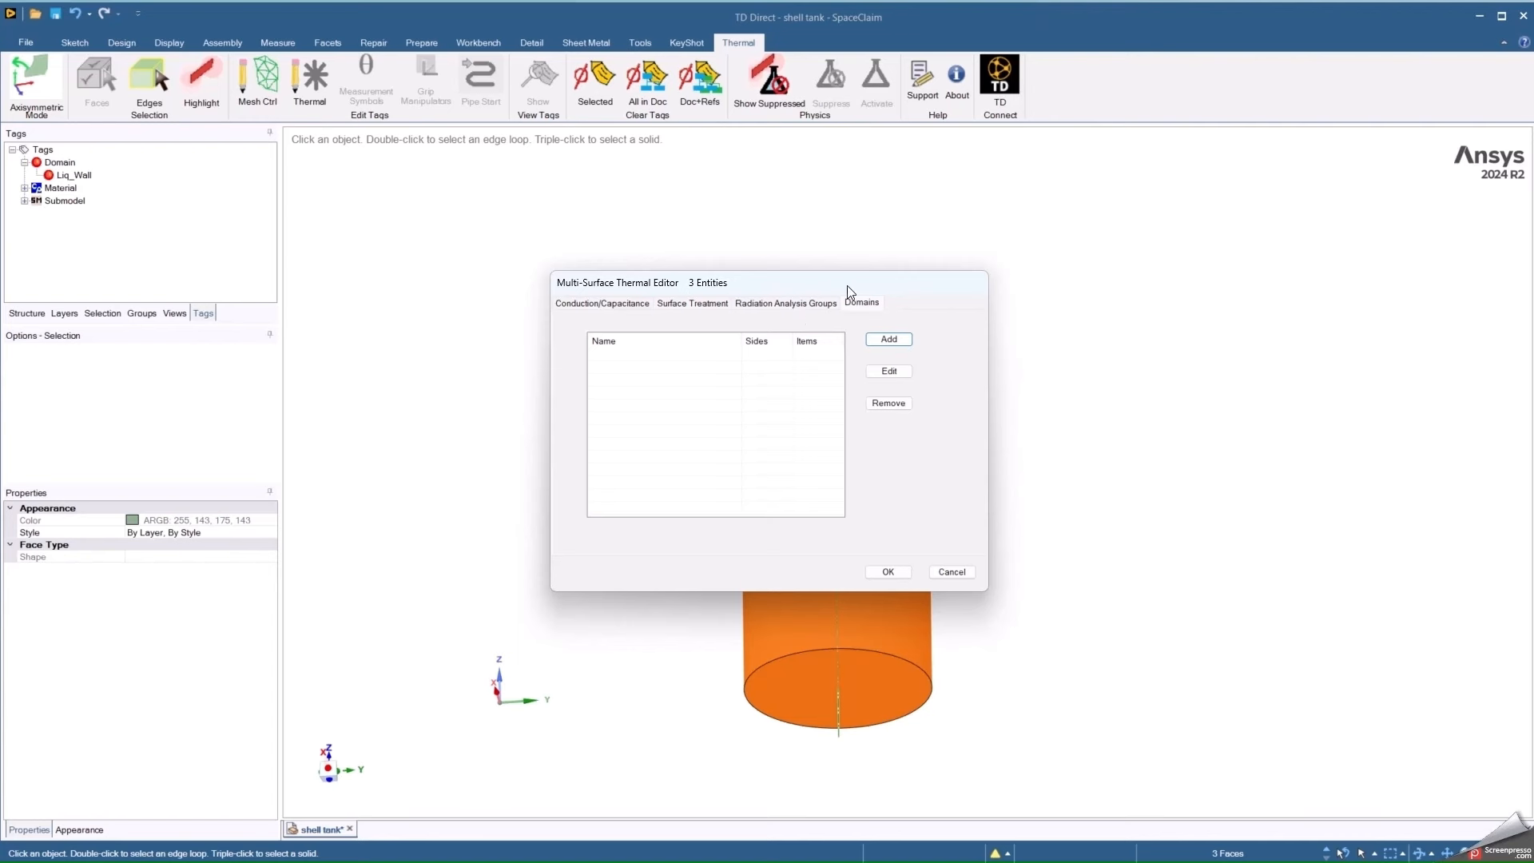
pyautogui.moveTo(879, 307)
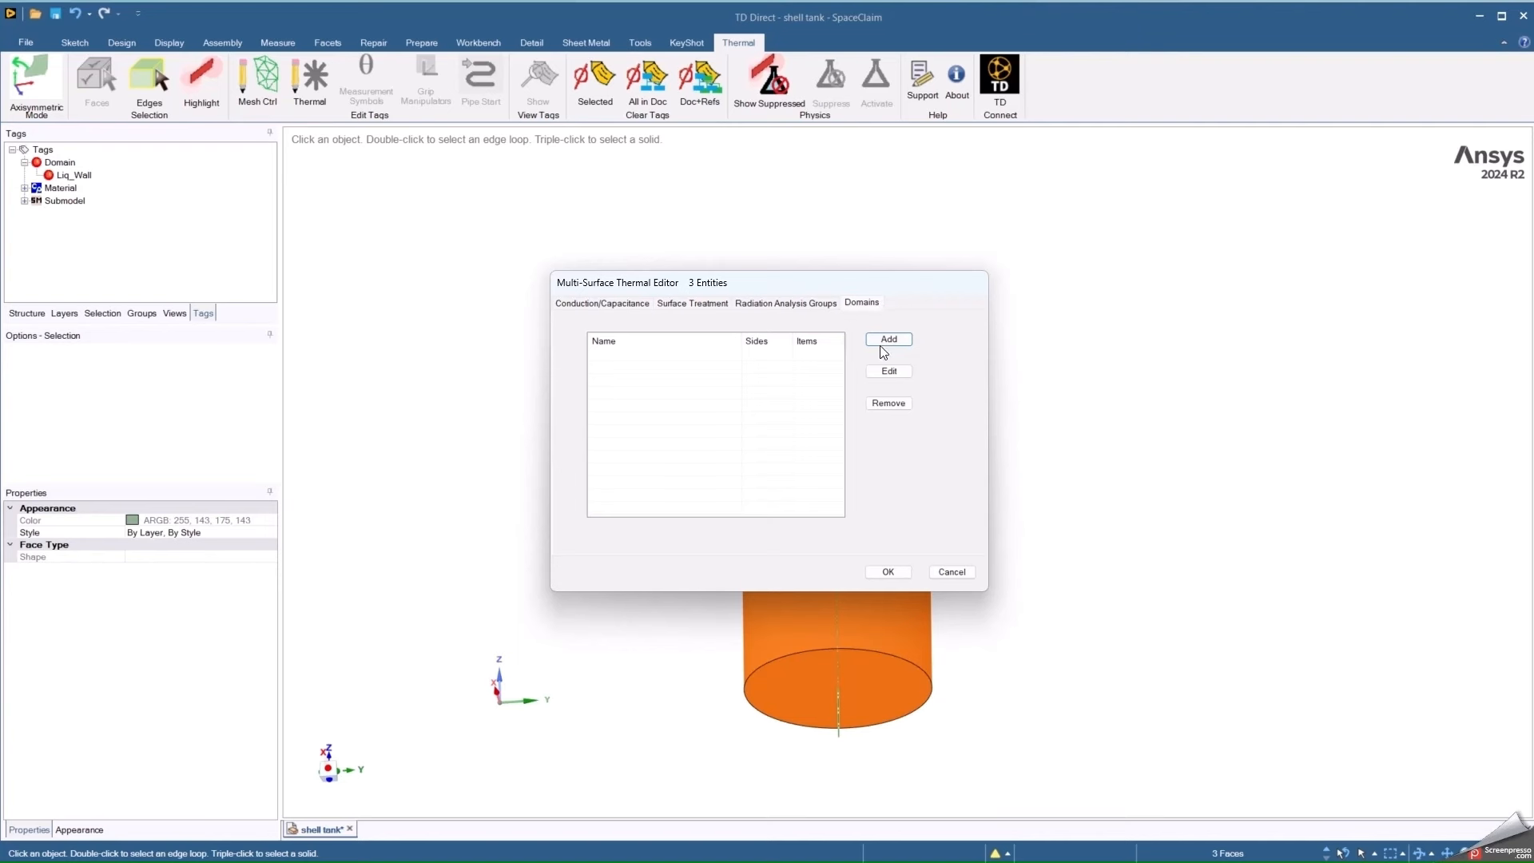
pyautogui.click(887, 339)
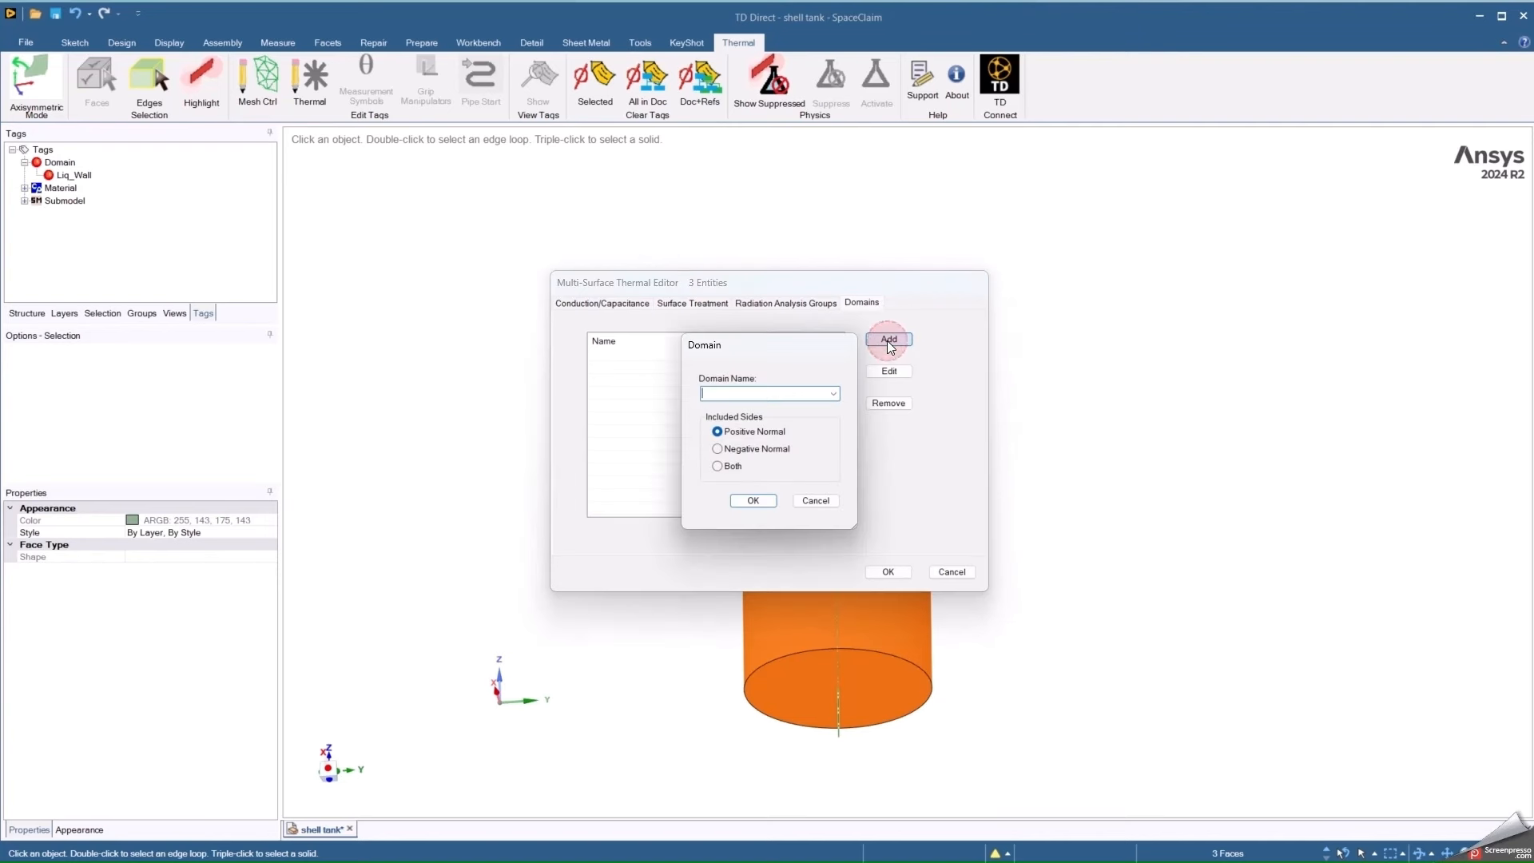
pyautogui.write('L')
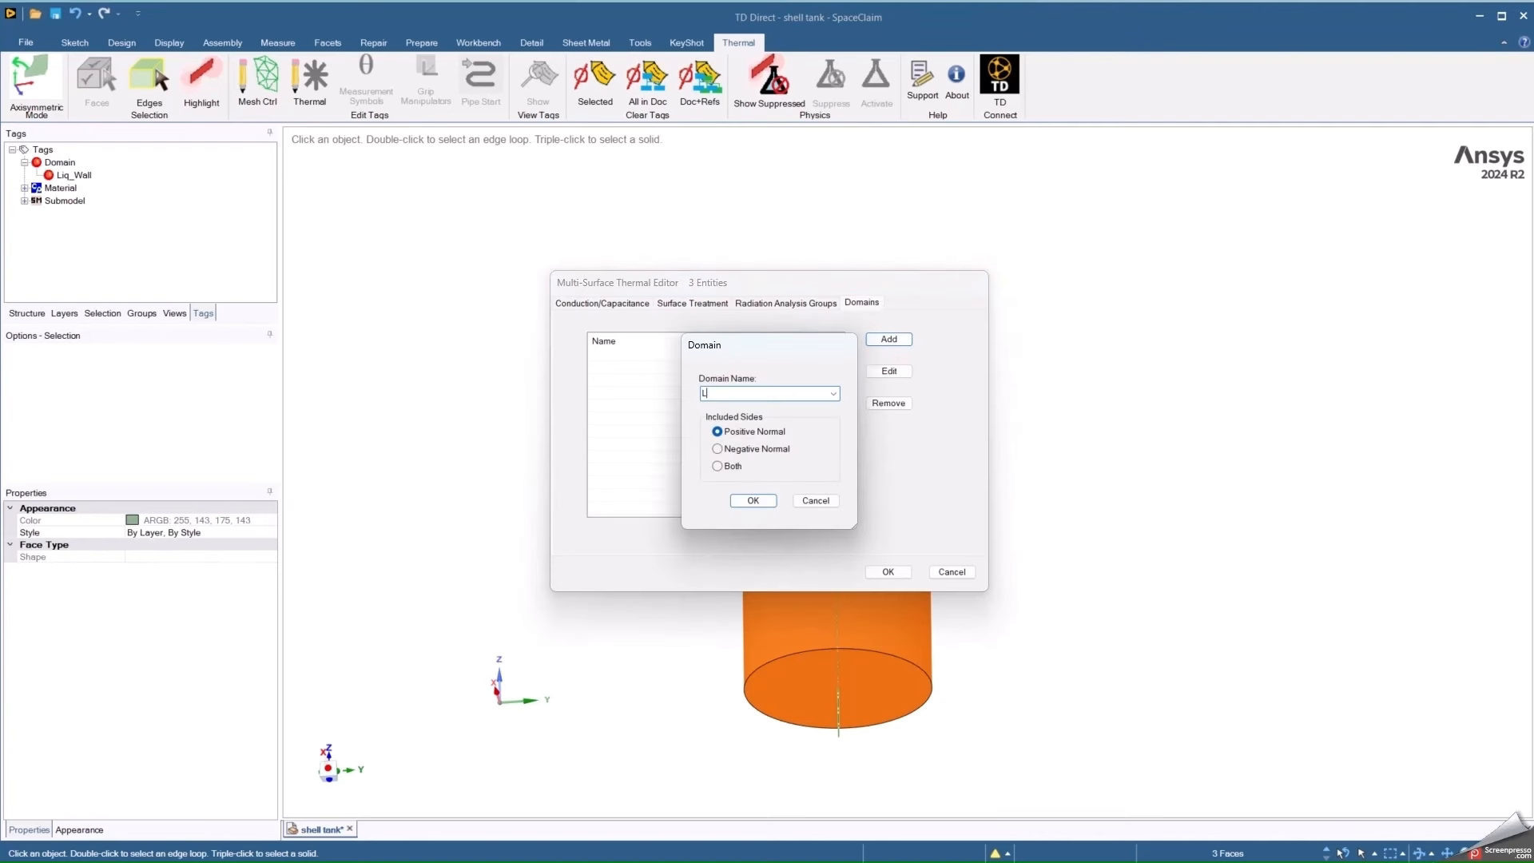
pyautogui.write('iq_Wall_Out')
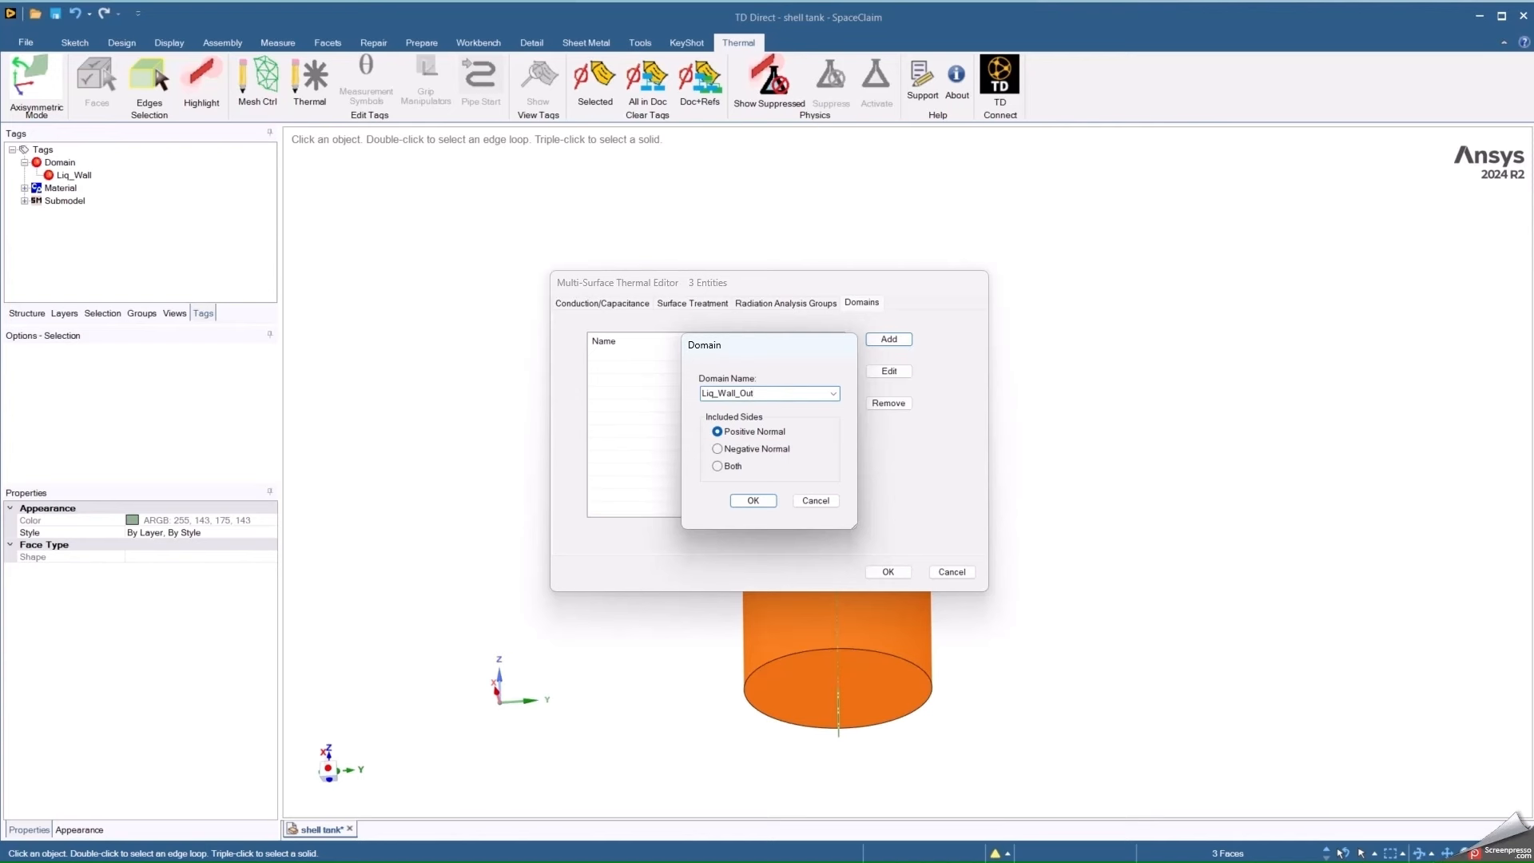
pyautogui.click(753, 500)
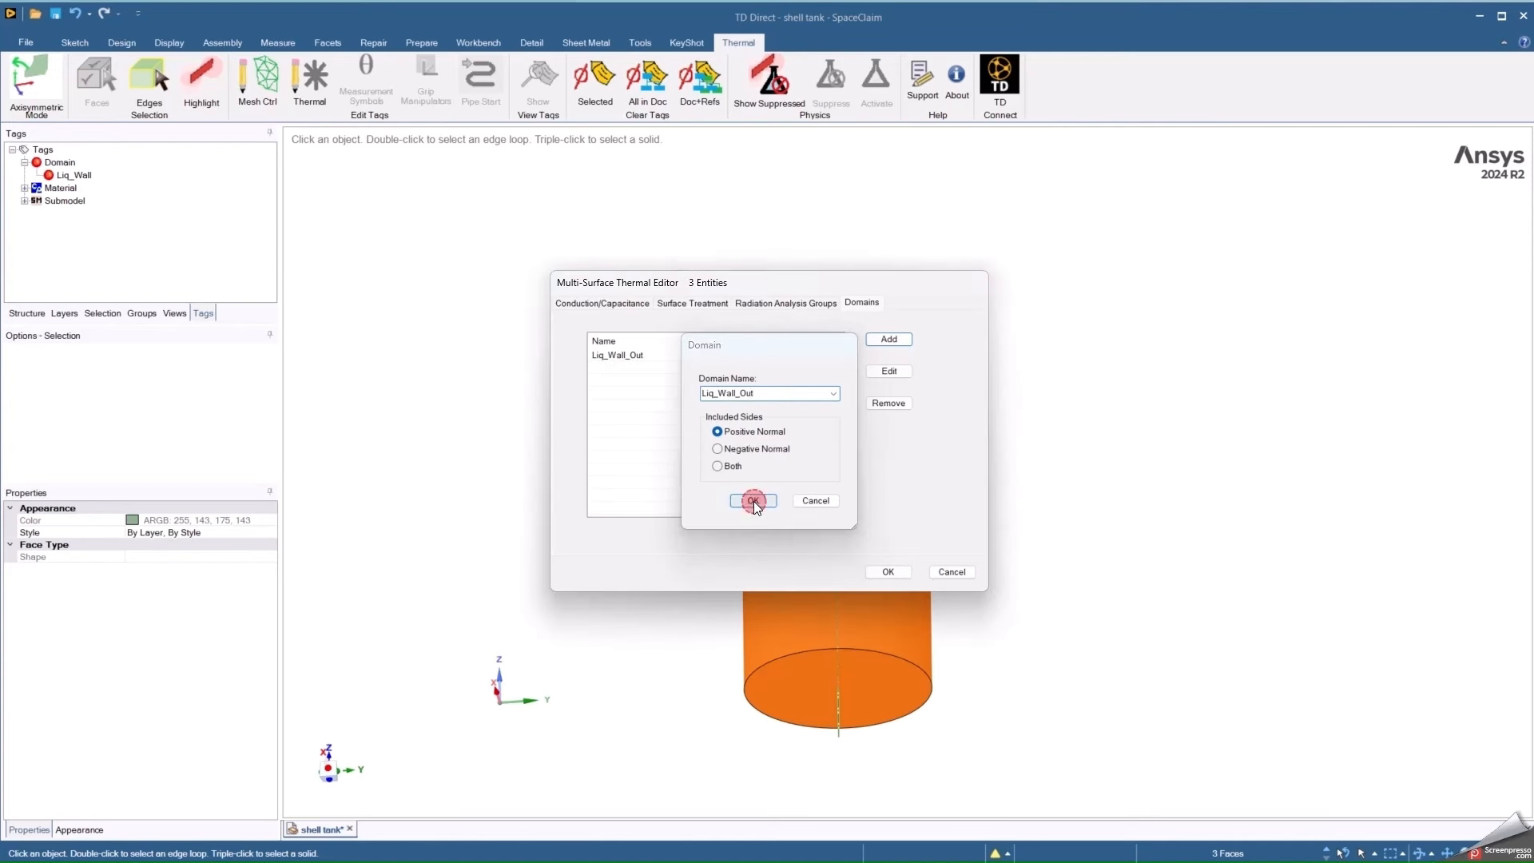
pyautogui.click(753, 500)
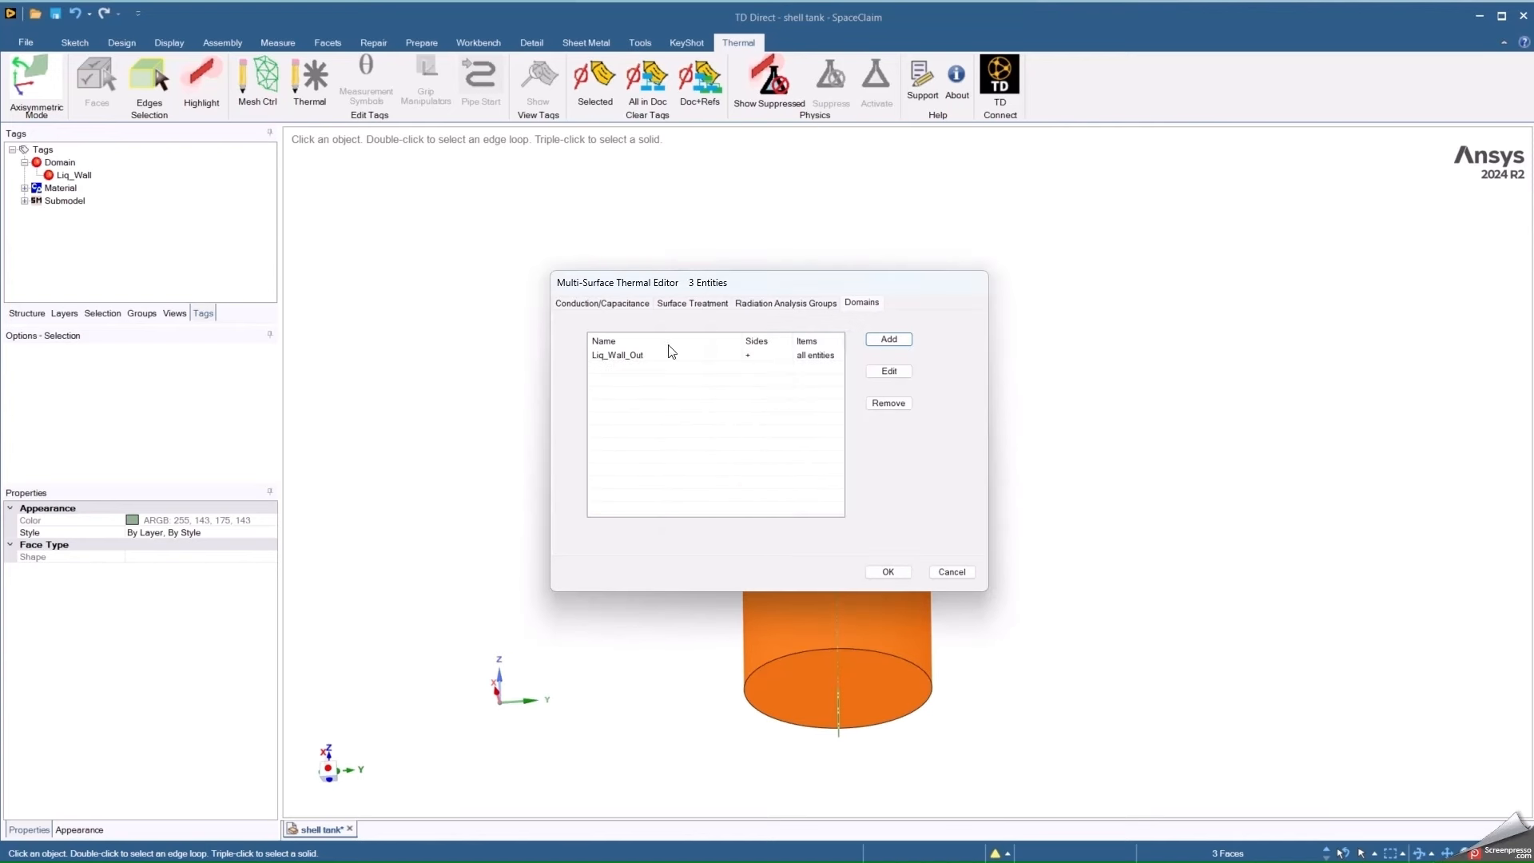
pyautogui.moveTo(887, 572)
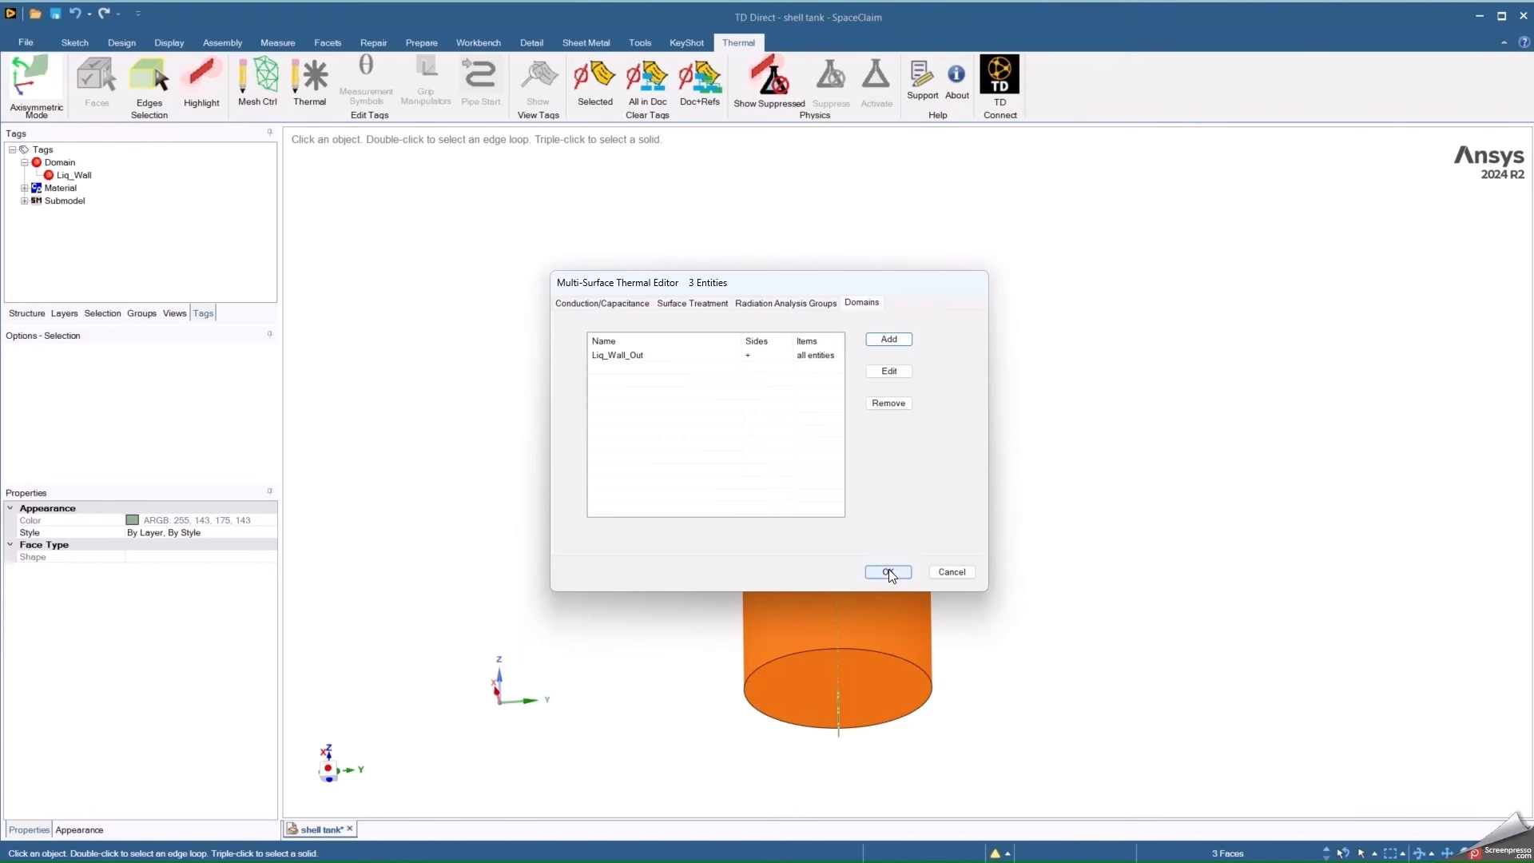
pyautogui.click(885, 572)
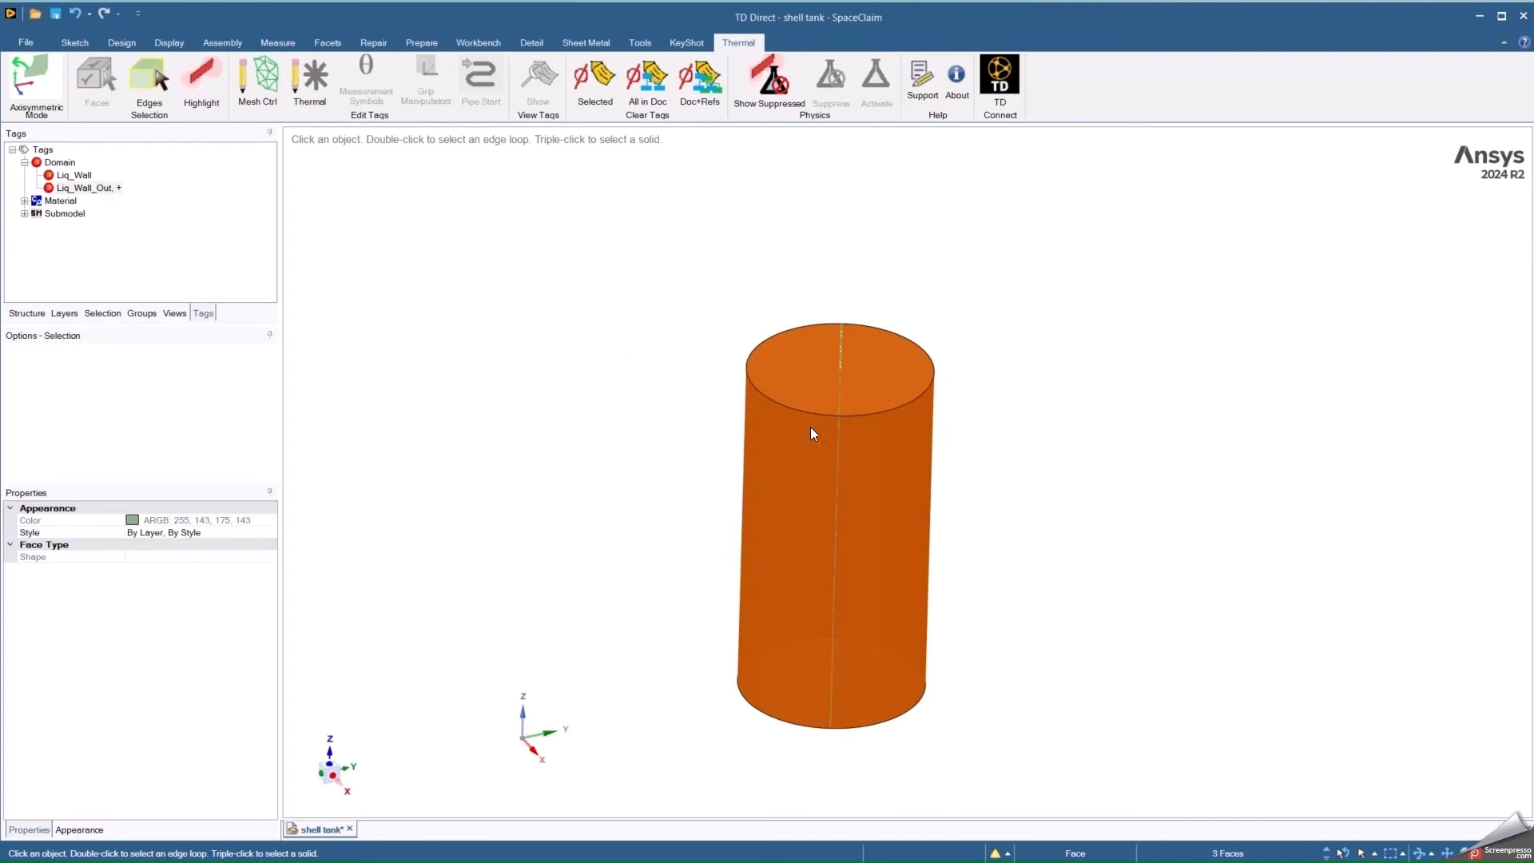
# Hide the outer wall face and bring up the Multi-Surface Thermal Editor for the inner faces.
pyautogui.rightClick(812, 433)
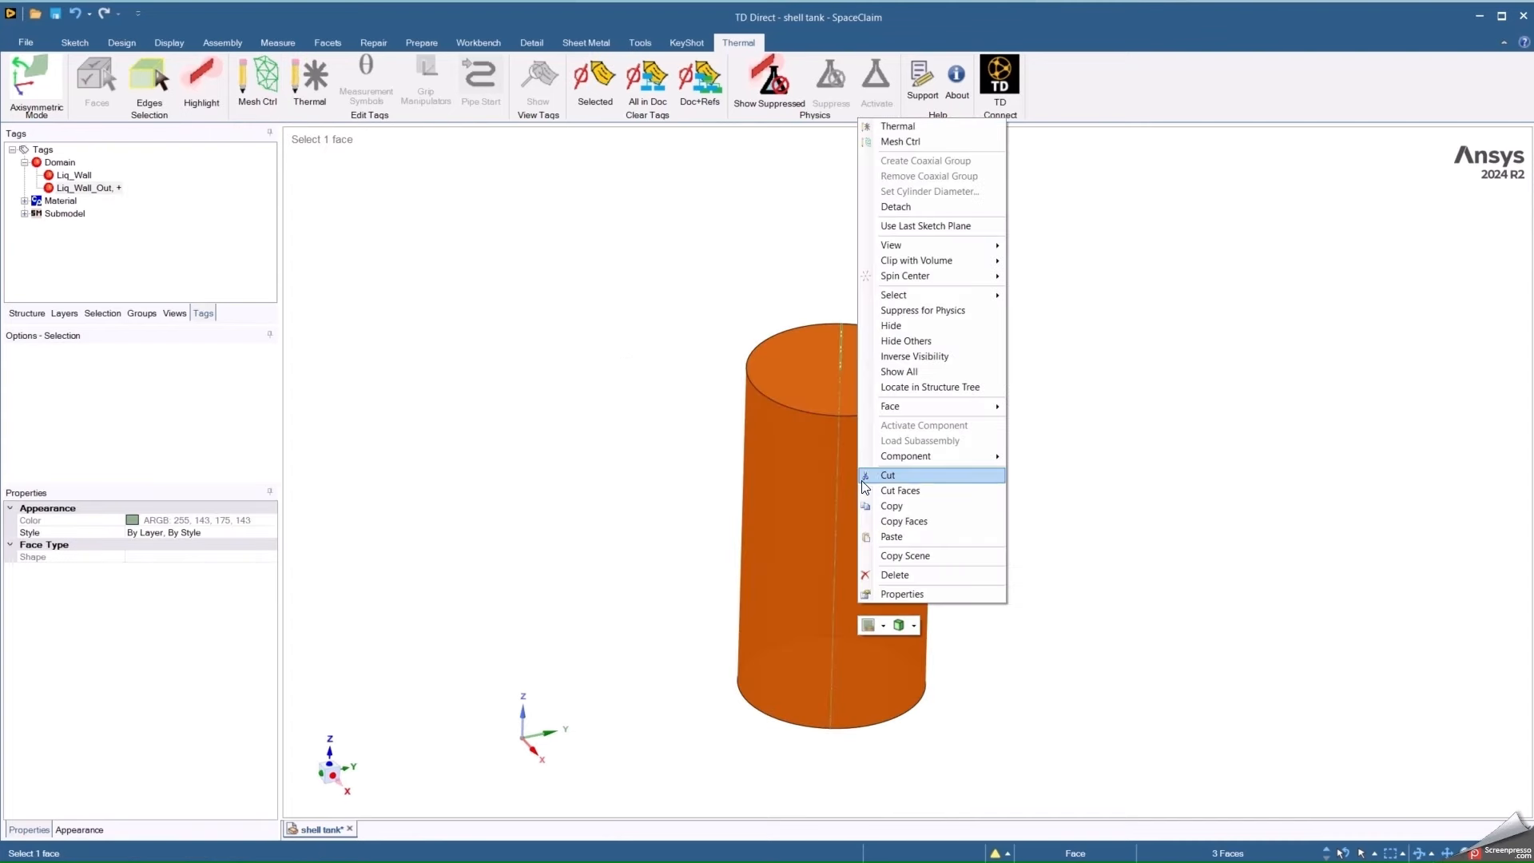
pyautogui.moveTo(891, 406)
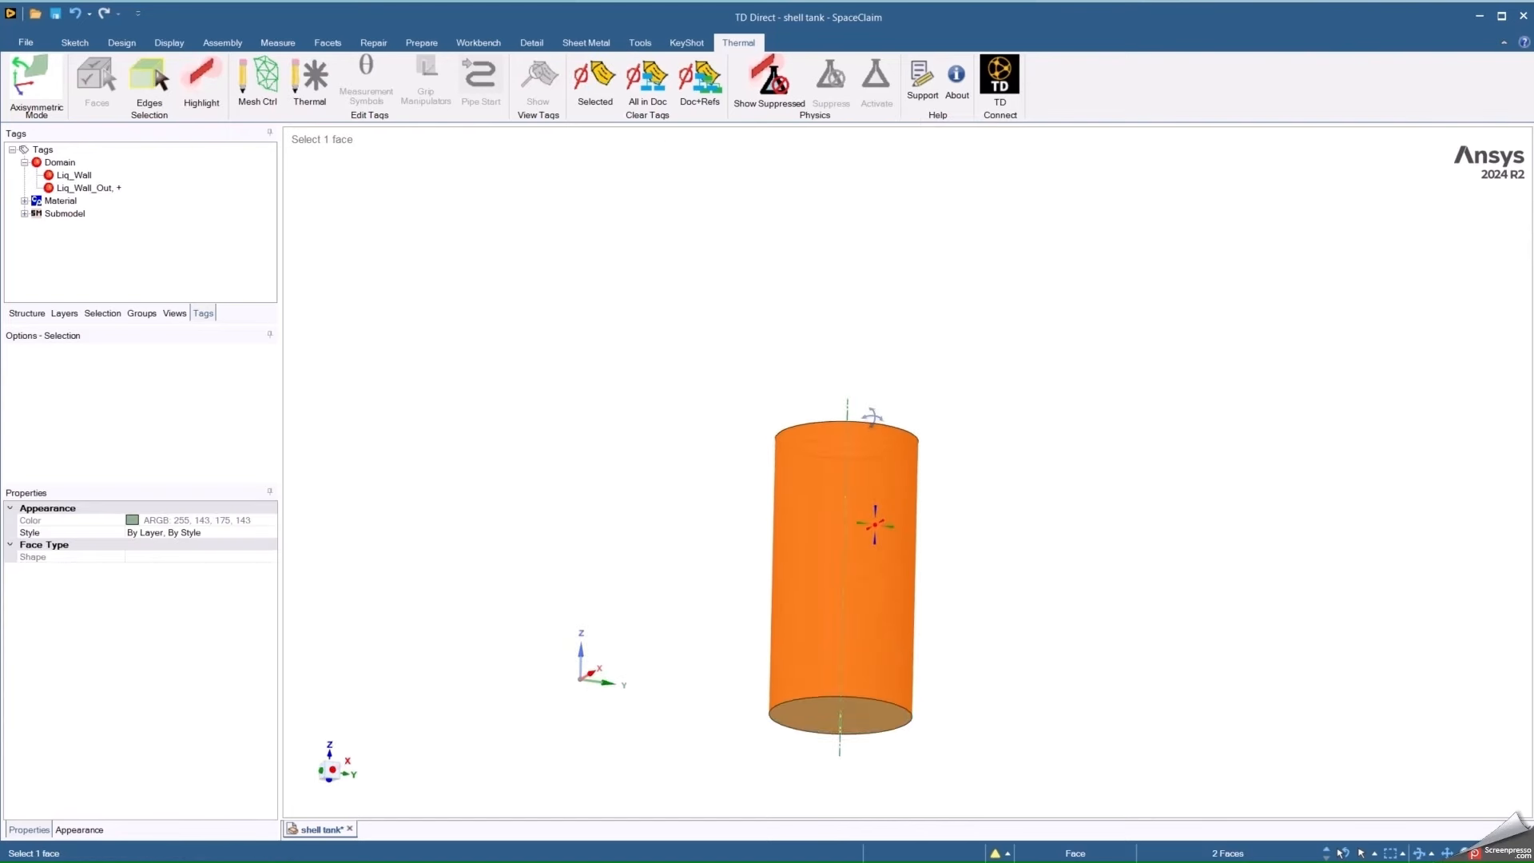
pyautogui.click(833, 557)
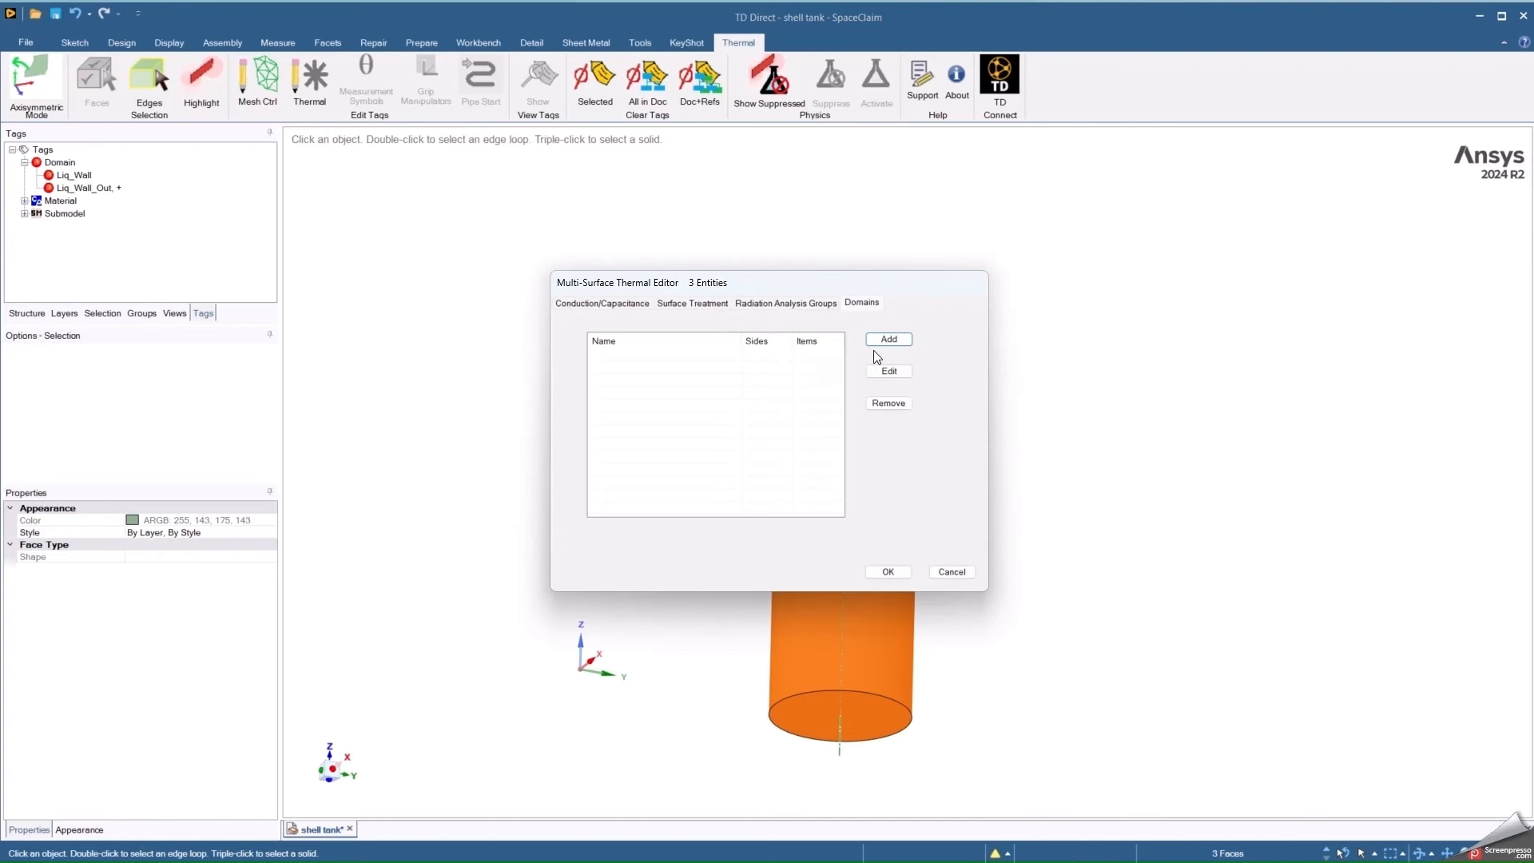
# Tag the inner faces with a Liq_Wall_In domain on the positive normal side.
pyautogui.click(887, 339)
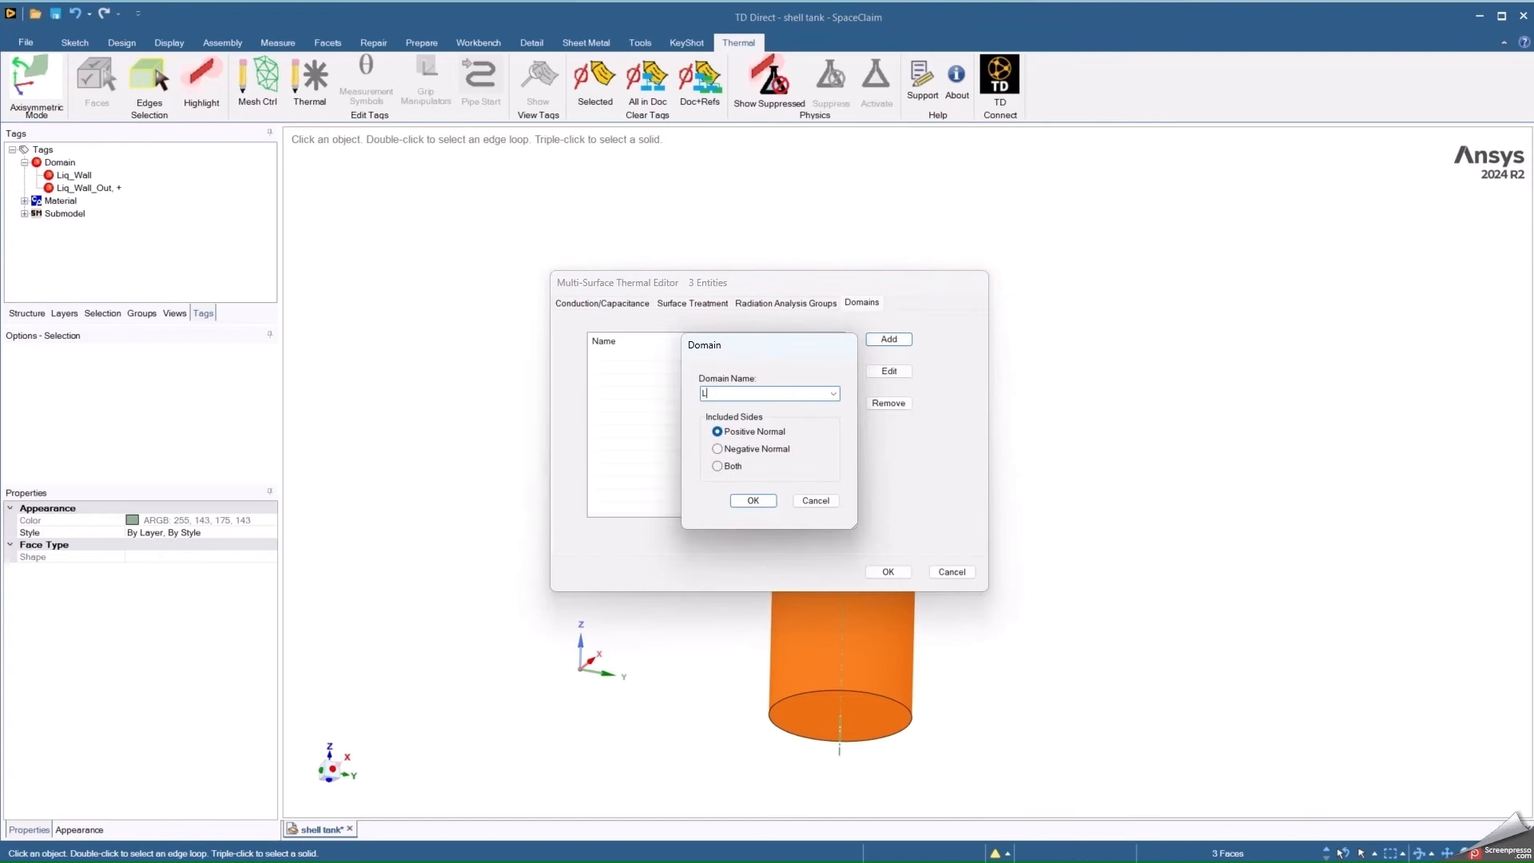
pyautogui.write('iq_Wall_In')
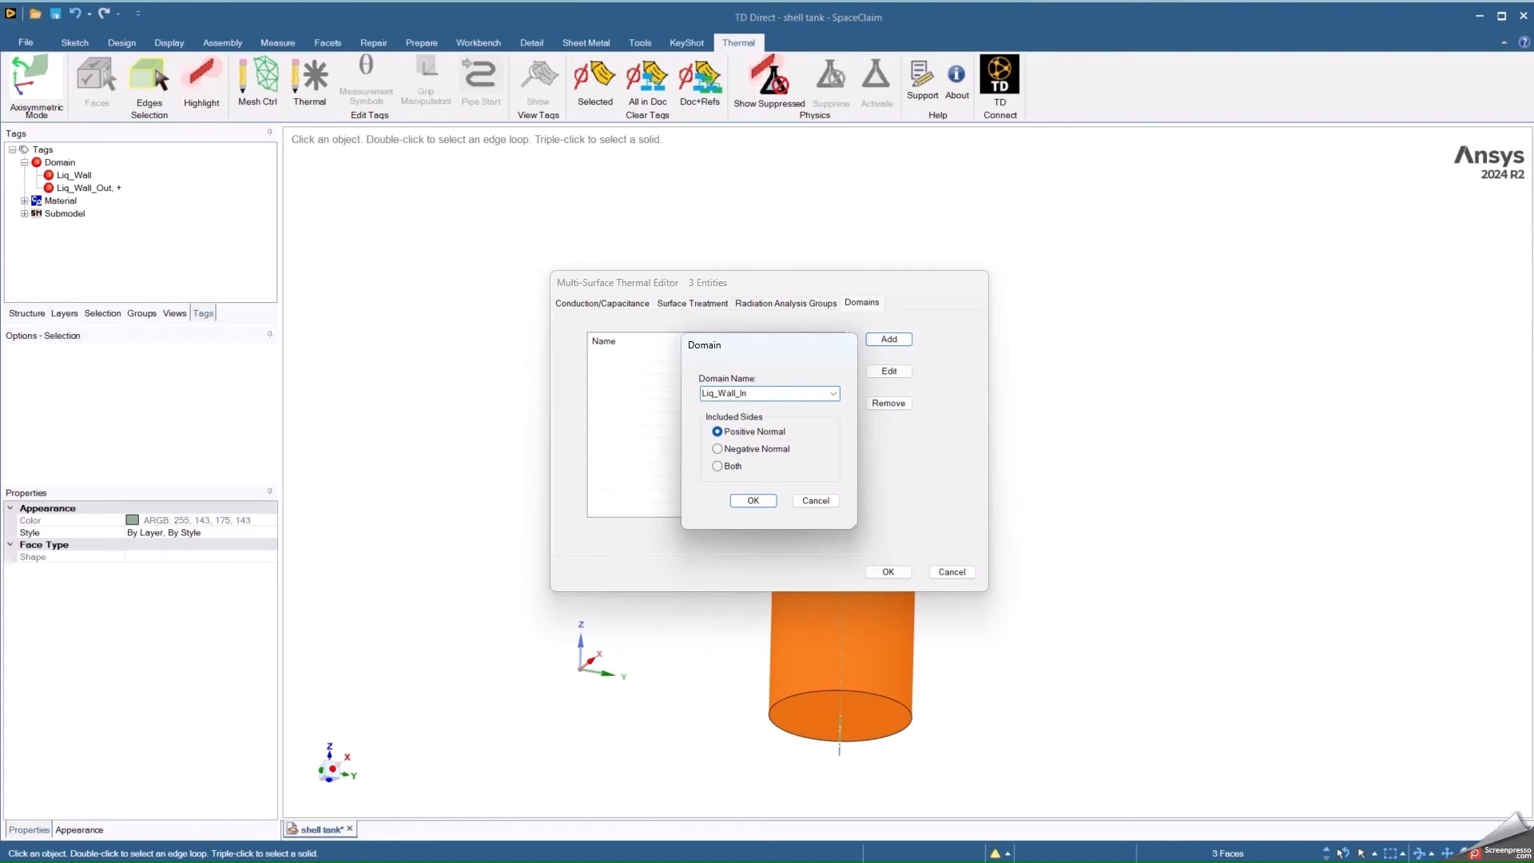
pyautogui.click(753, 500)
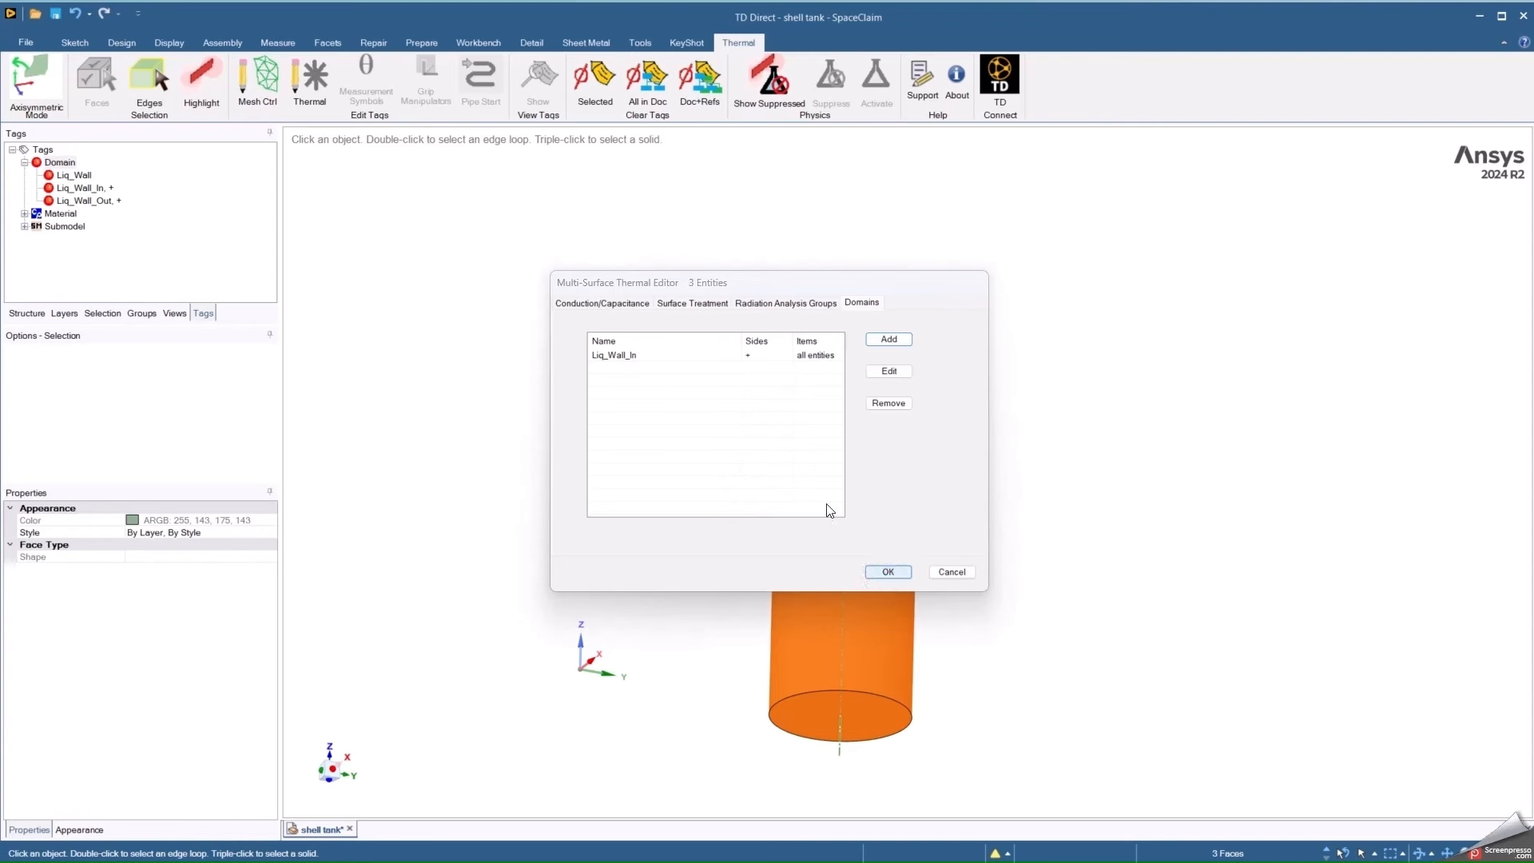
pyautogui.click(887, 572)
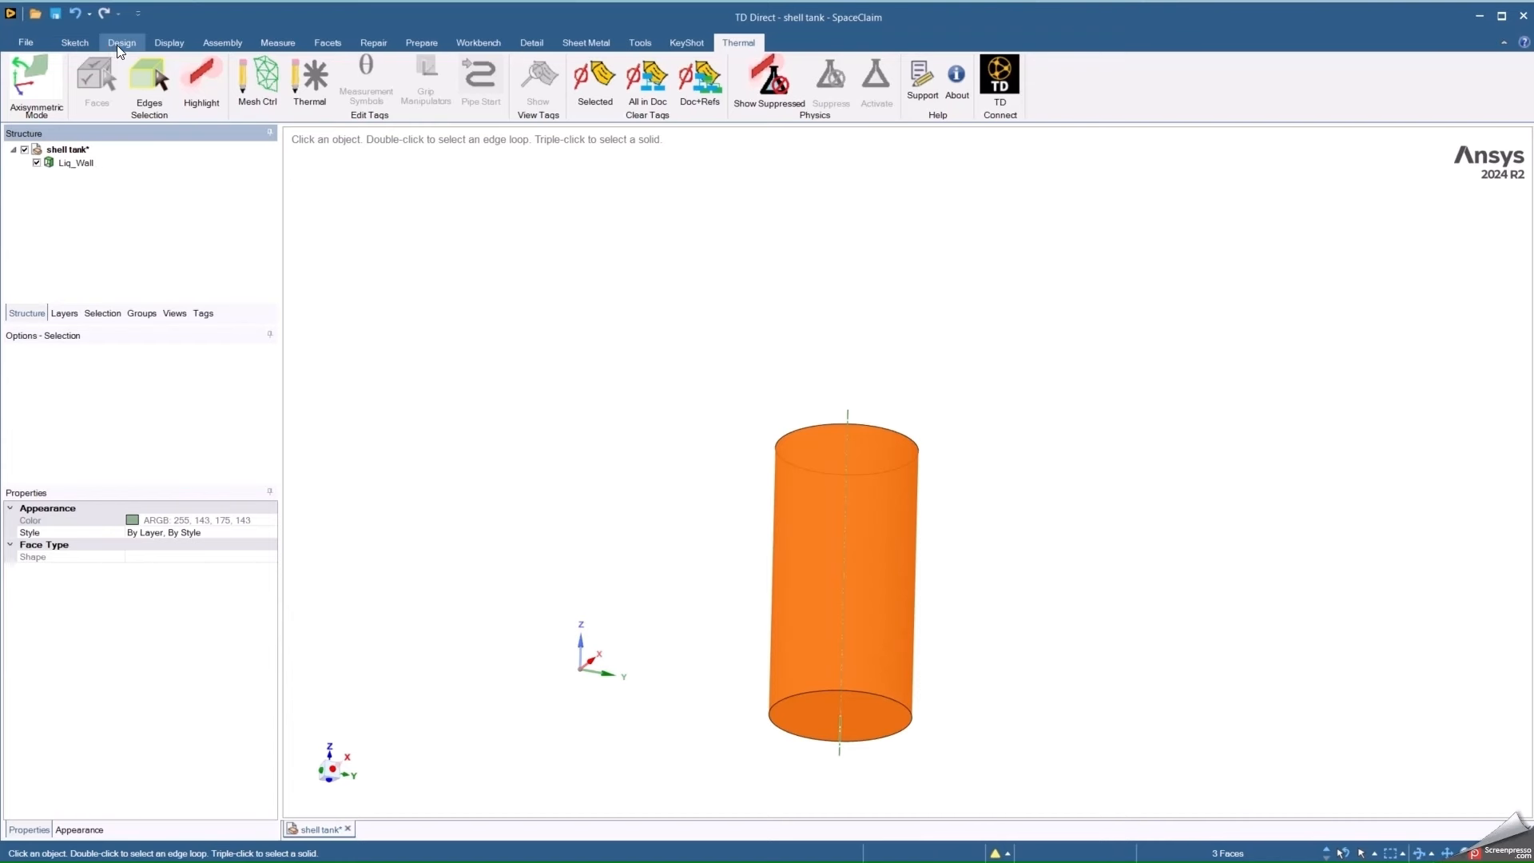
# Show all hidden wall faces and check the Liq_Wall domain tag in the Tags panel.
pyautogui.click(122, 42)
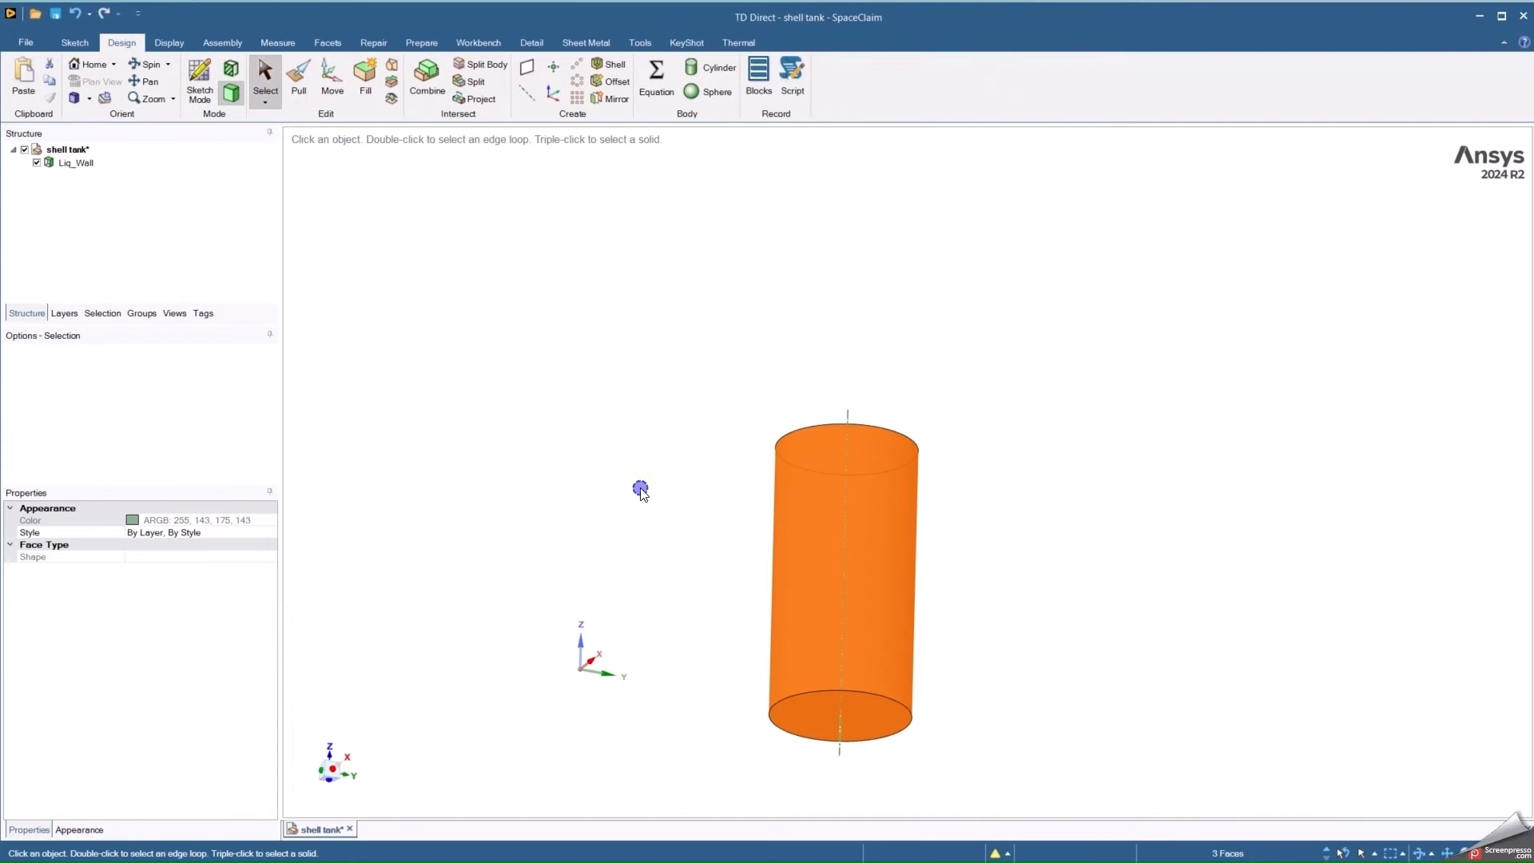
pyautogui.rightClick(641, 489)
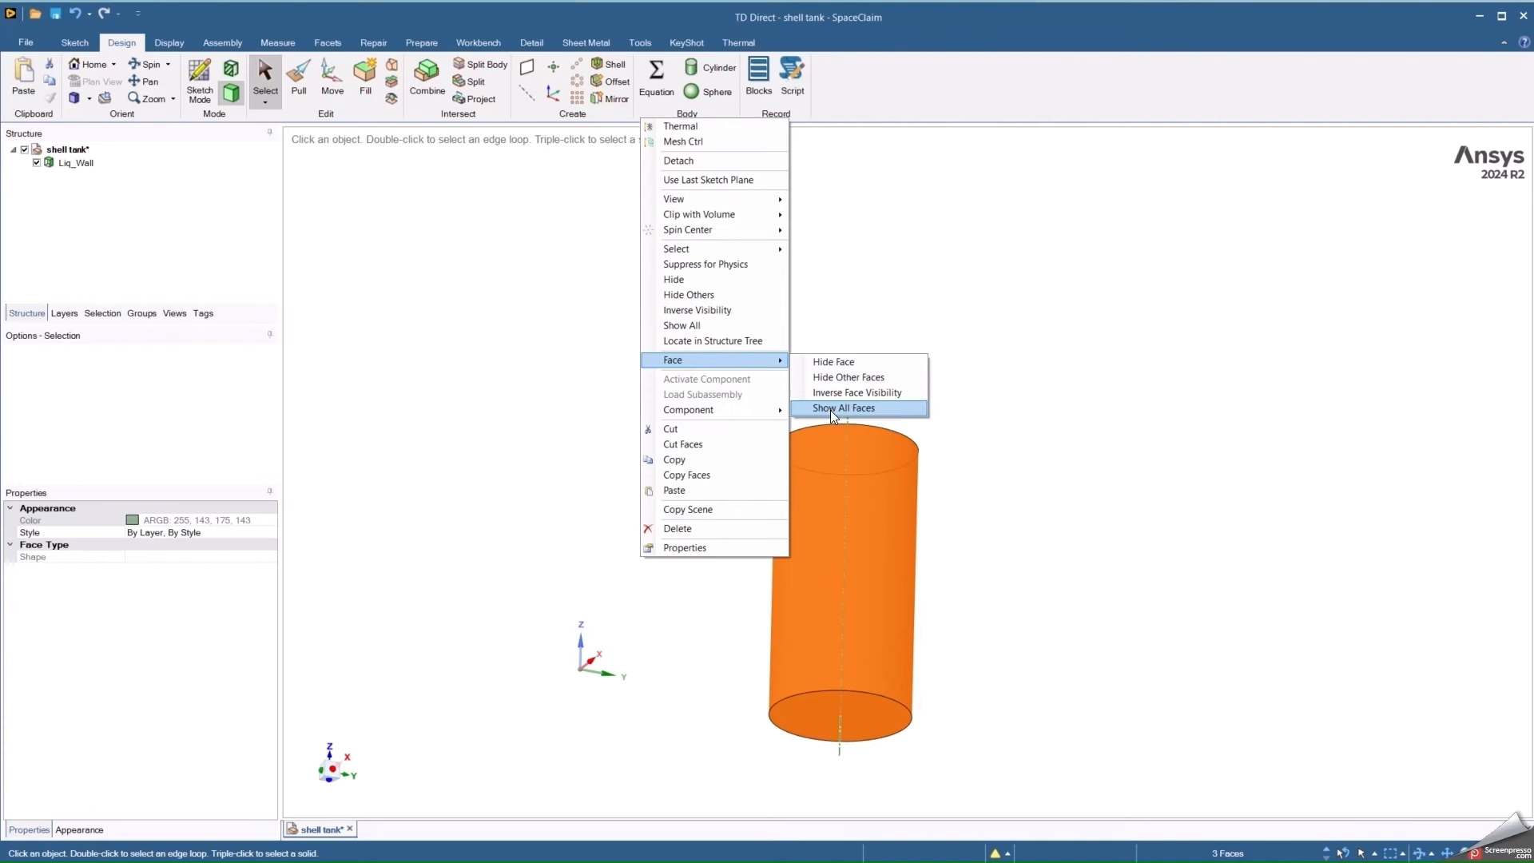
pyautogui.click(842, 407)
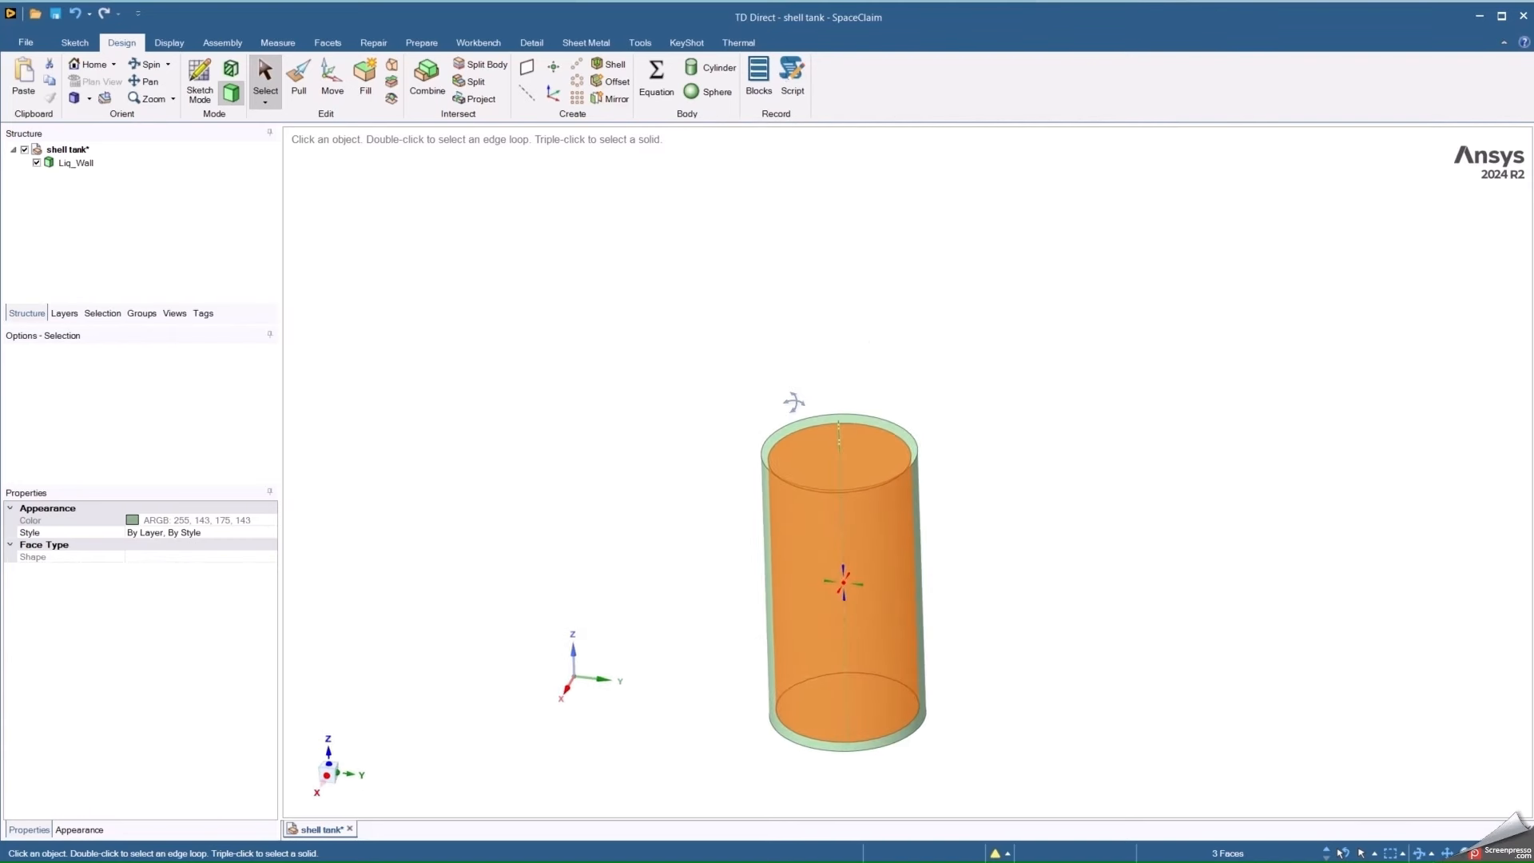
pyautogui.click(203, 313)
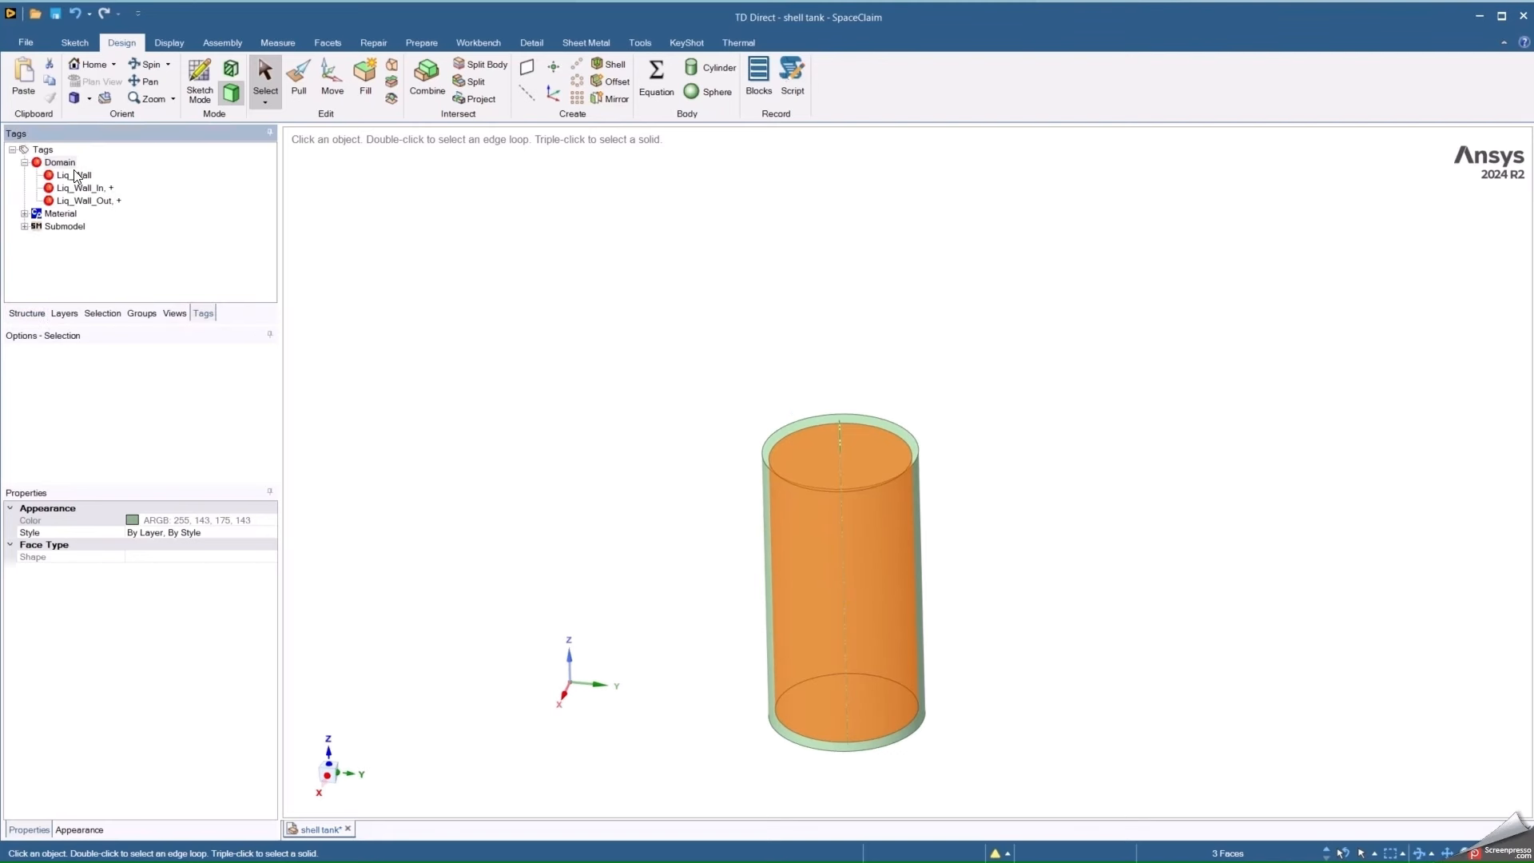
pyautogui.click(86, 201)
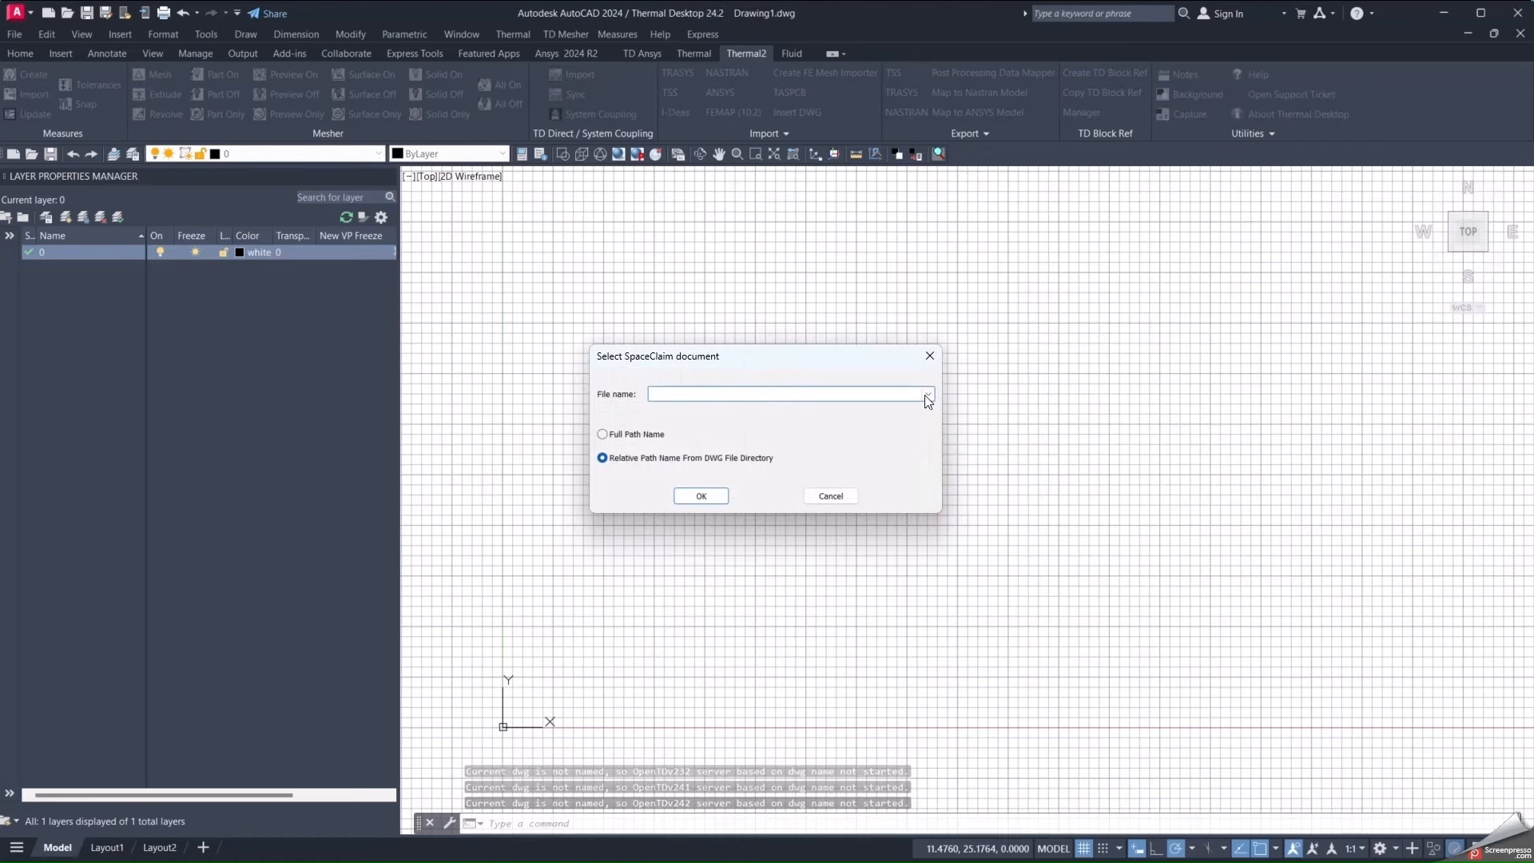
# Select shell tank.scdoc as the SpaceClaim document and confirm to reach the TD Direct Importer.
pyautogui.click(925, 393)
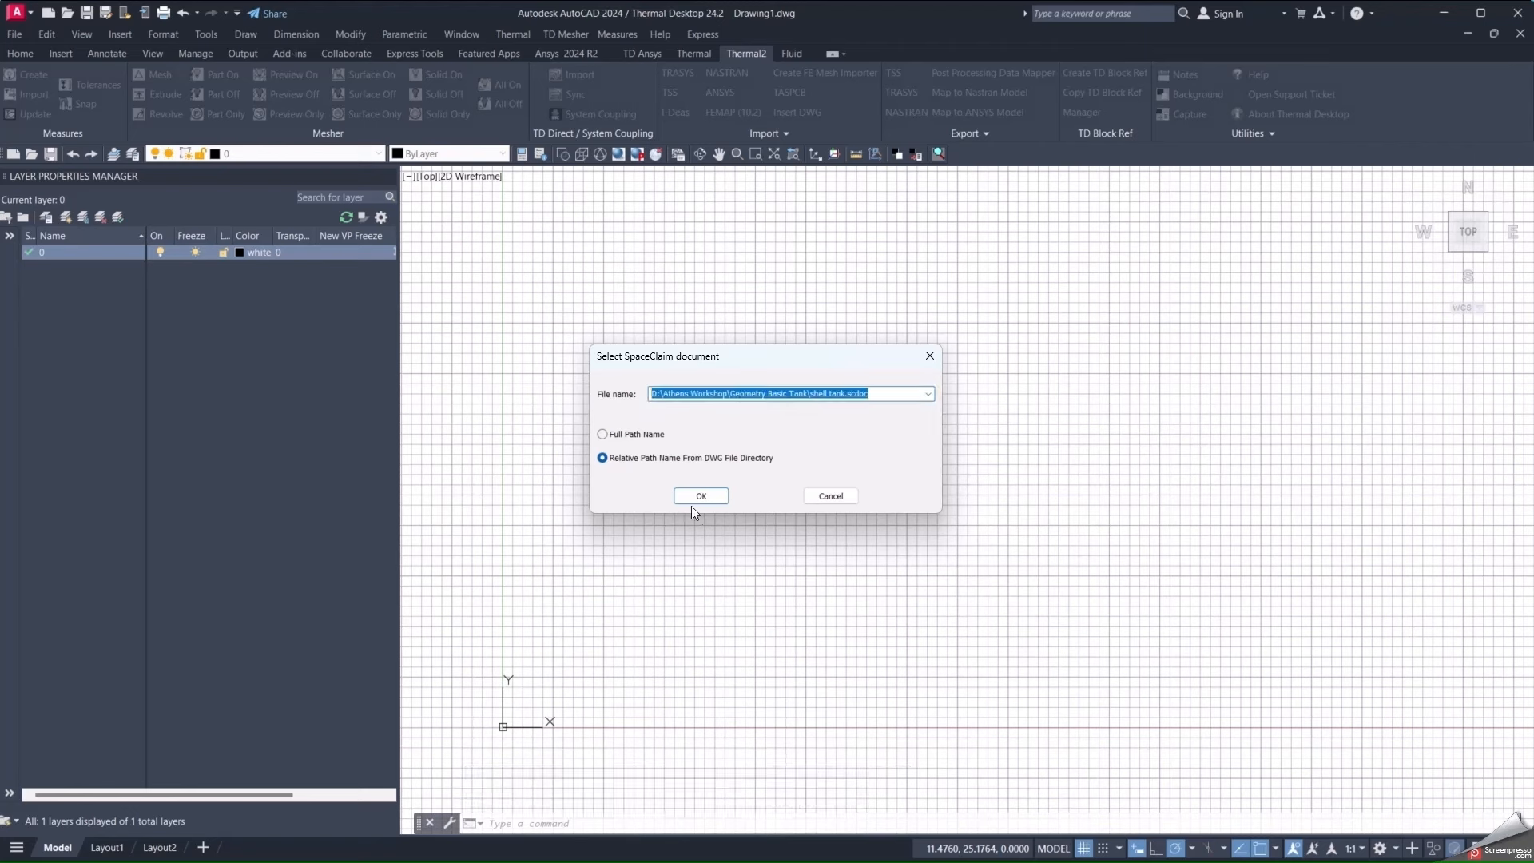
pyautogui.click(700, 496)
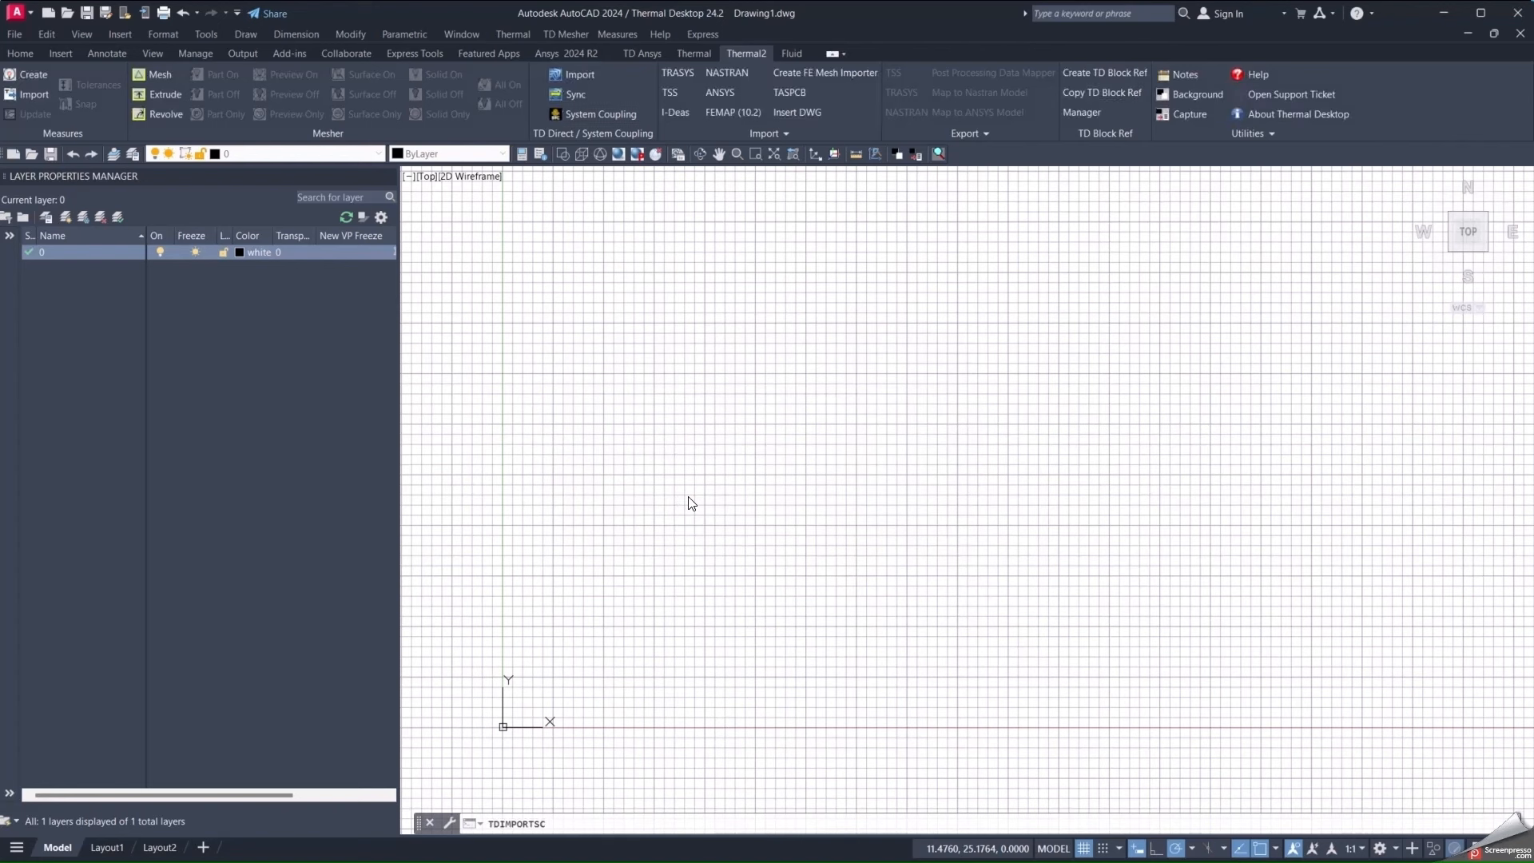
pyautogui.click(579, 75)
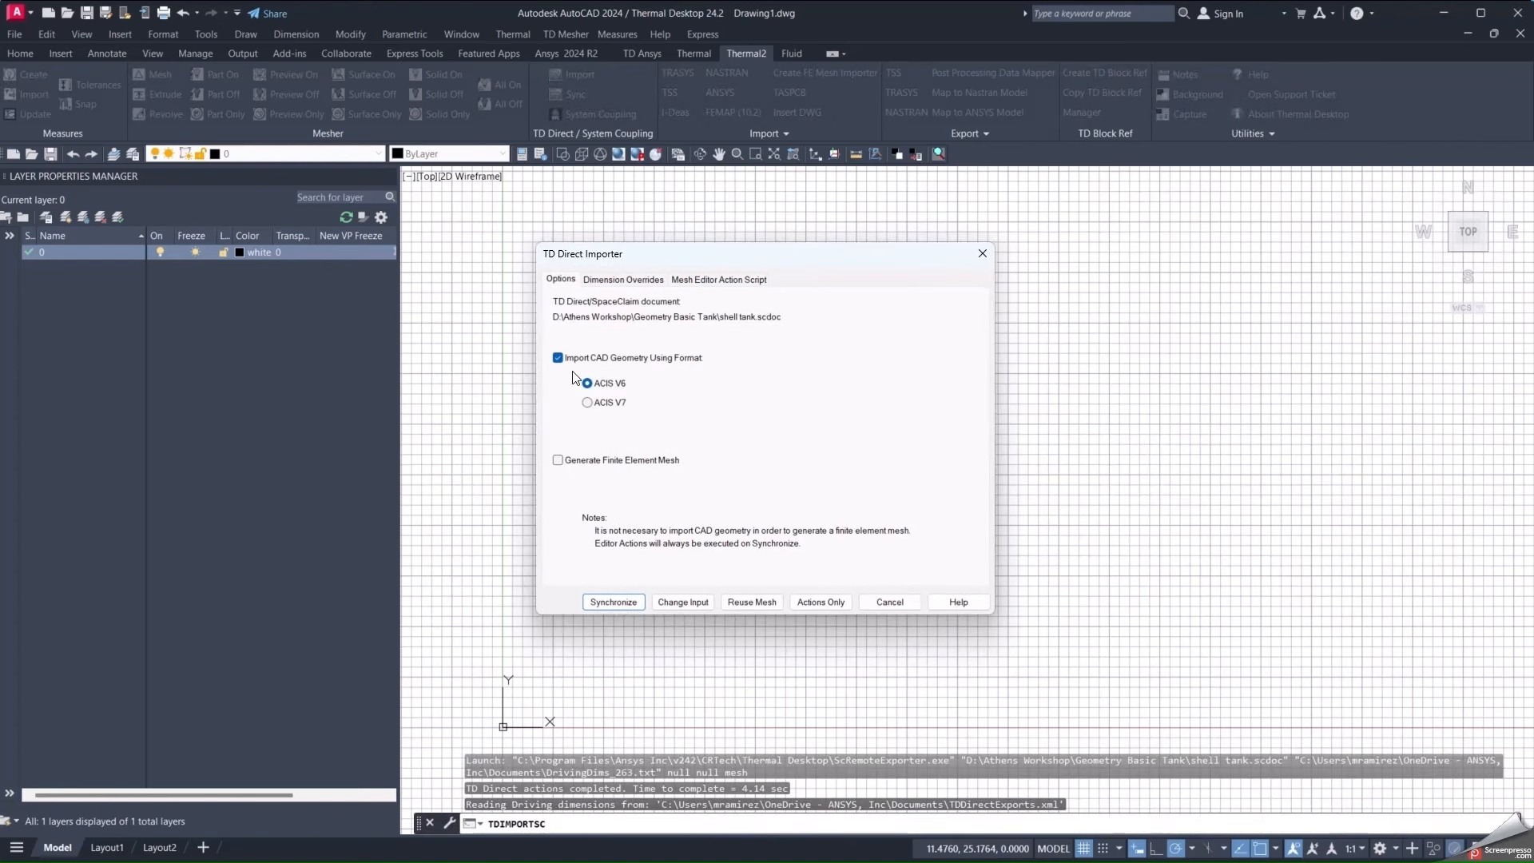
# Turn off Import CAD Geometry, enable Generate Finite Element Mesh, and Synchronize to mesh the tank.
pyautogui.click(558, 356)
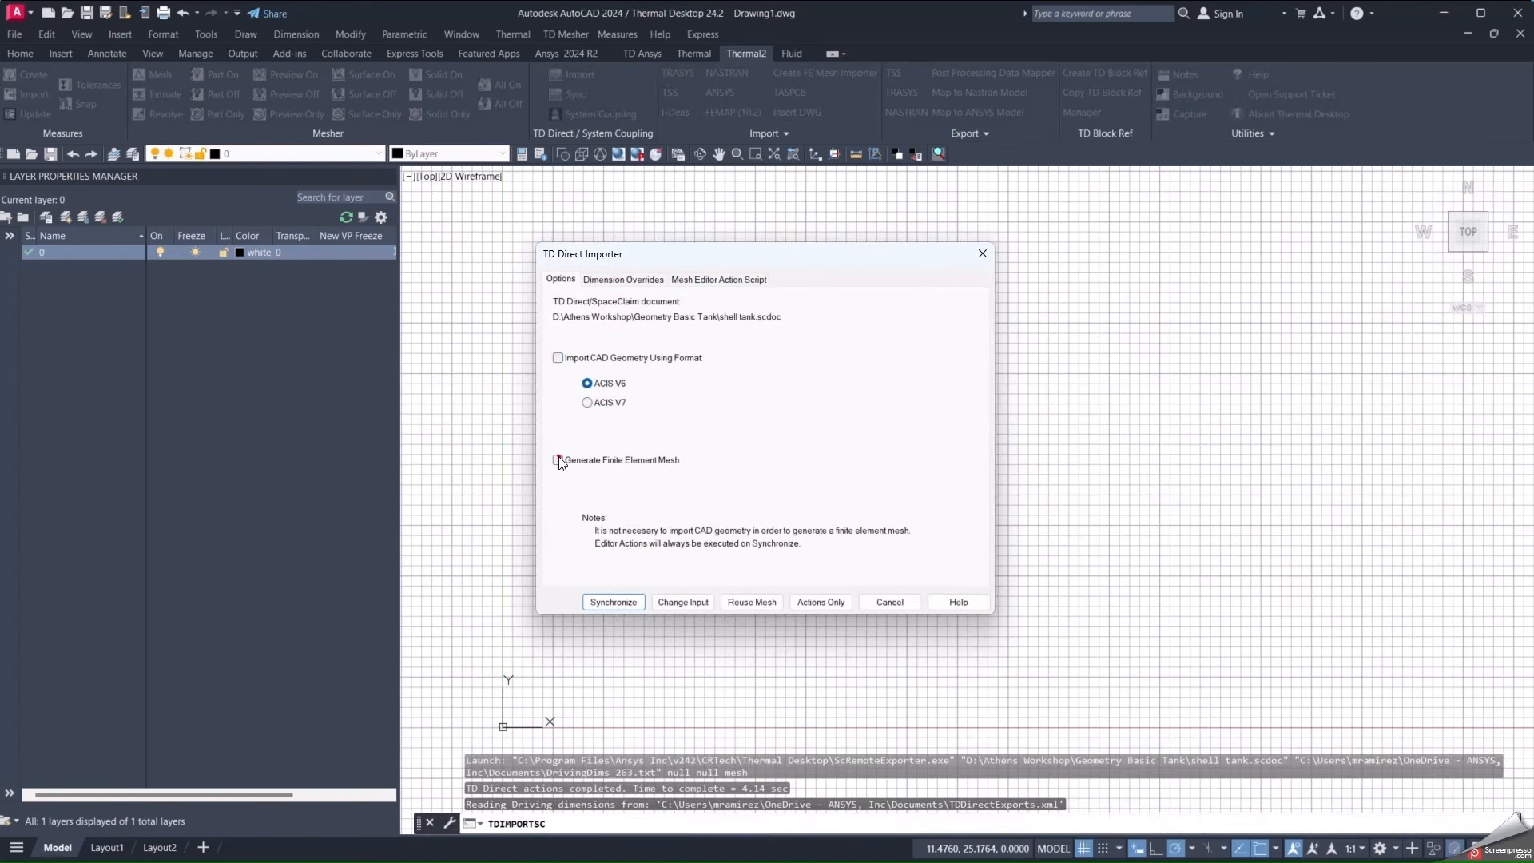
pyautogui.click(558, 460)
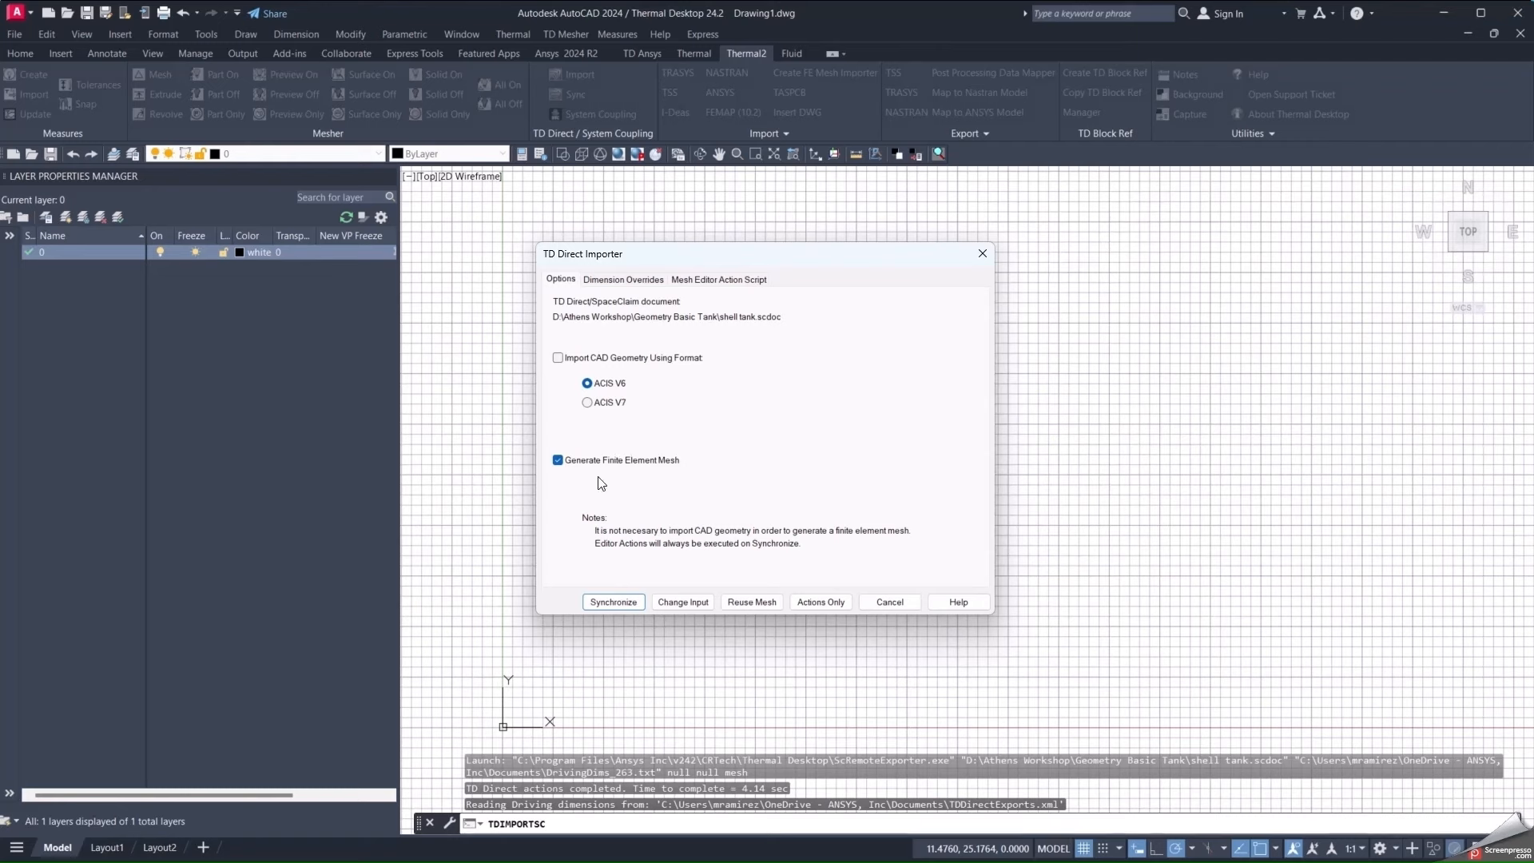
pyautogui.moveTo(647, 614)
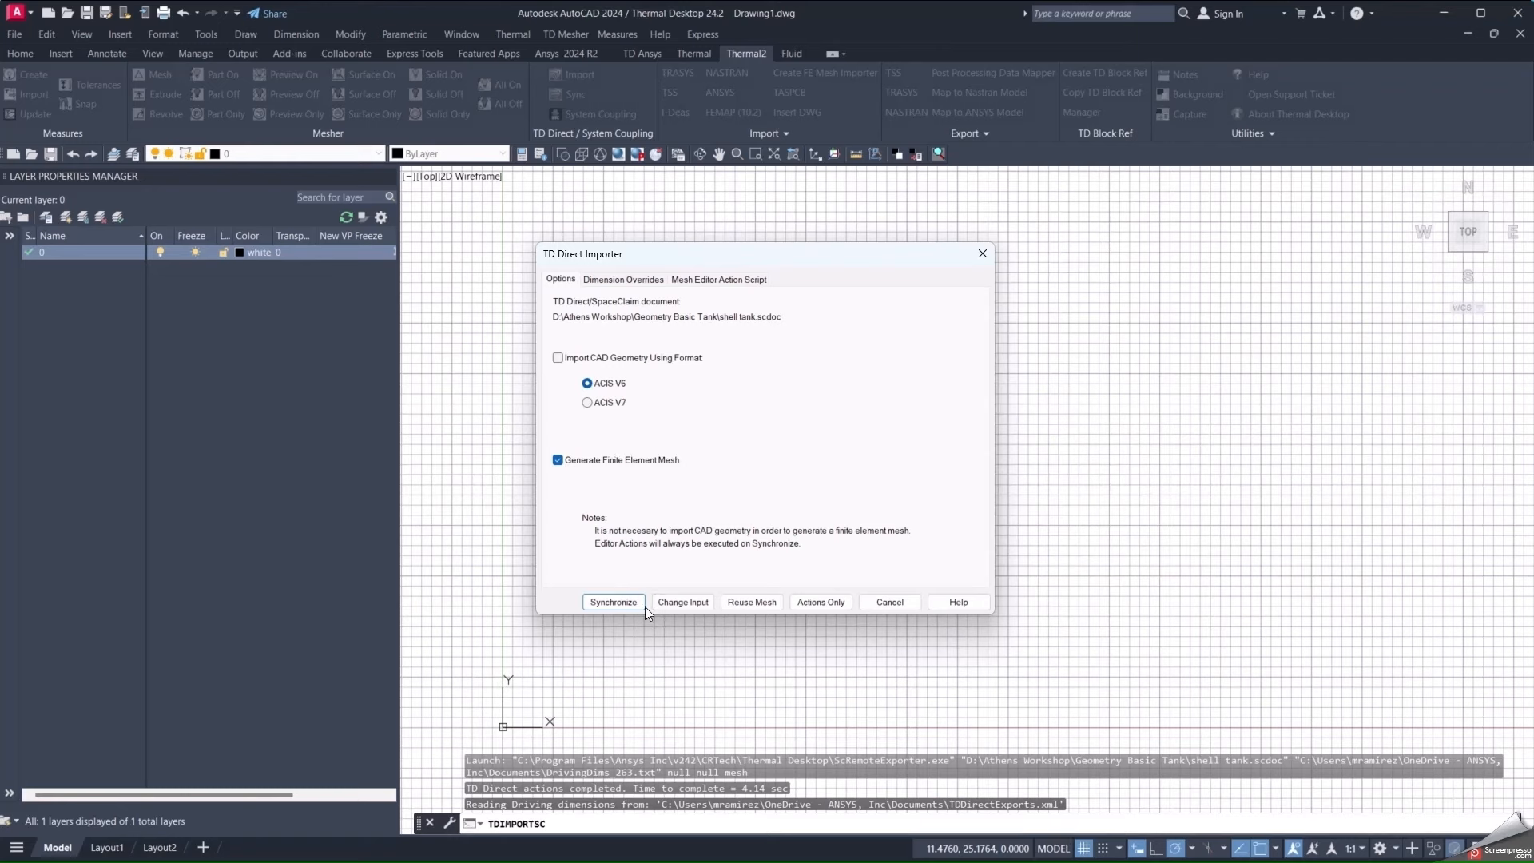
pyautogui.click(613, 602)
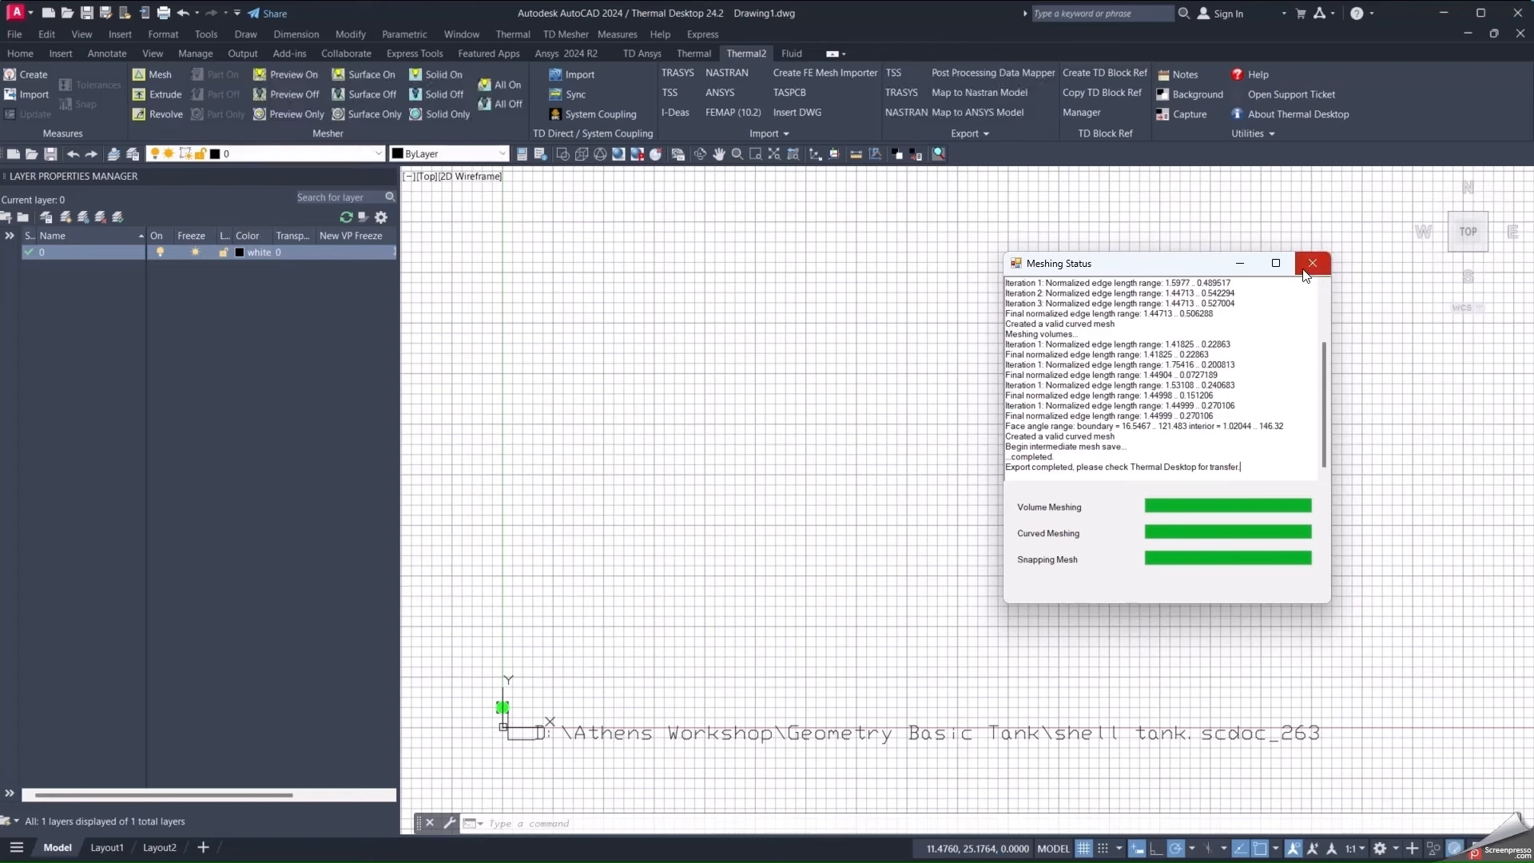
# Dismiss the Meshing Status report and move to the Thermal ribbon with the green meshed tank shown.
pyautogui.click(1313, 264)
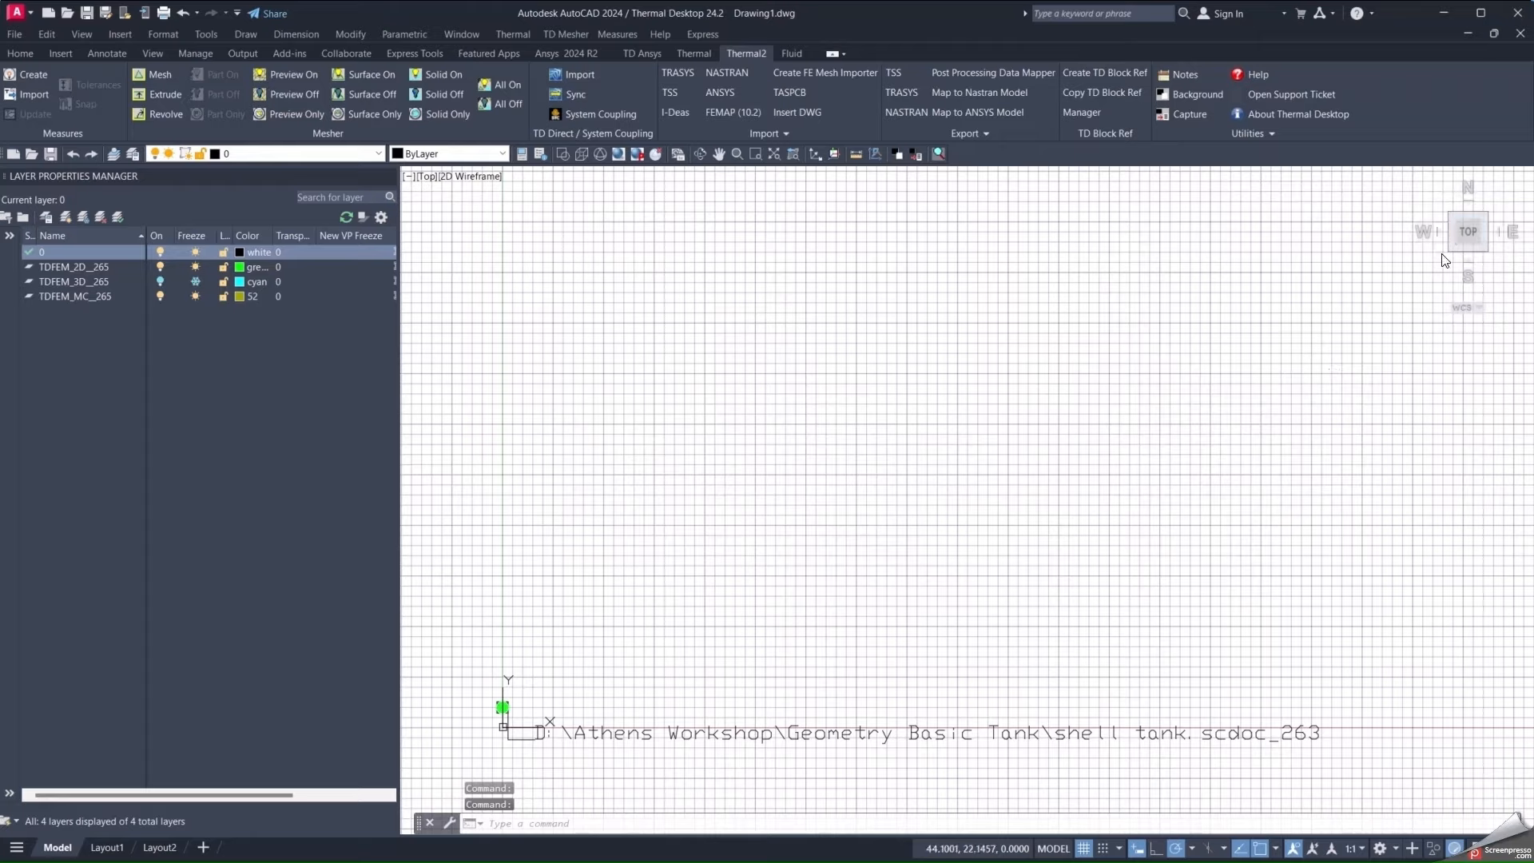
pyautogui.moveTo(1457, 253)
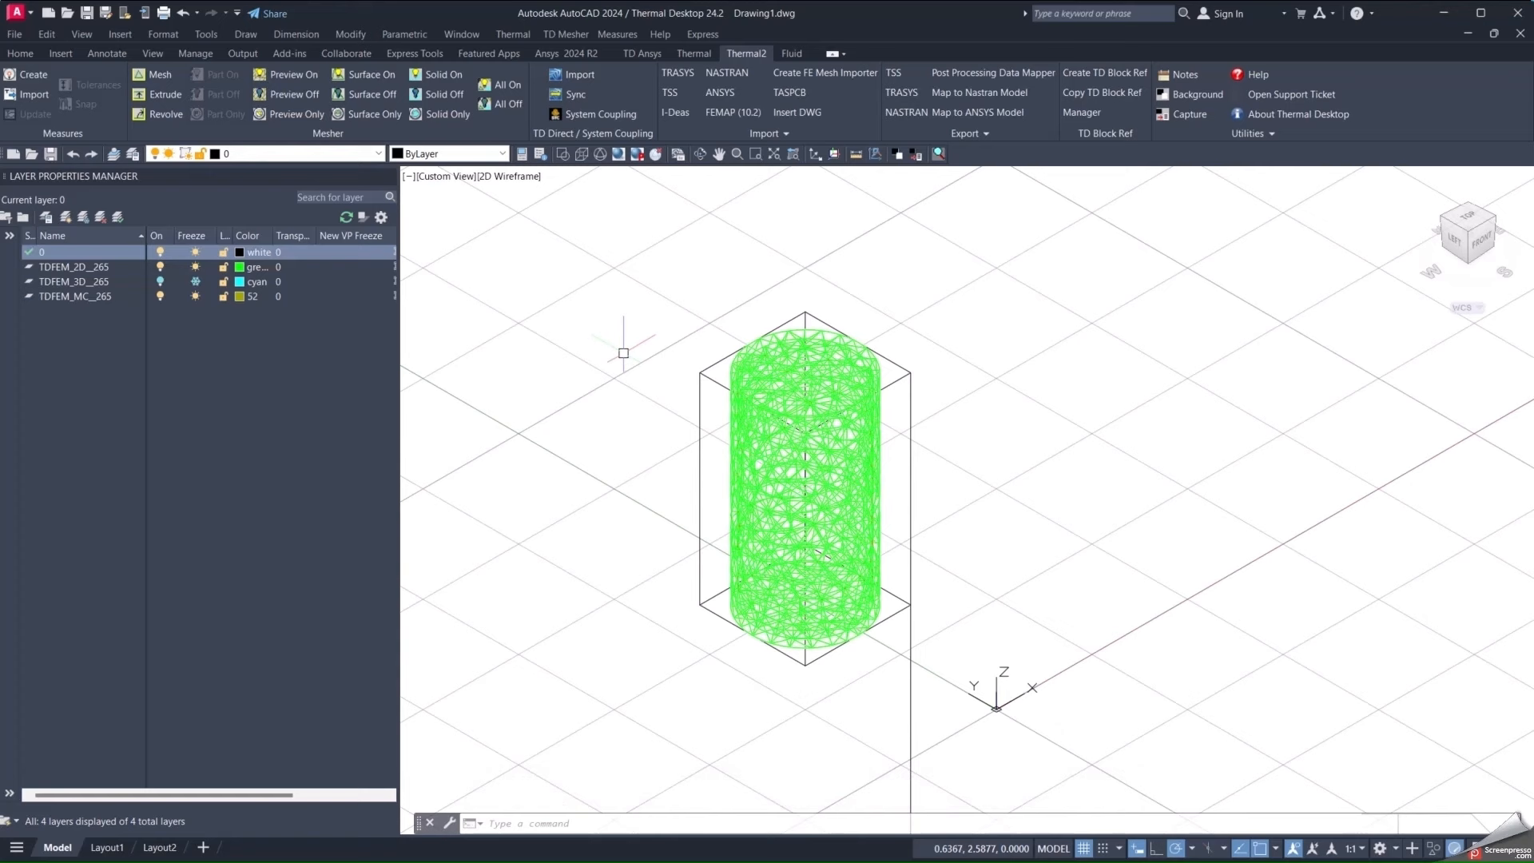
pyautogui.moveTo(623, 345)
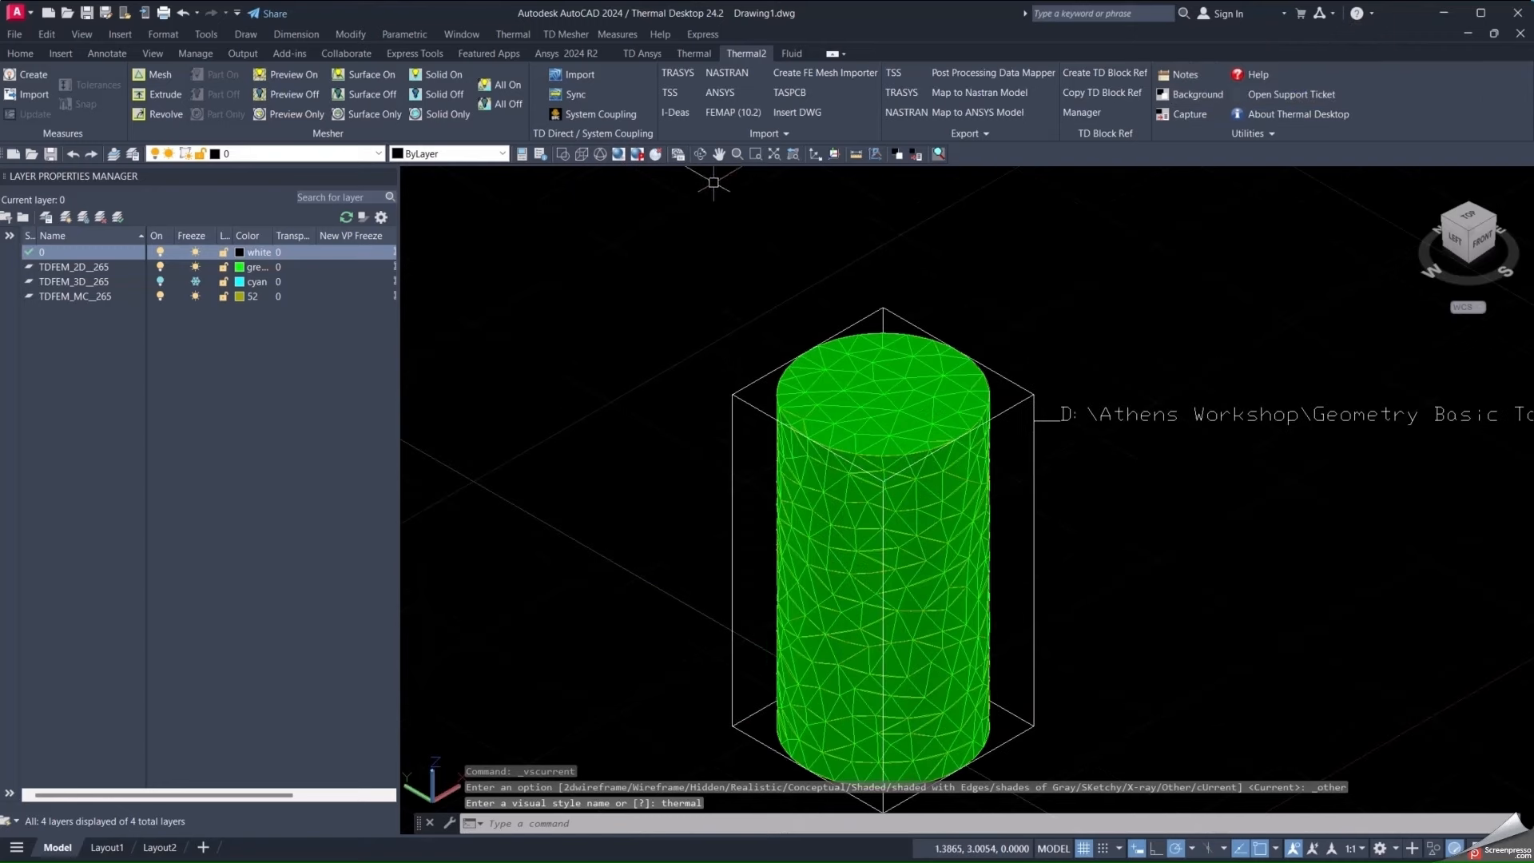
pyautogui.click(694, 52)
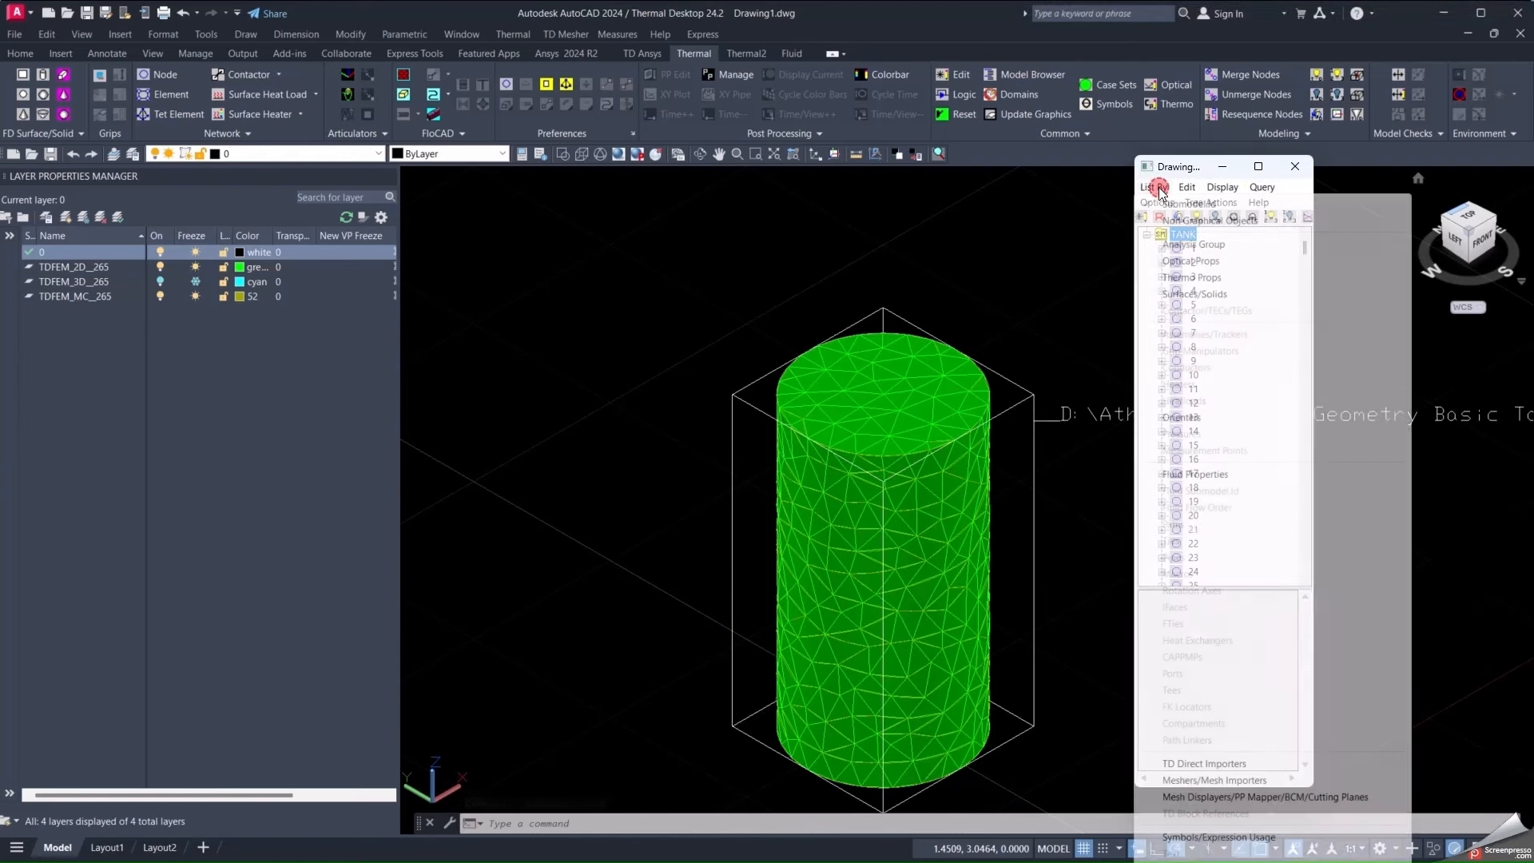
# List by Domain Tag Sets and select LIQ_WALL_IN_SURFACES plus LIQ_WALL_OUT_SURFACES, totalling 1634 surface elements.
pyautogui.click(1153, 187)
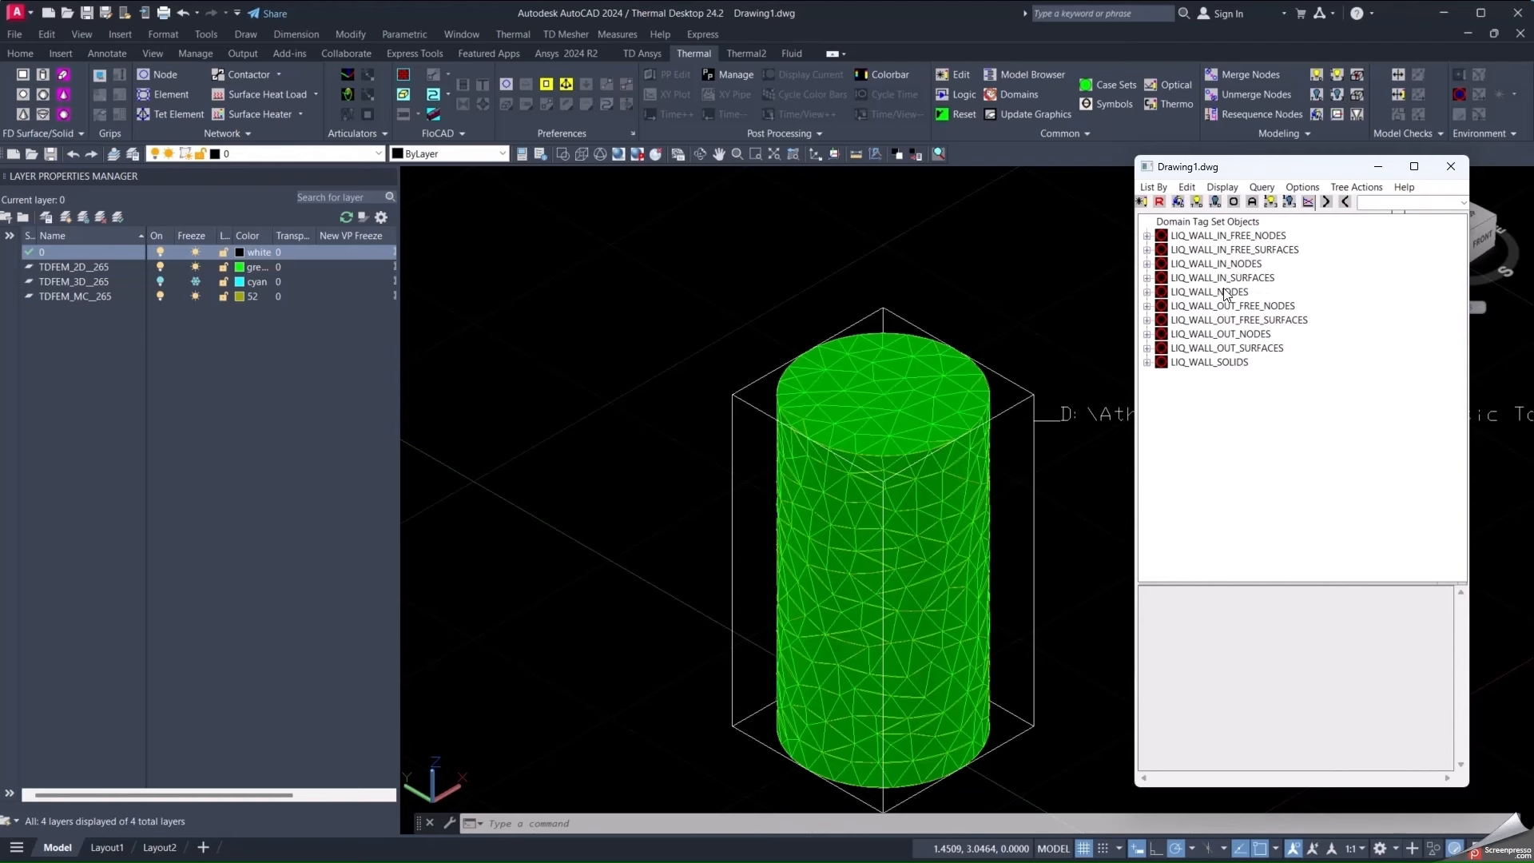
pyautogui.click(1222, 276)
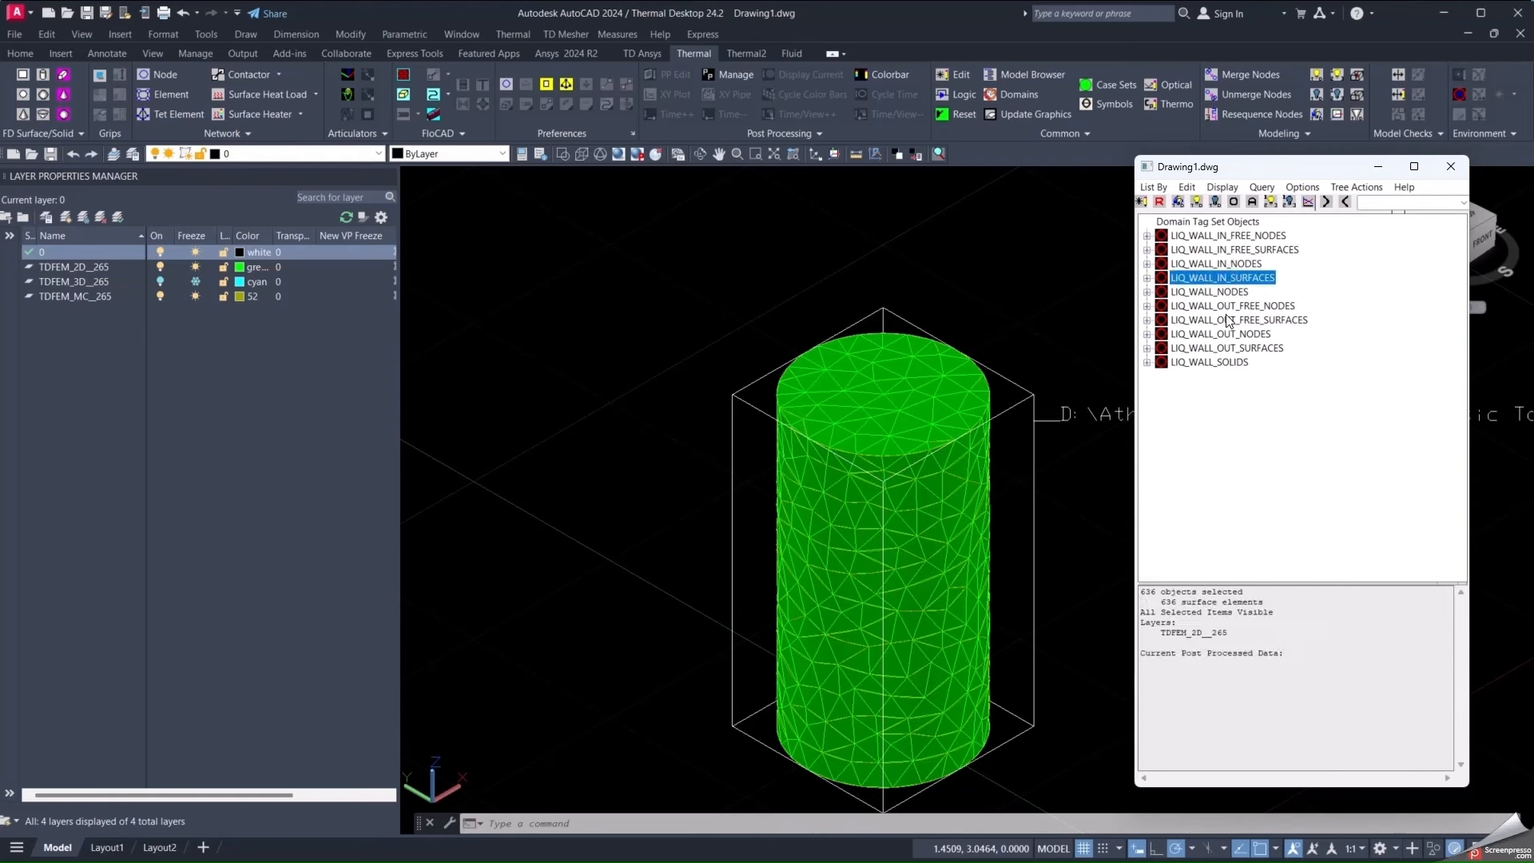
pyautogui.click(1226, 347)
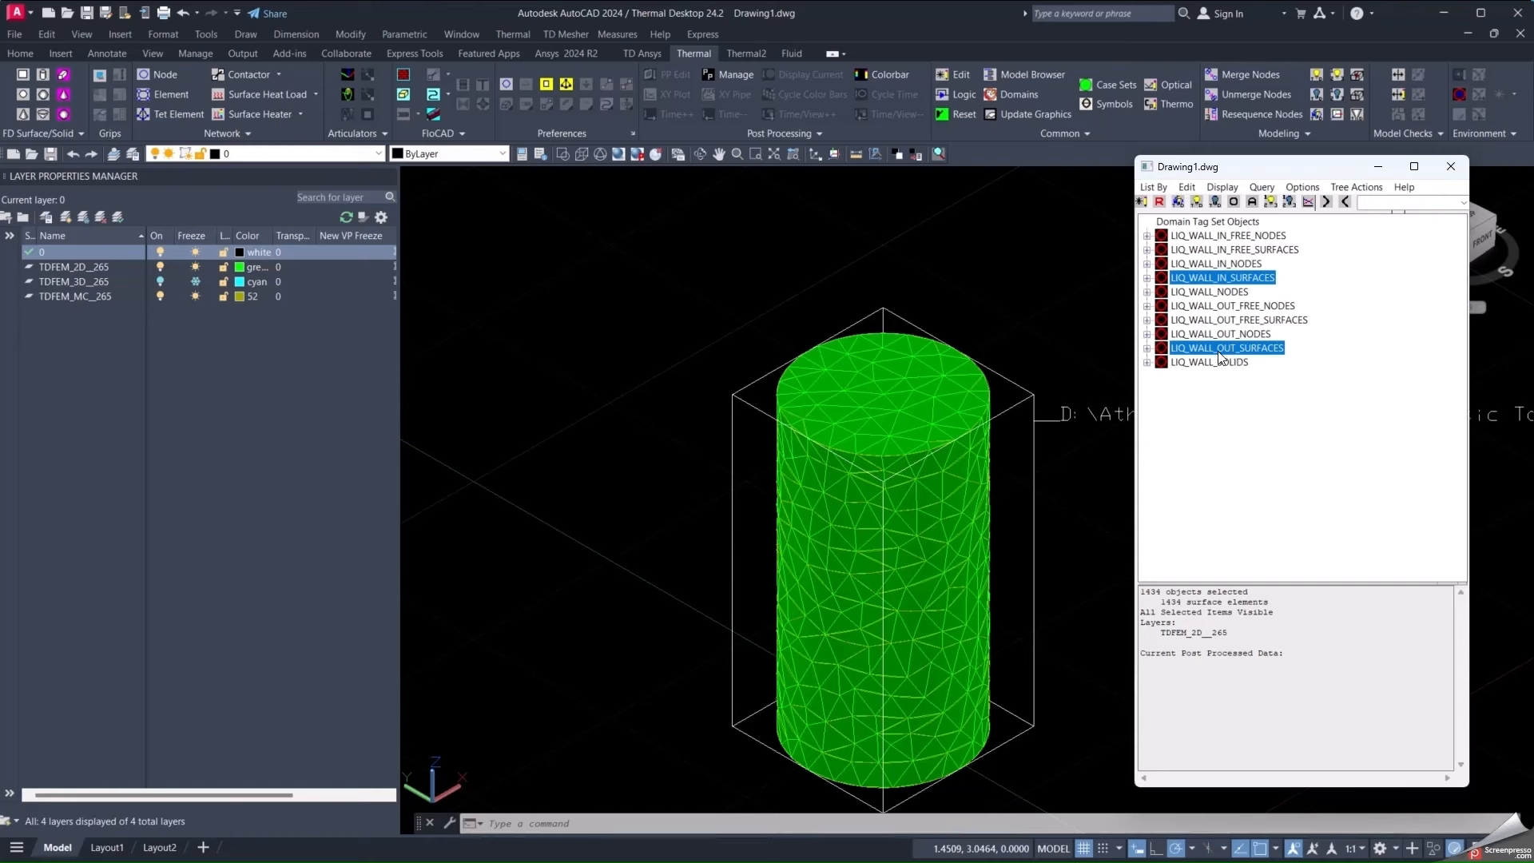